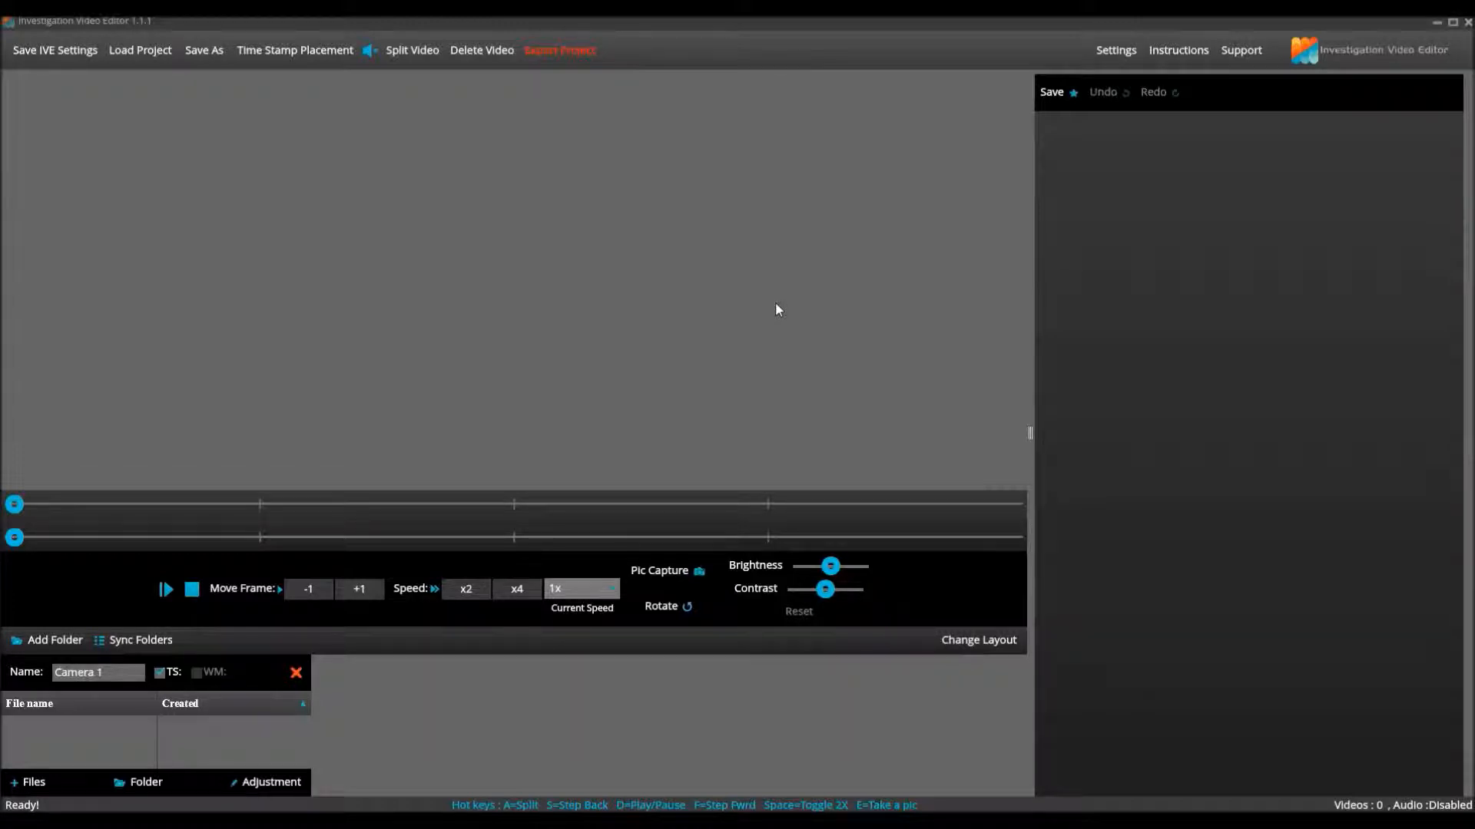
mouse_move(760, 312)
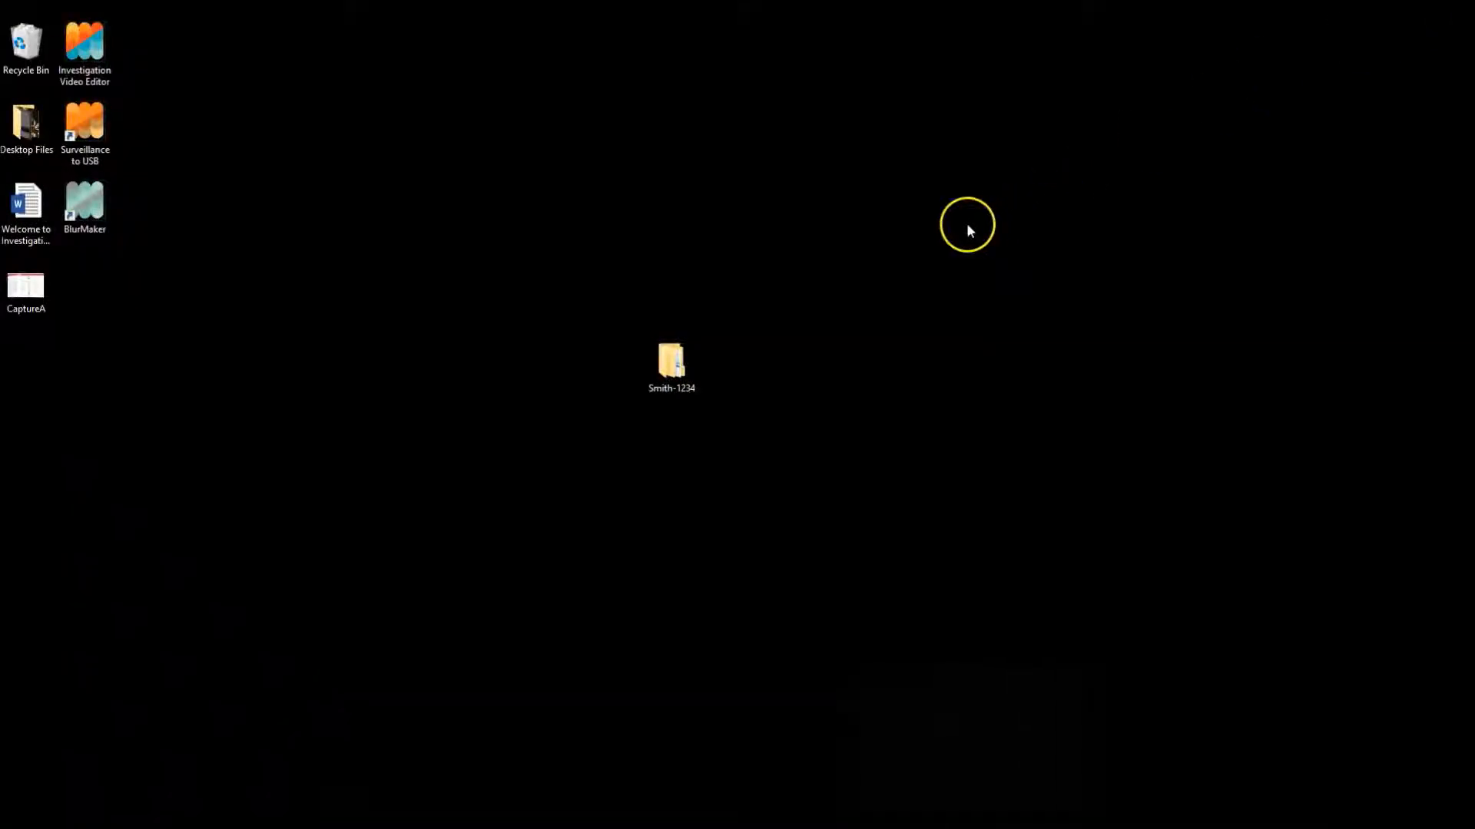
mouse_move(645, 493)
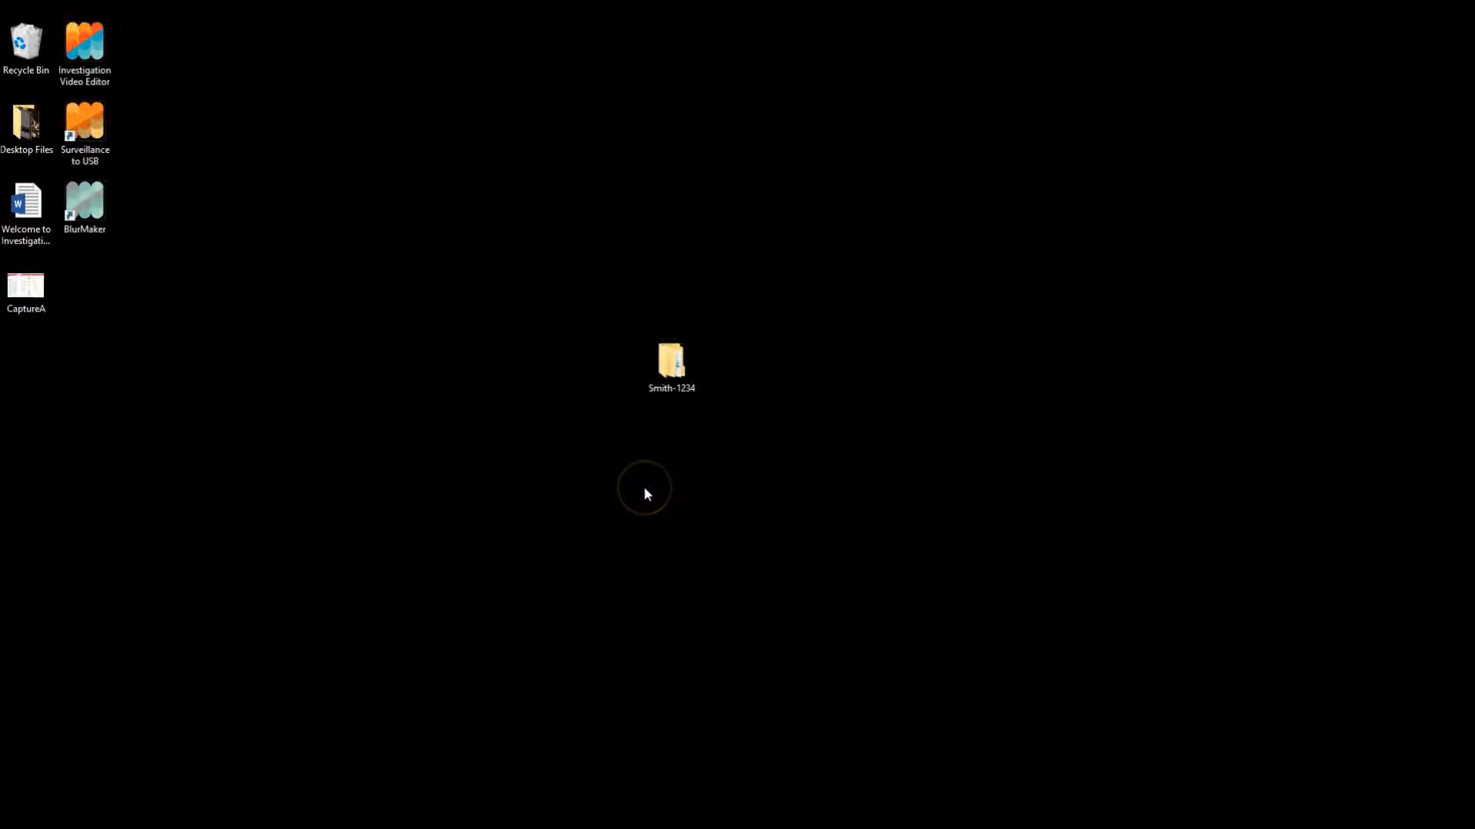
mouse_move(665, 442)
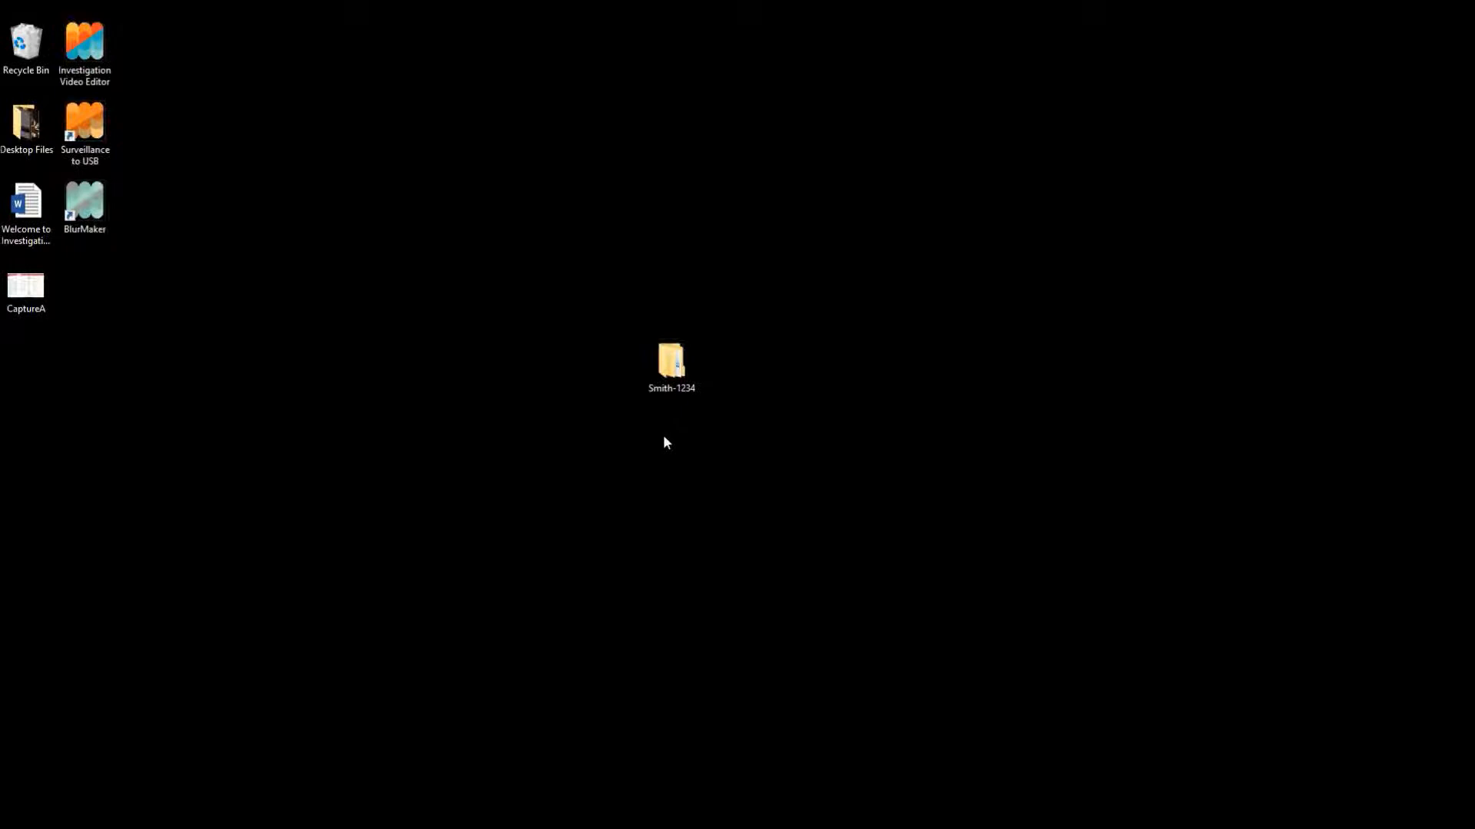
Open the Smith-1234 case folder in File Explorer to see its subfolders
click(671, 365)
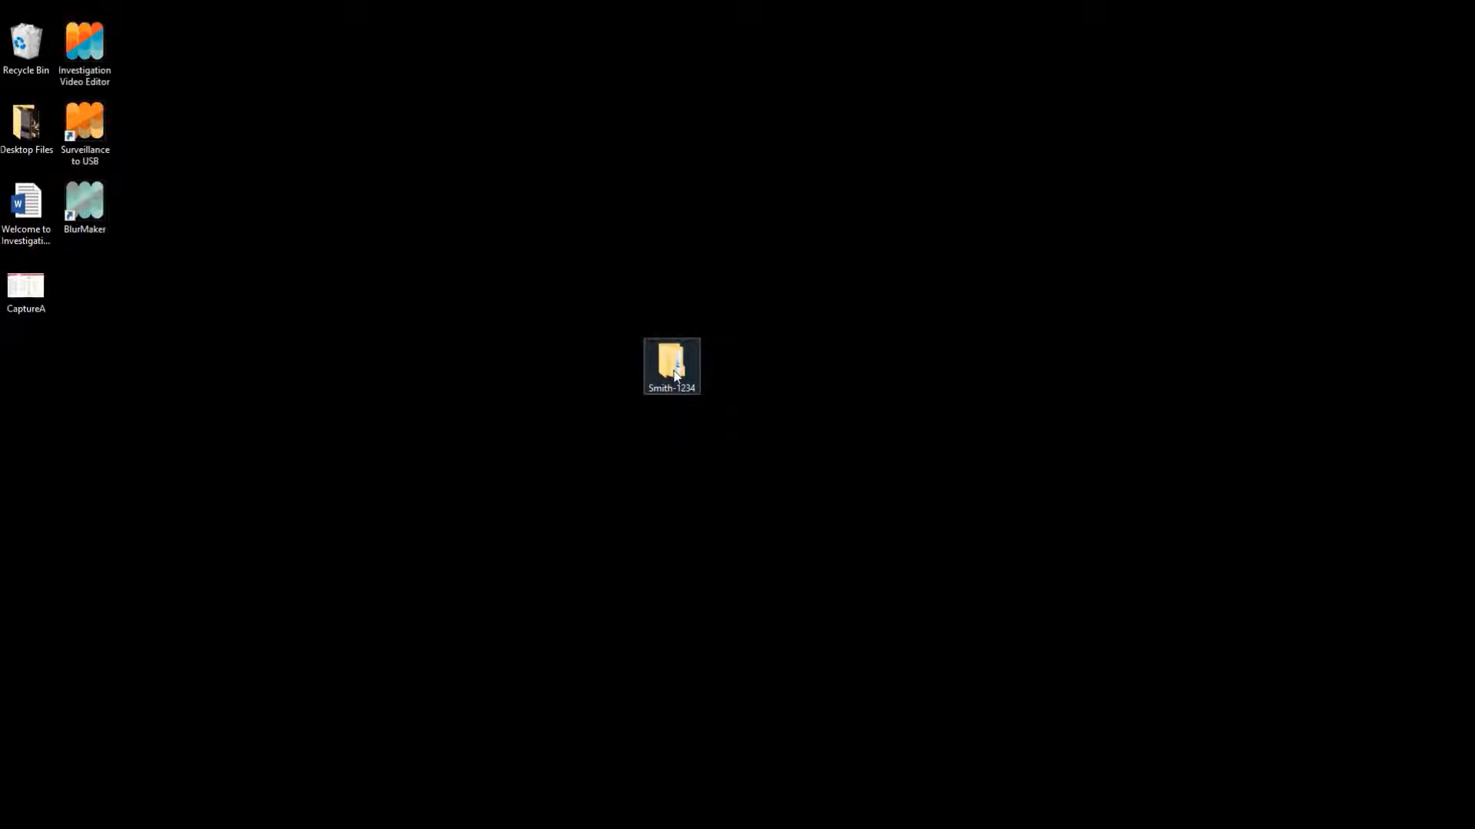
double_click(671, 366)
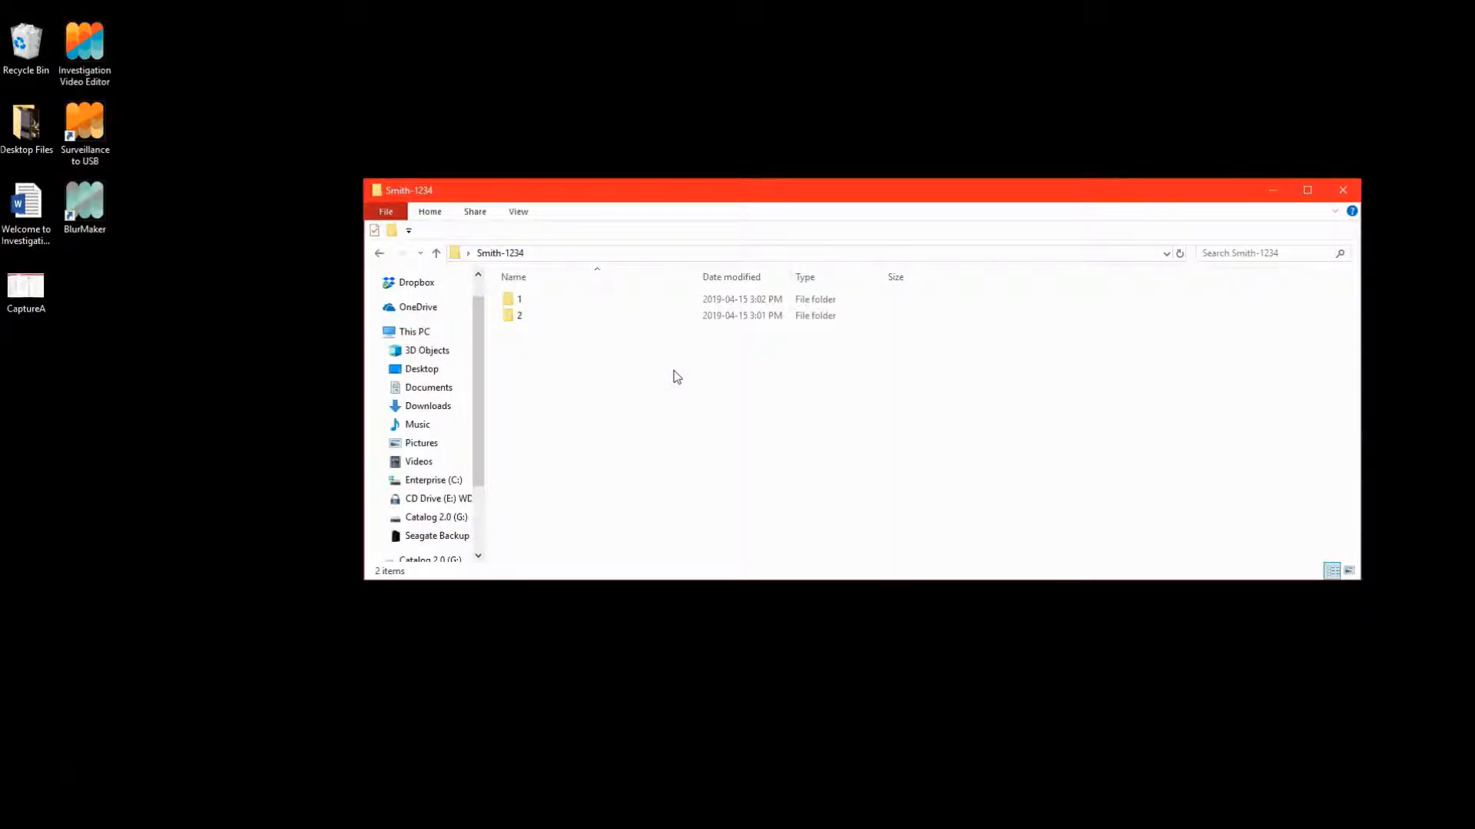
click(770, 394)
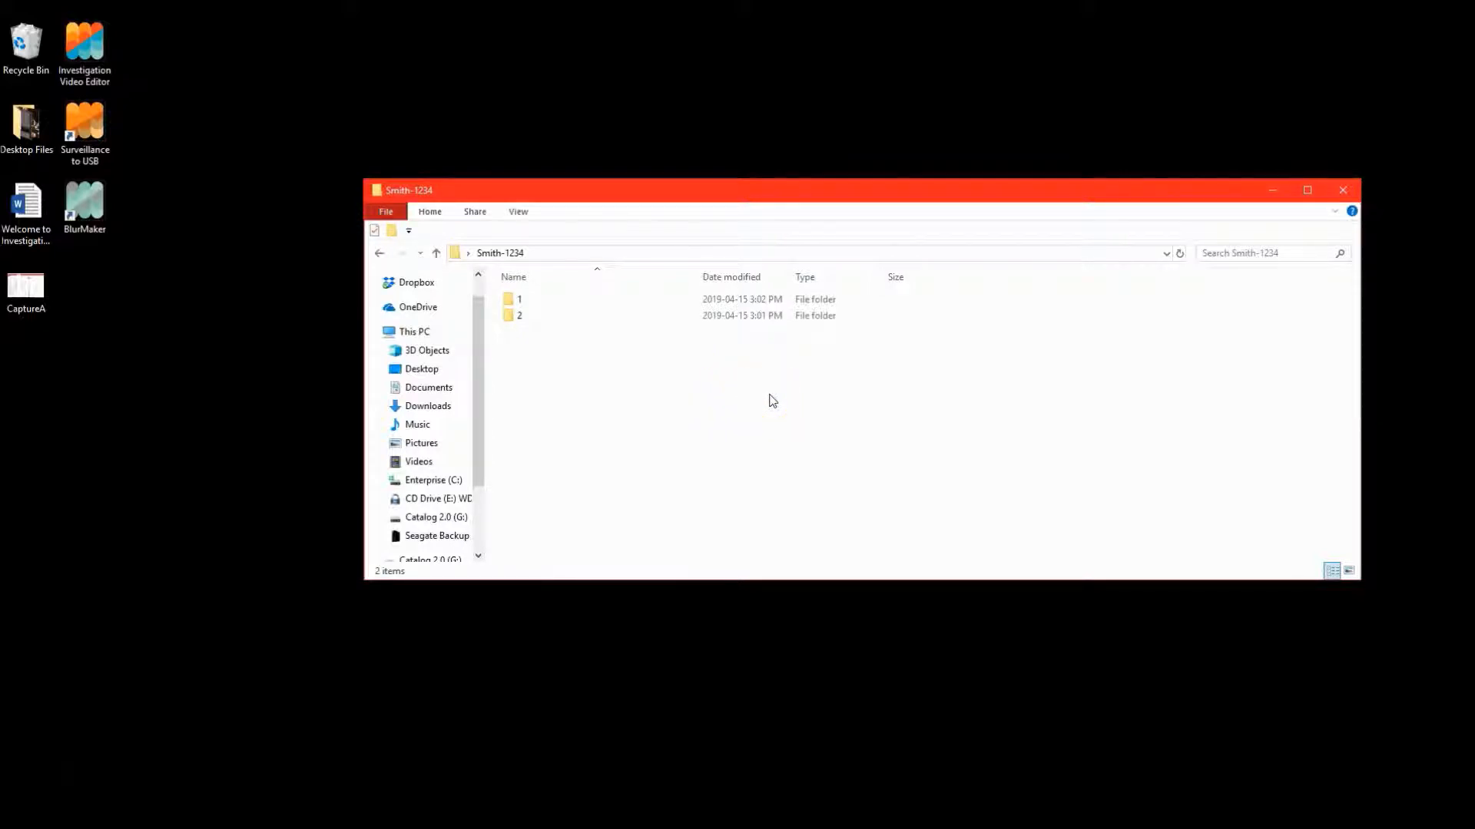
mouse_move(767, 386)
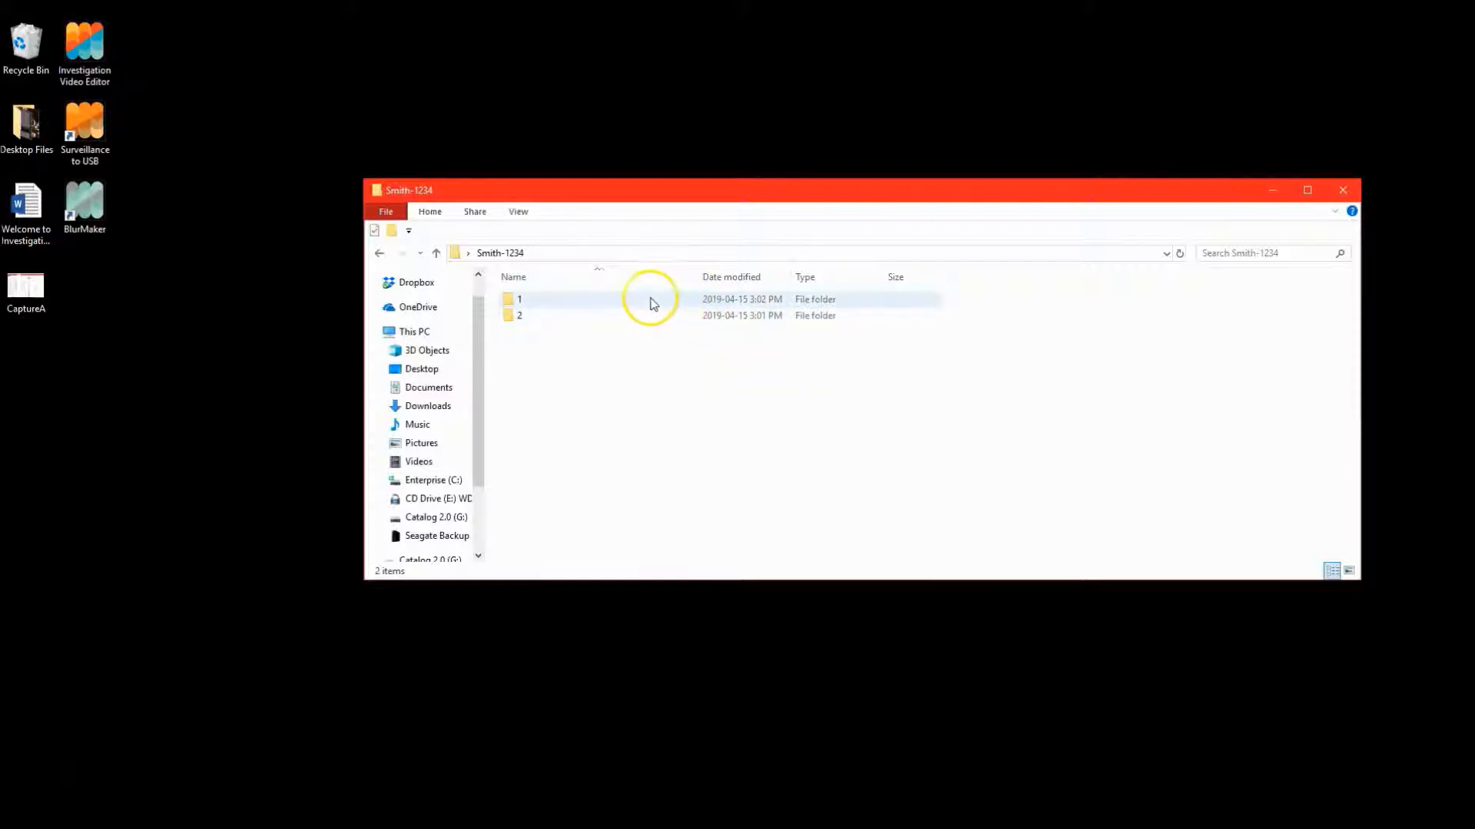
mouse_move(588, 301)
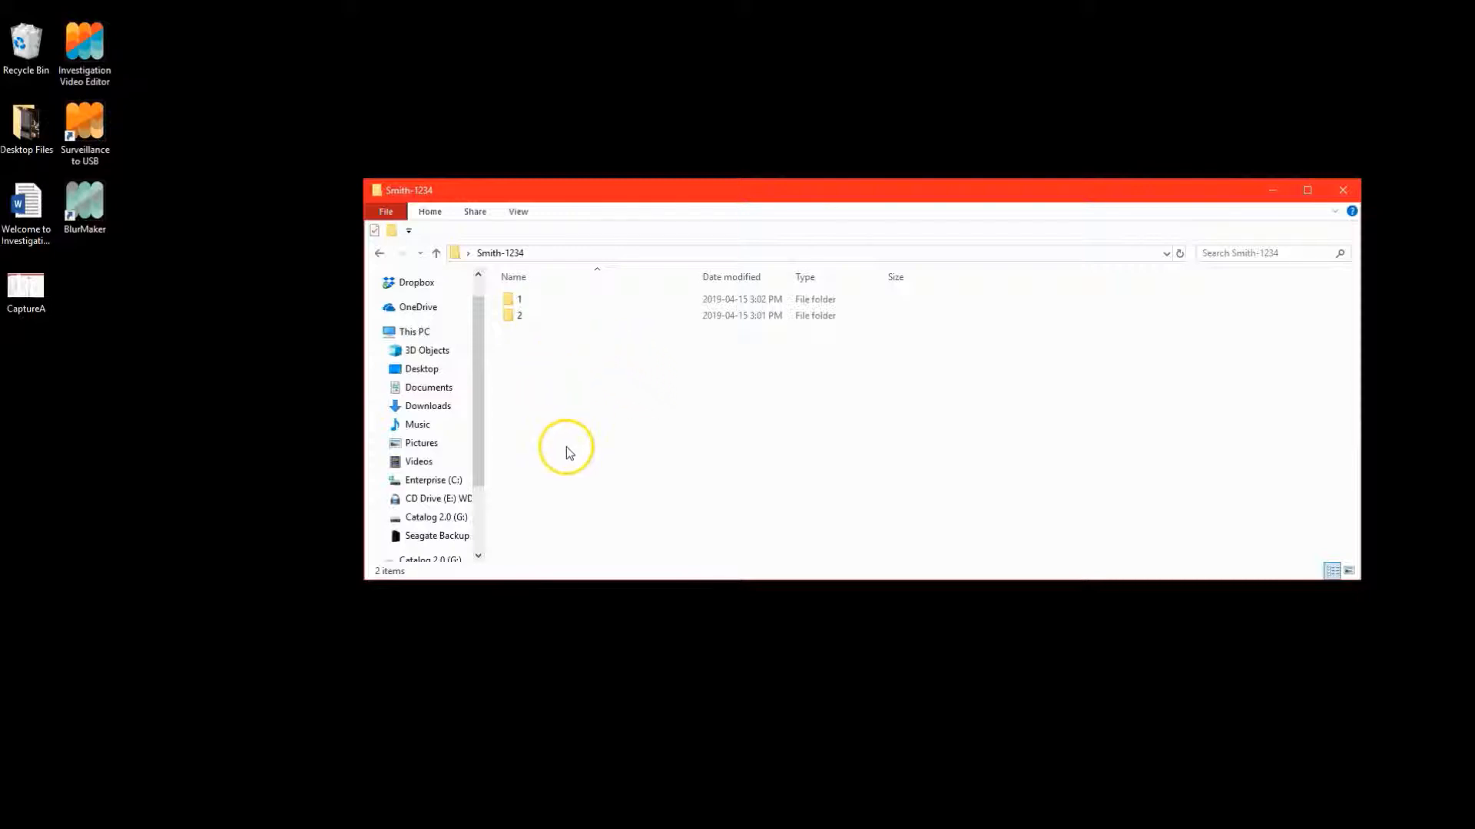
mouse_move(584, 379)
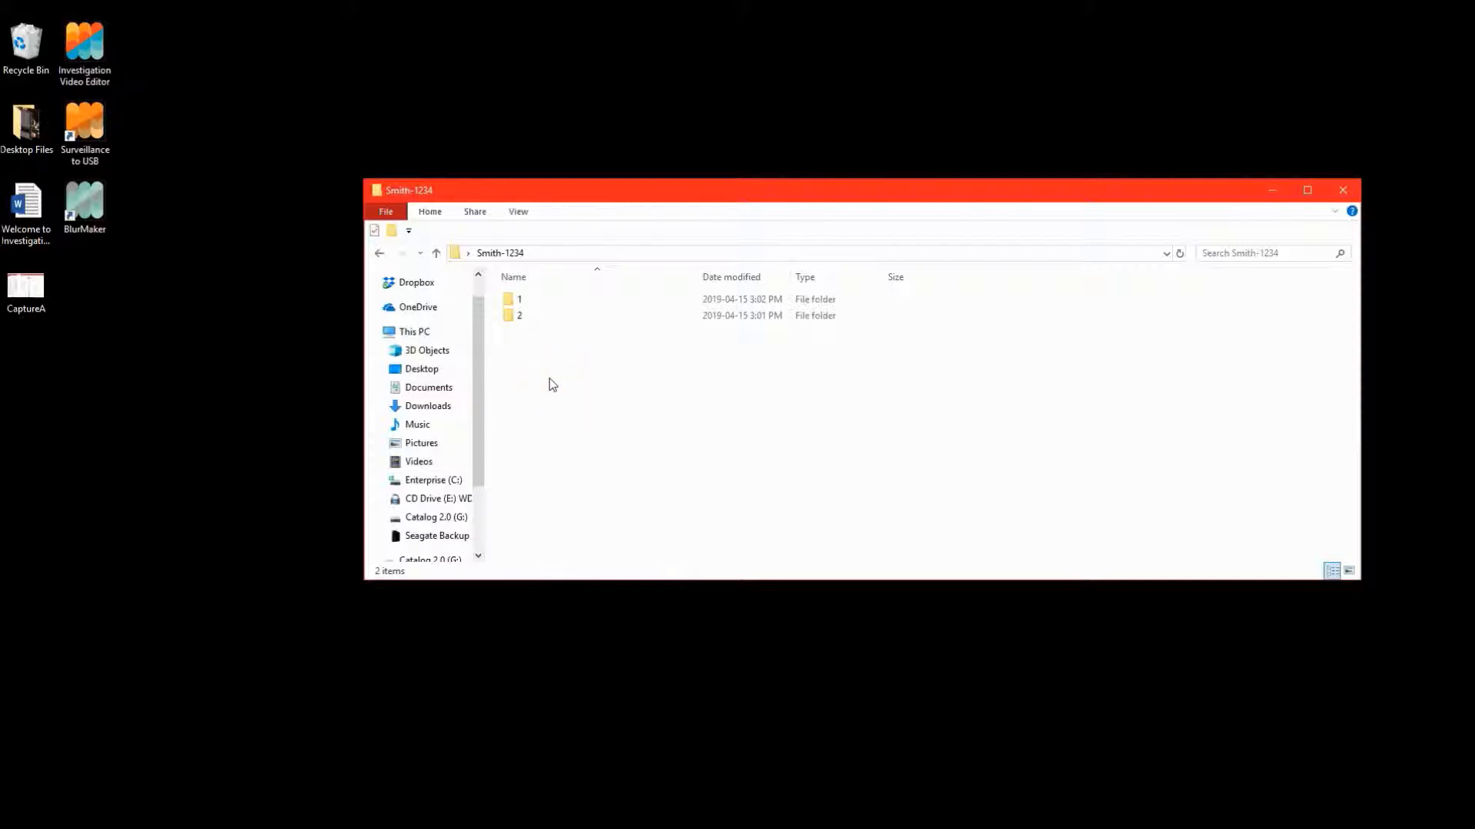
Check subfolder 1's fourteen AVCHD clips and subfolder 2's three RECO clips, returning to the case folder
click(519, 315)
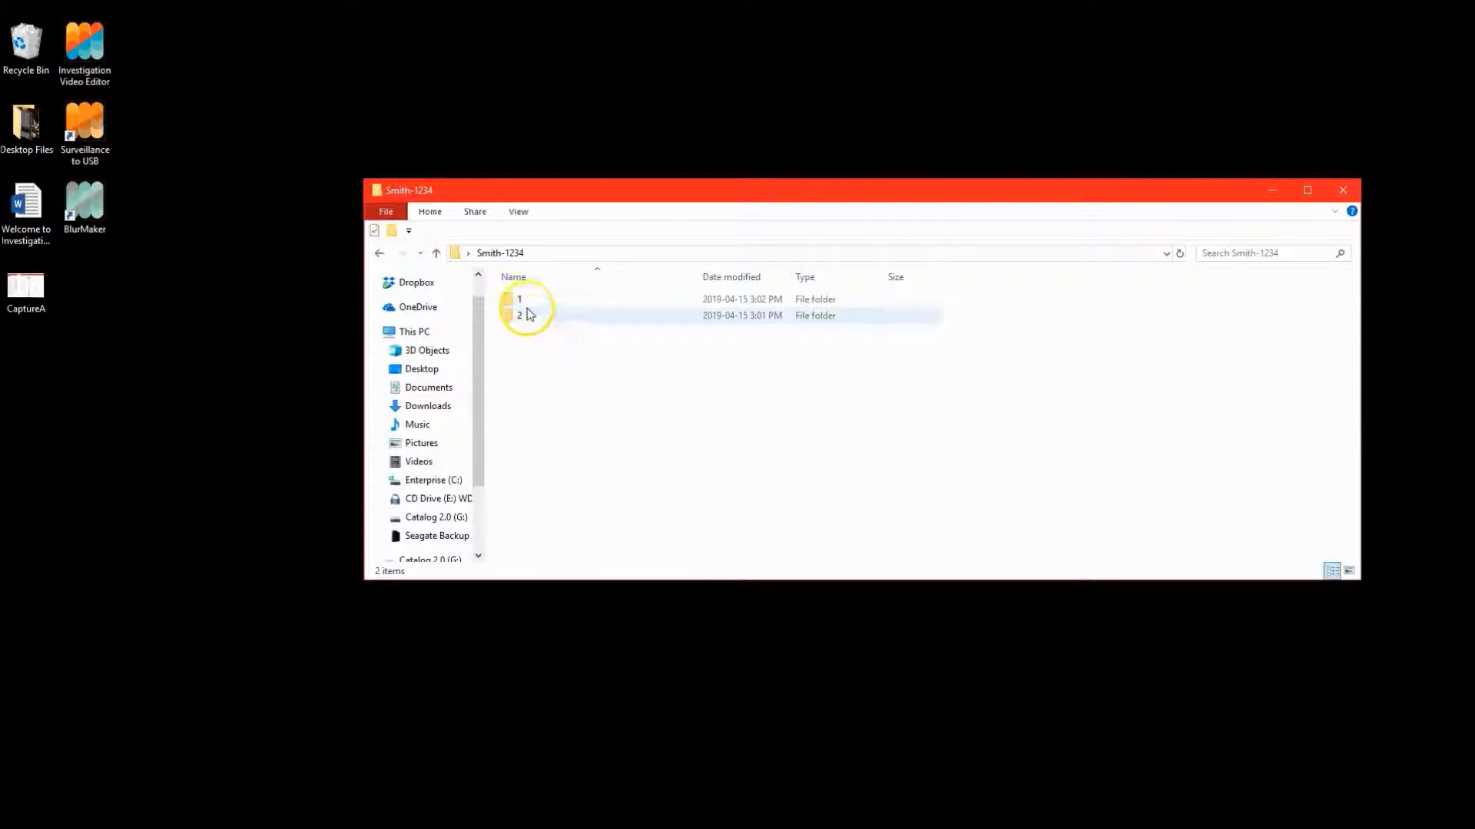
double_click(519, 299)
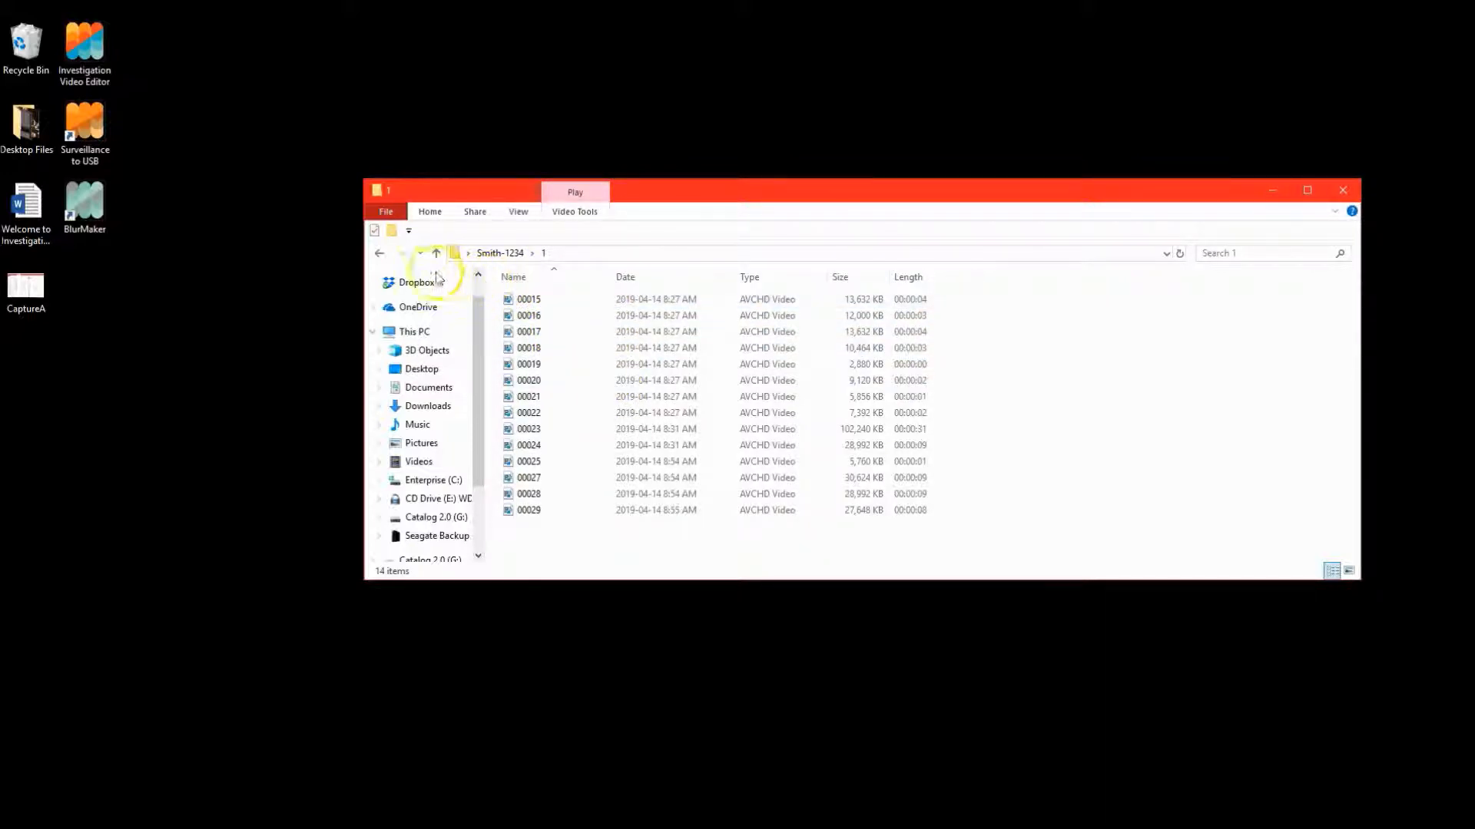
click(434, 252)
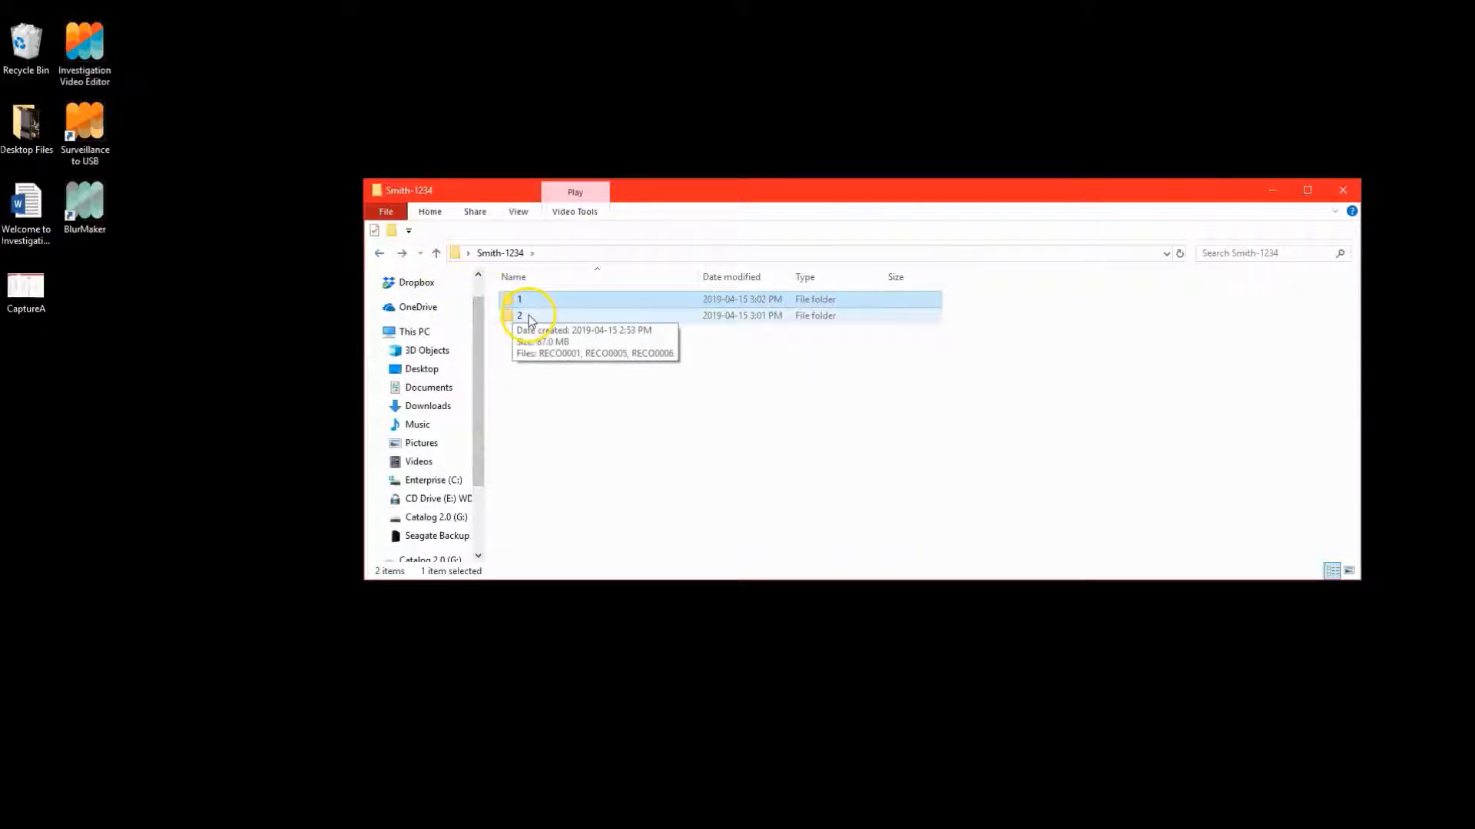
double_click(517, 315)
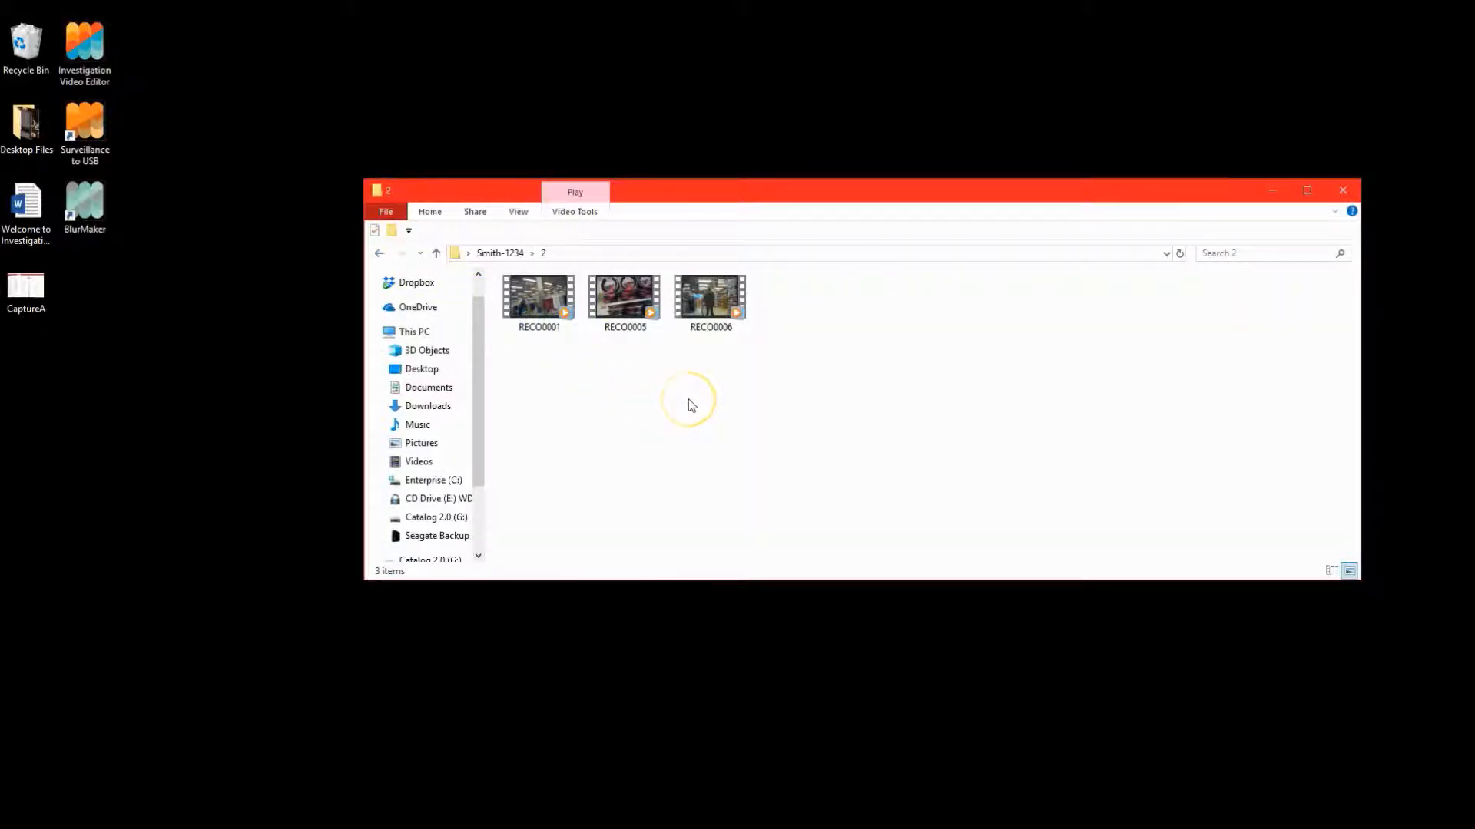
mouse_move(625, 296)
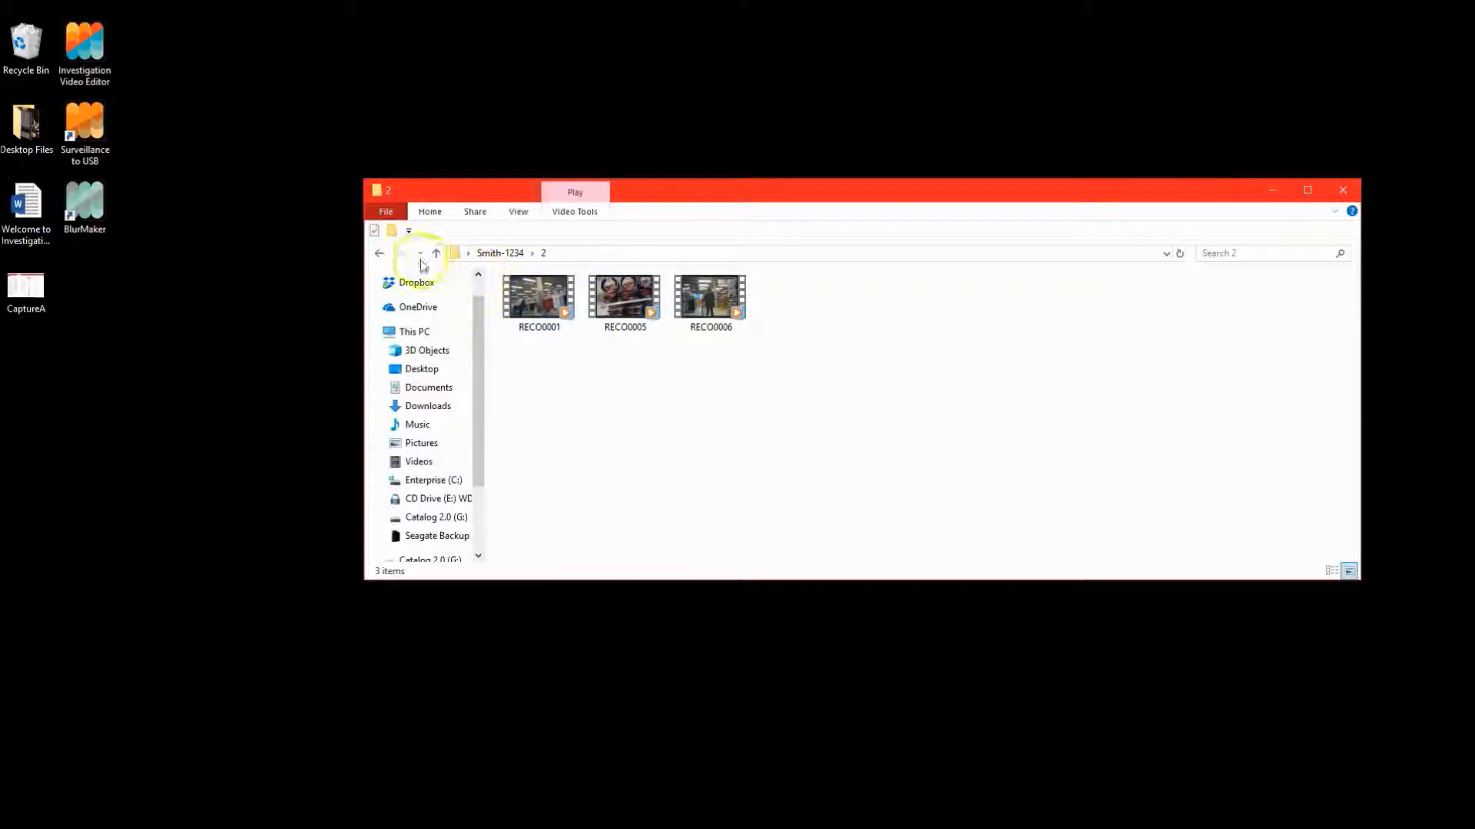
click(434, 253)
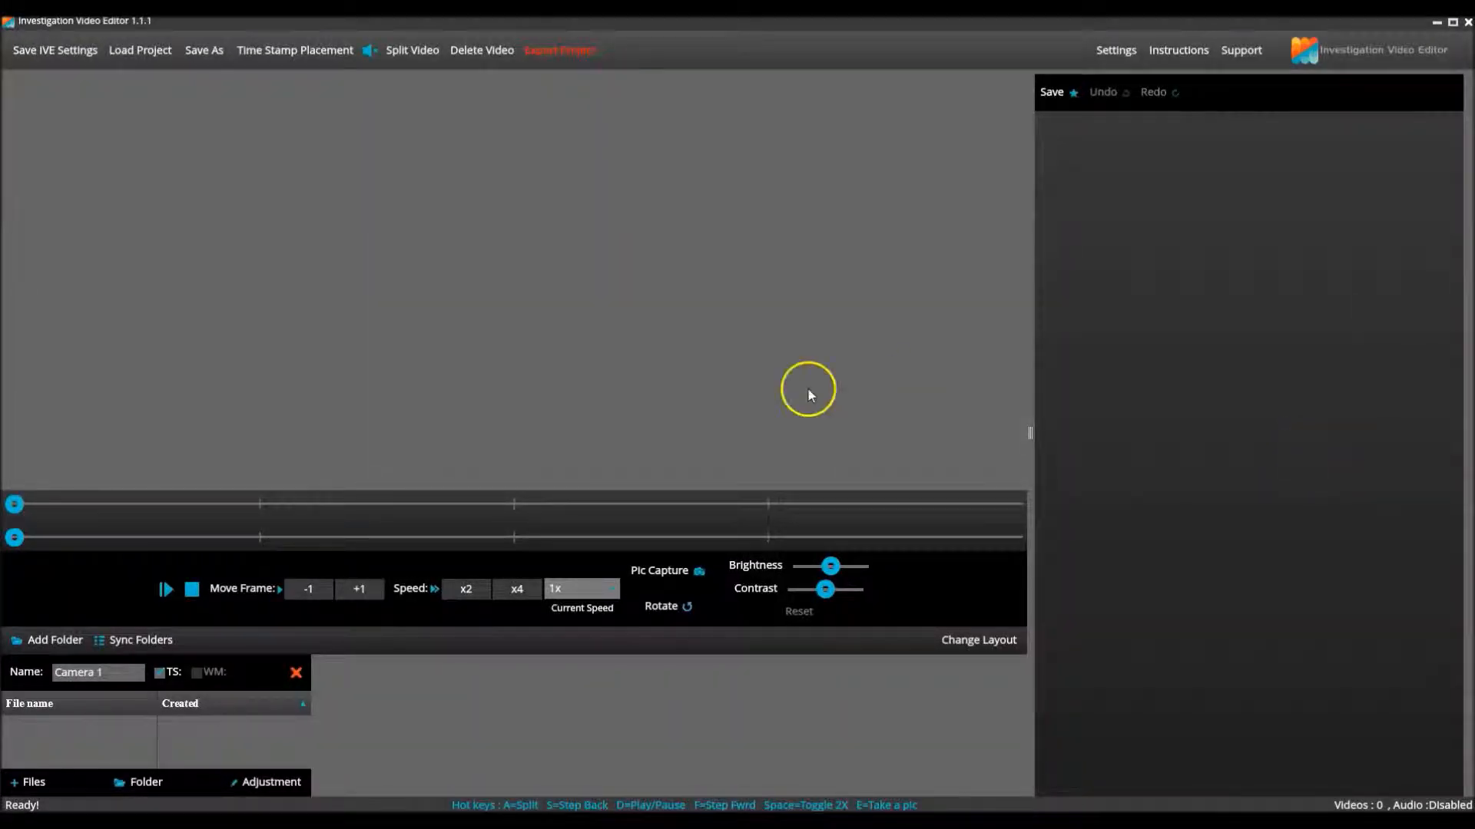
mouse_move(588, 383)
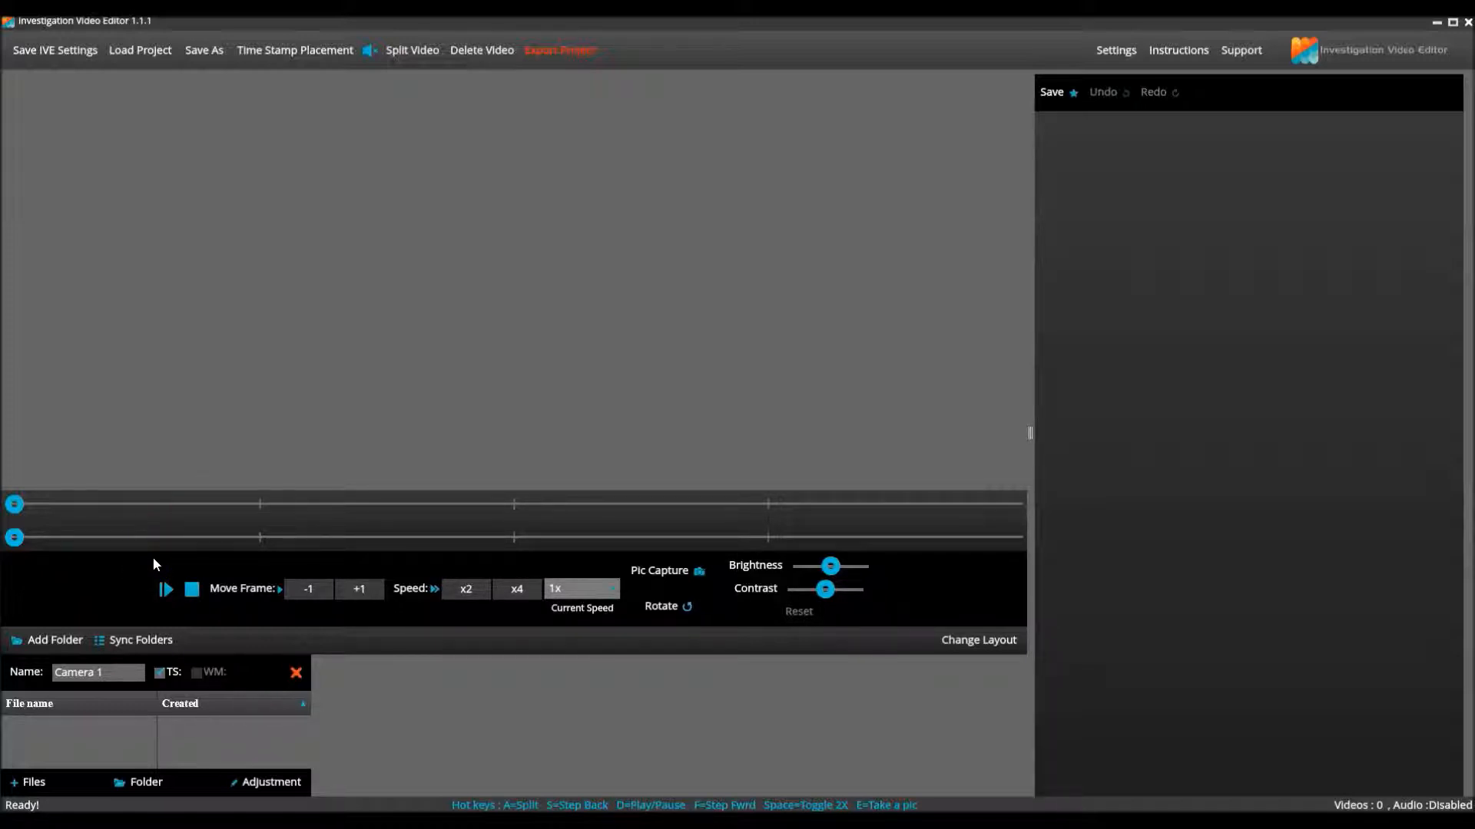
click(93, 671)
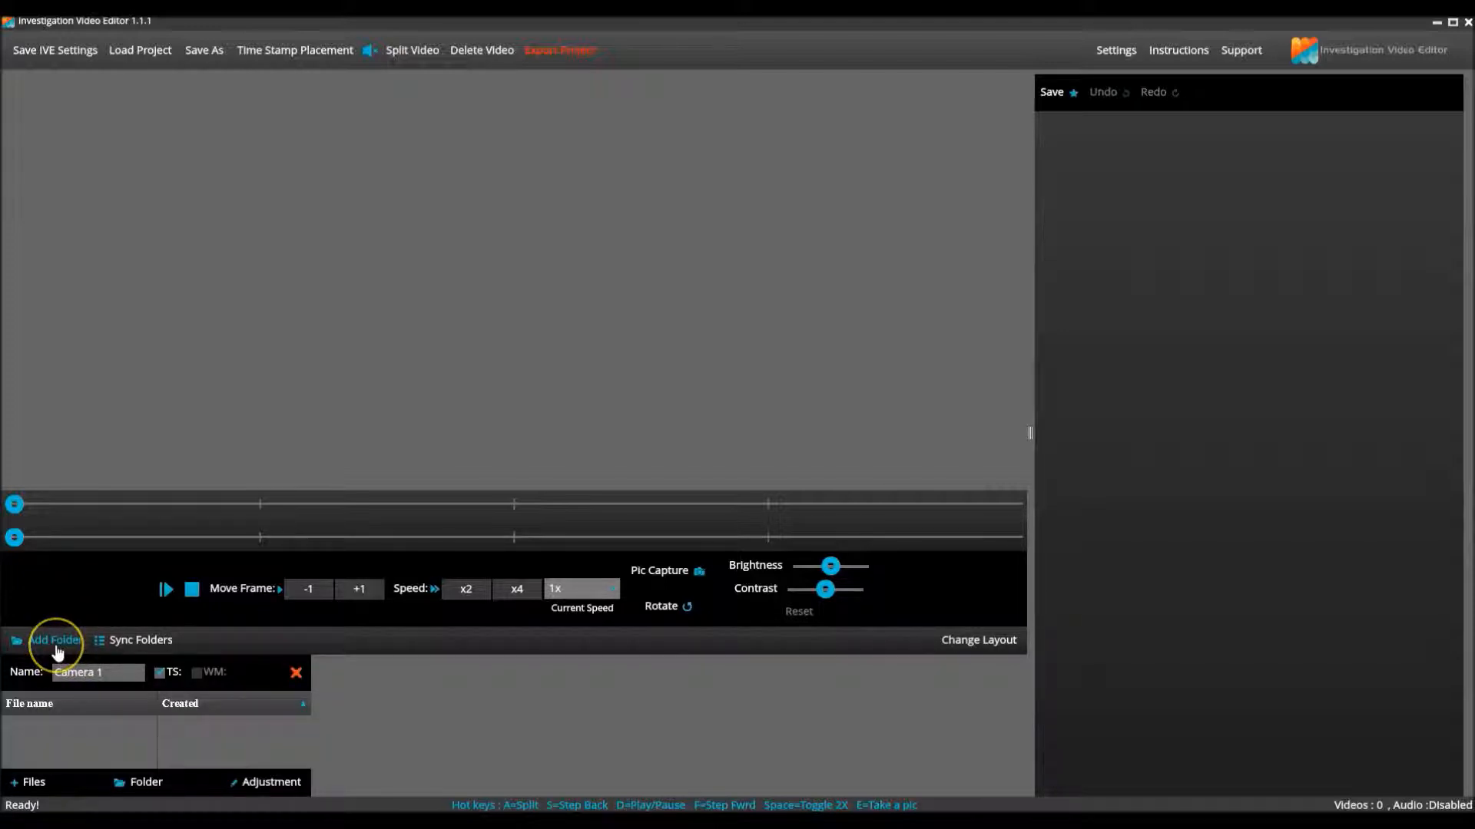
Add a Camera 2 panel beside Camera 1 via Add Folder
click(54, 640)
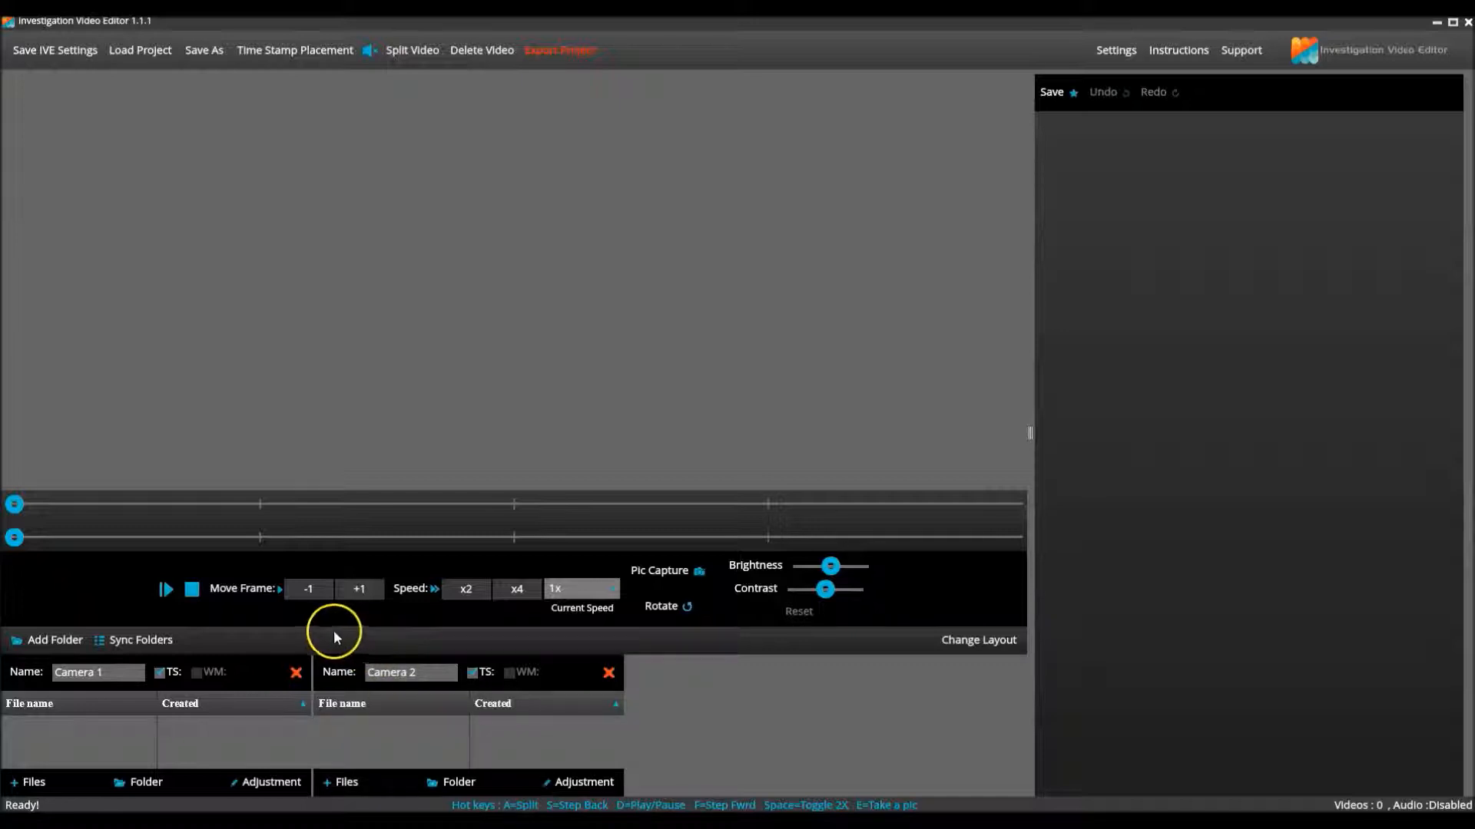
mouse_move(94, 630)
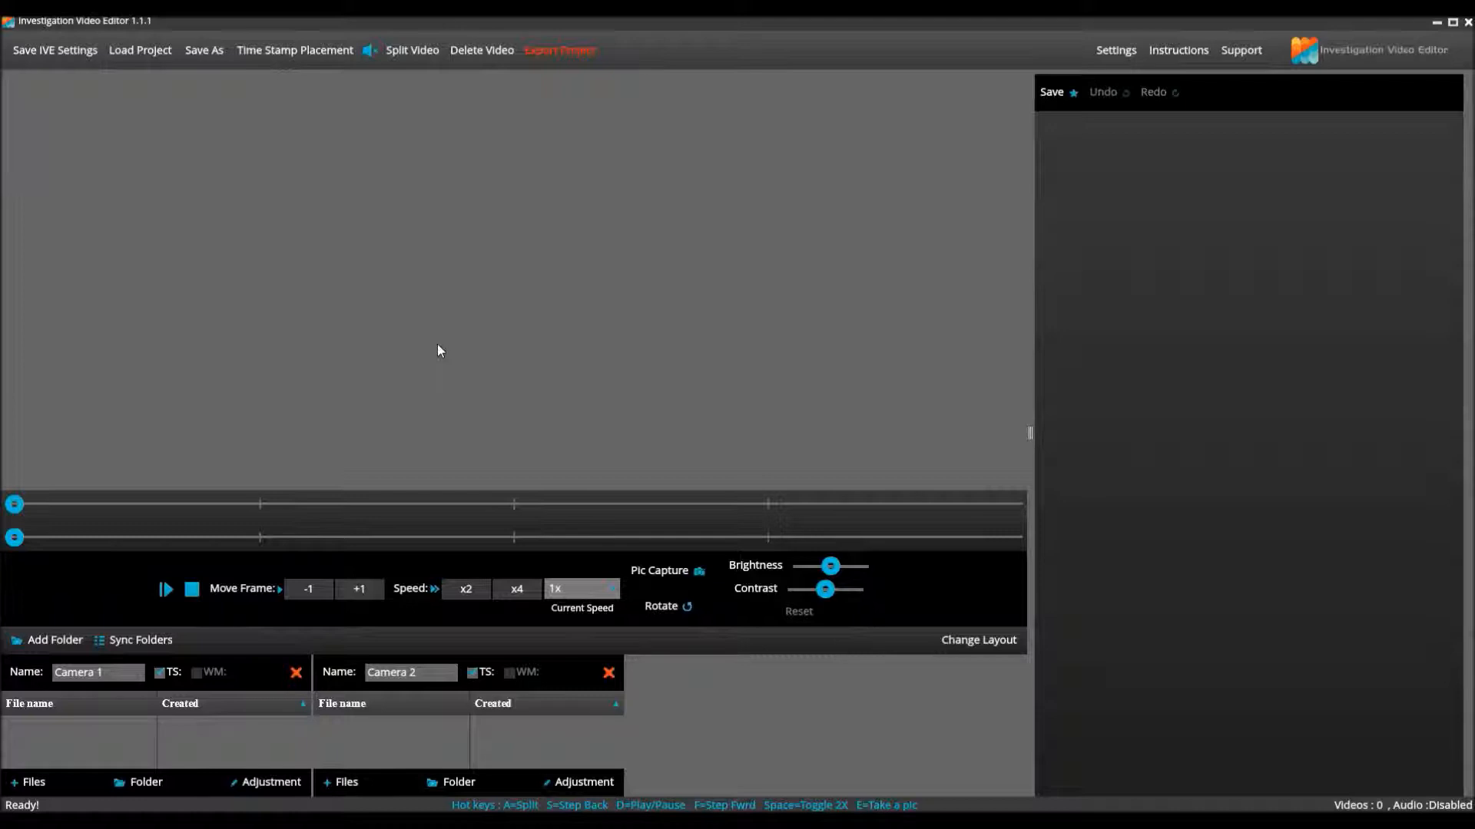
click(355, 367)
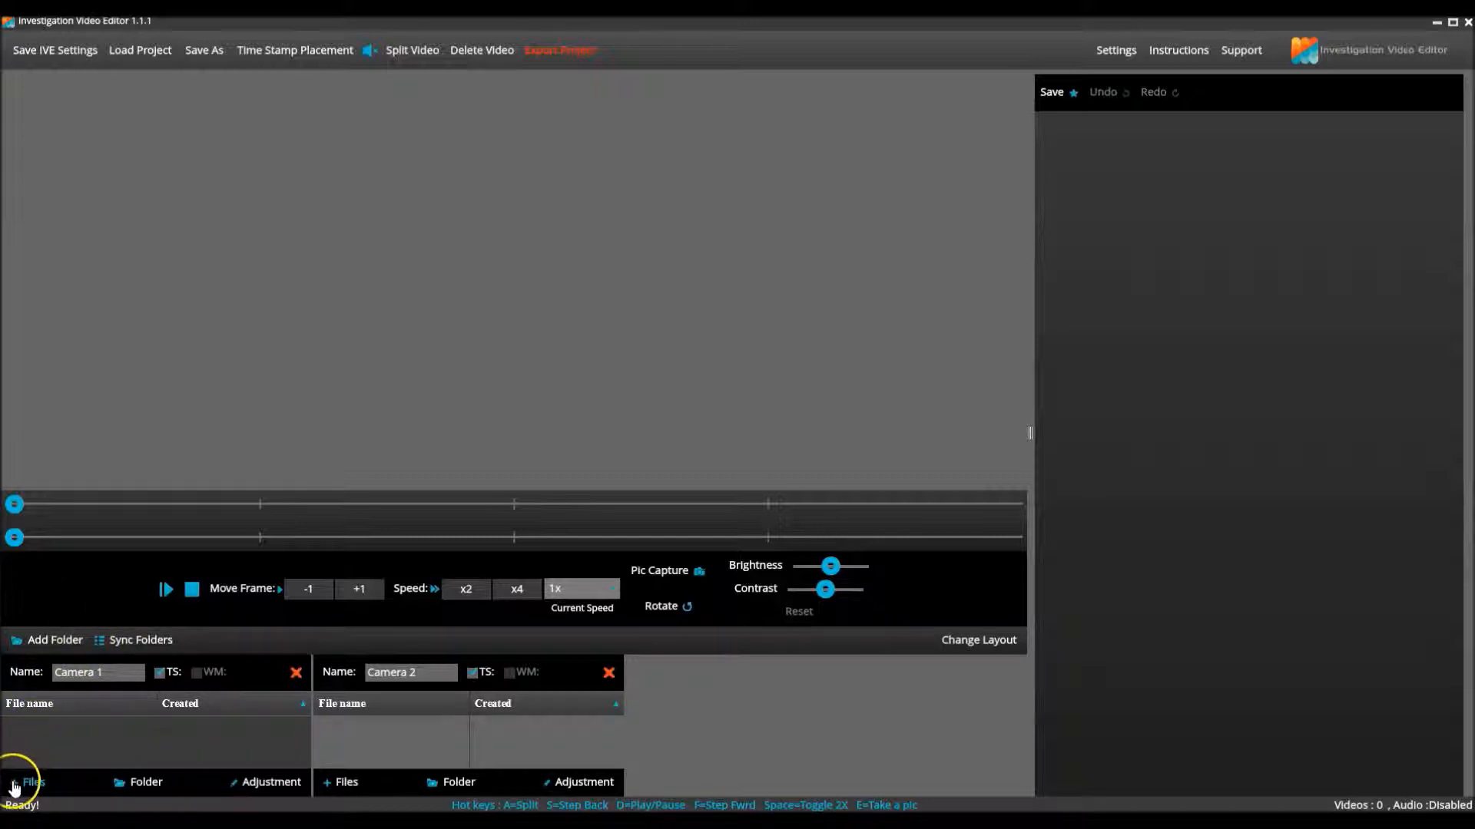
Import the twelve clips from Desktop > Smith-1234 > 1 into Camera 1
click(31, 782)
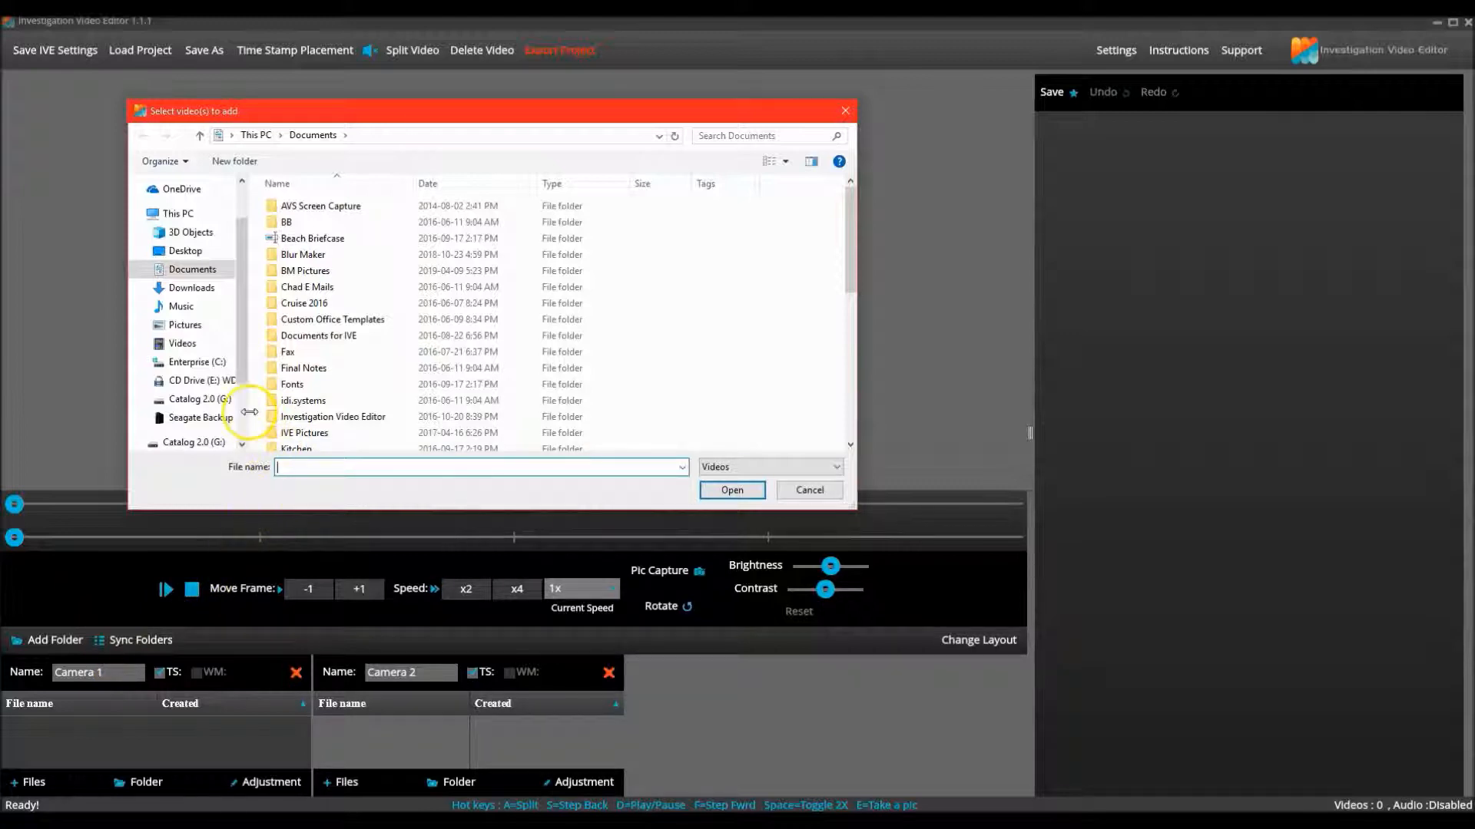
click(184, 250)
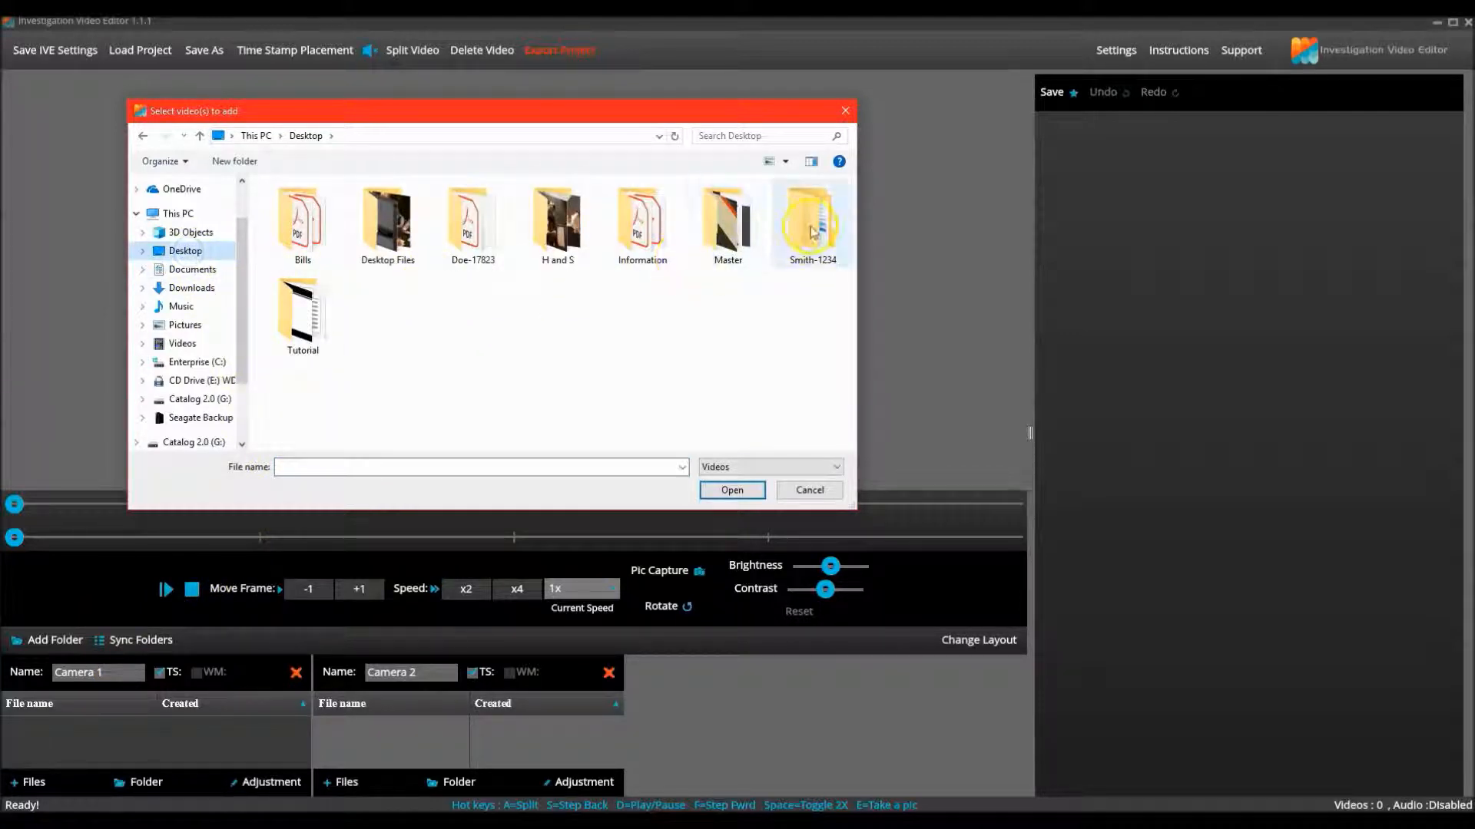
double_click(811, 221)
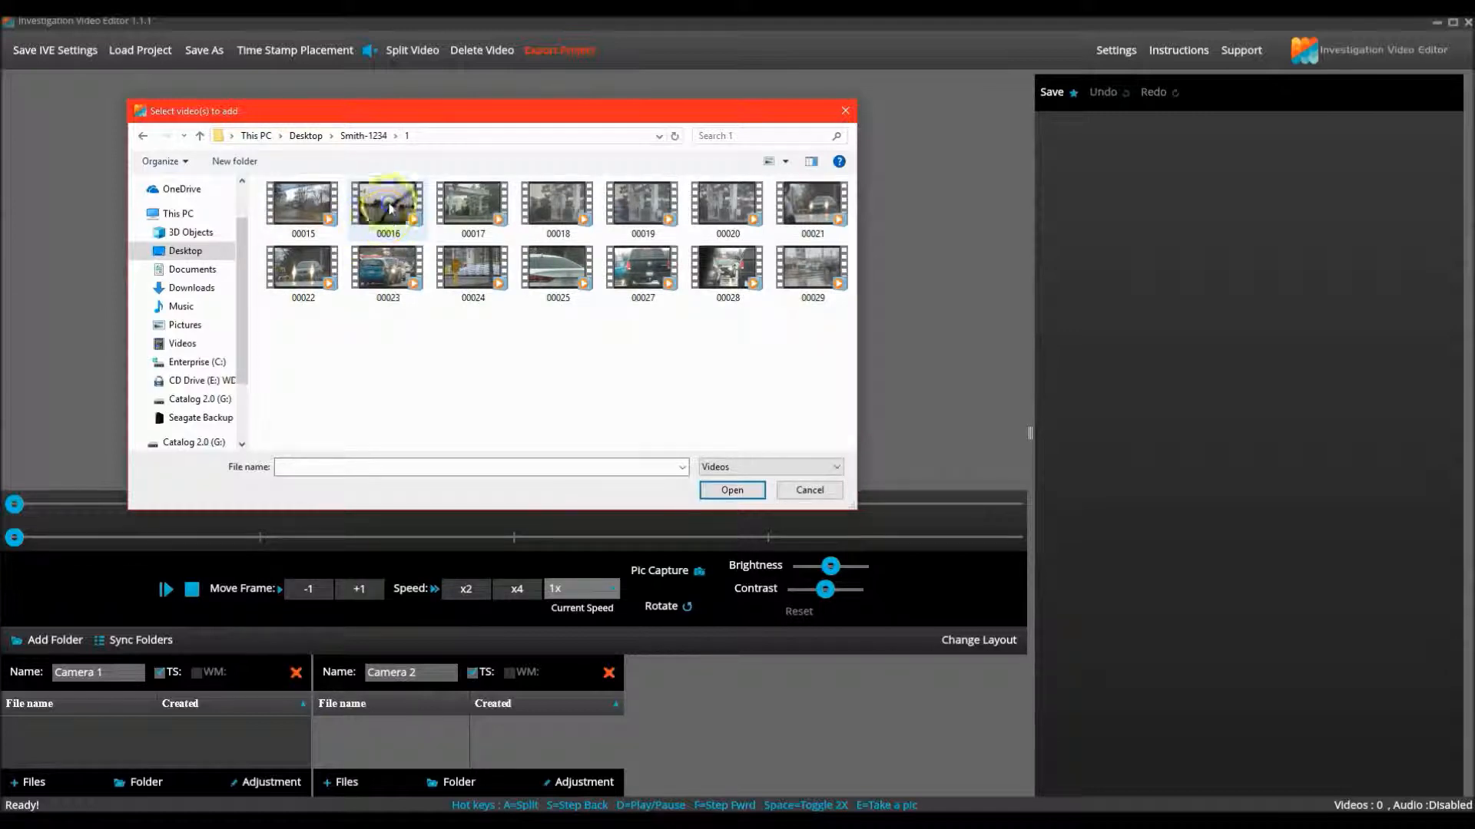
click(387, 200)
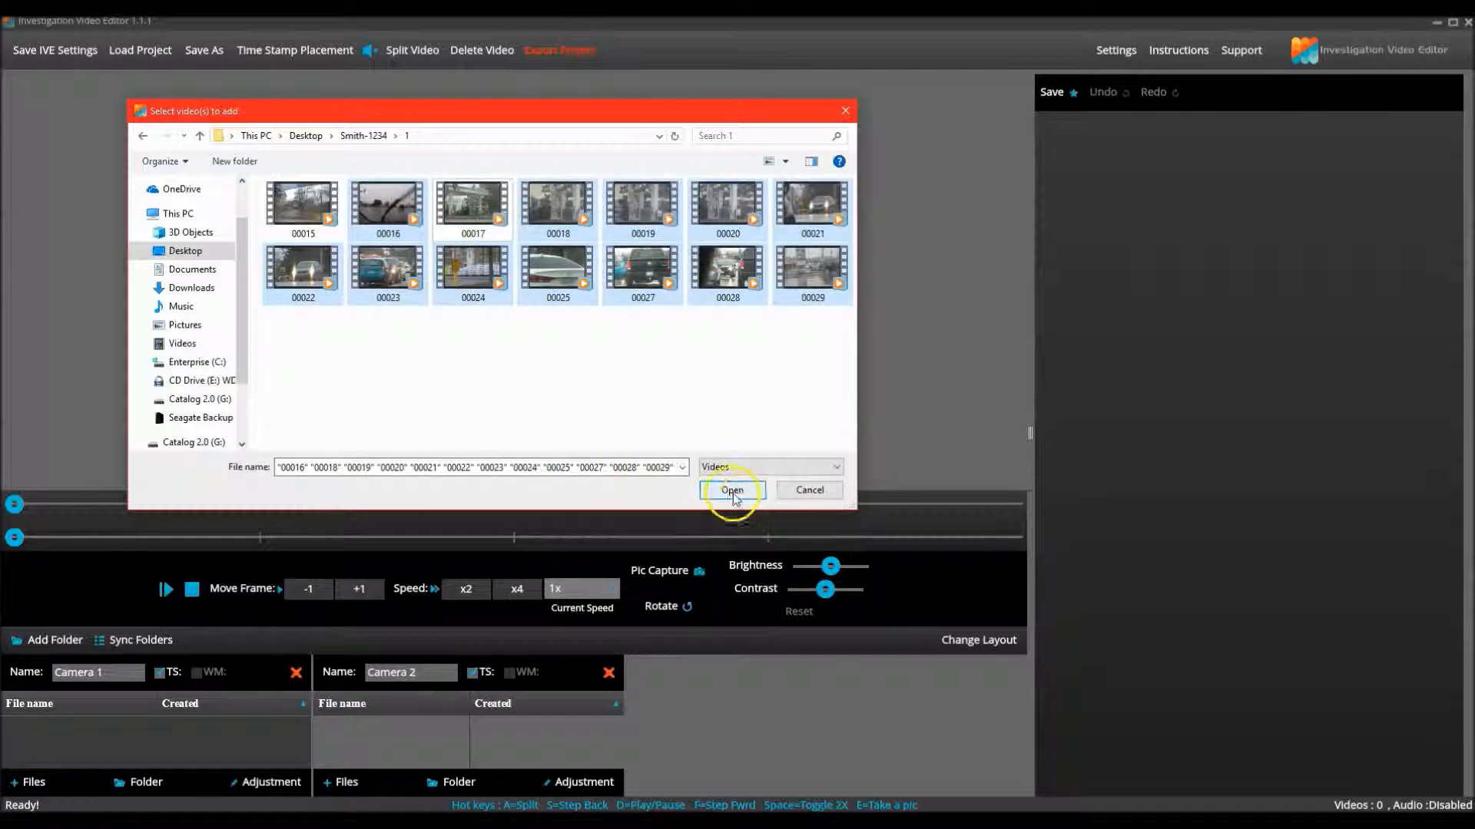
click(731, 490)
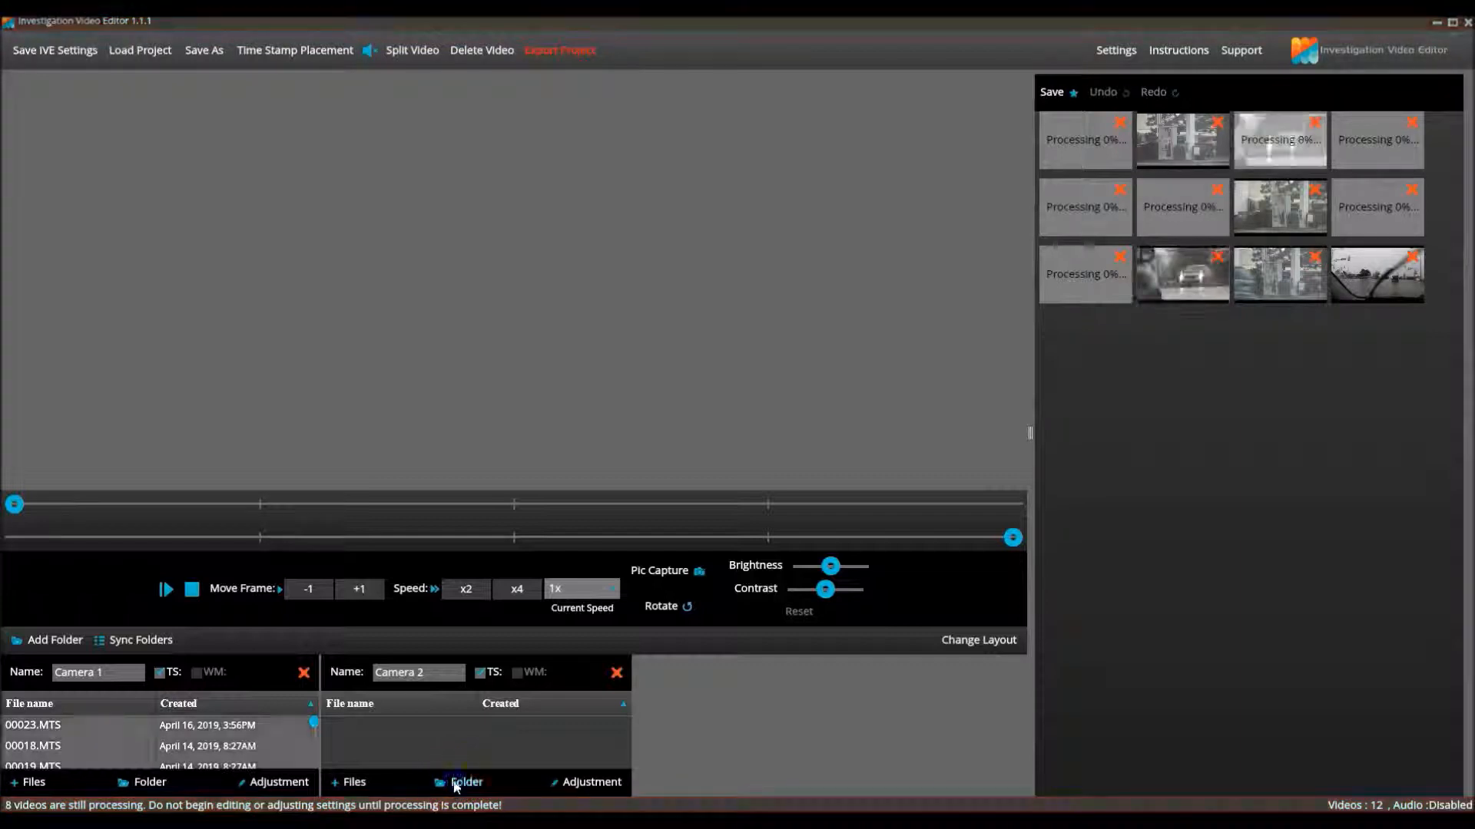
Add folder 2 of Smith-1234 as Camera 2's video source, loading its RECO clips
click(466, 781)
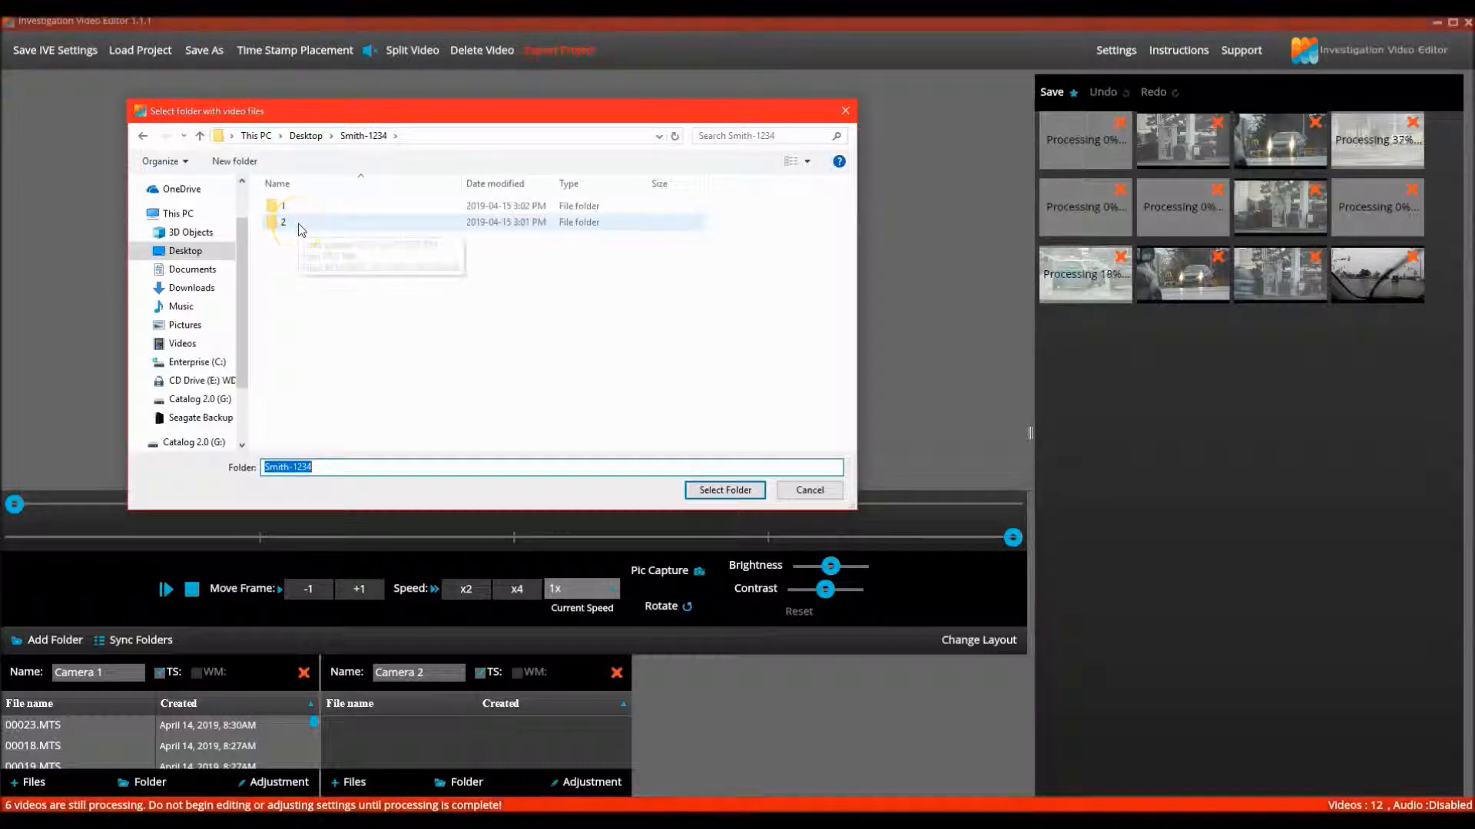
click(282, 222)
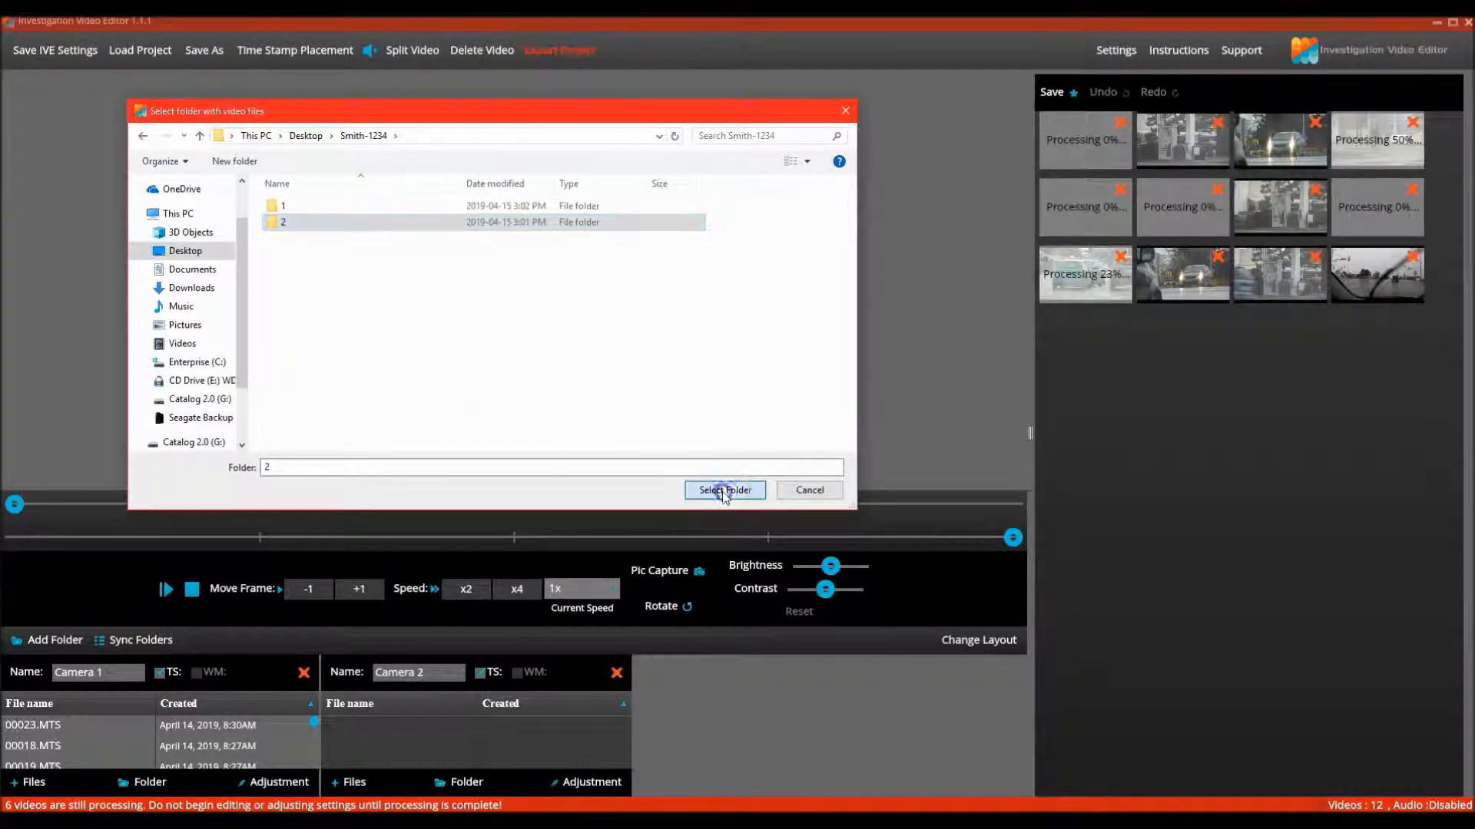
click(724, 490)
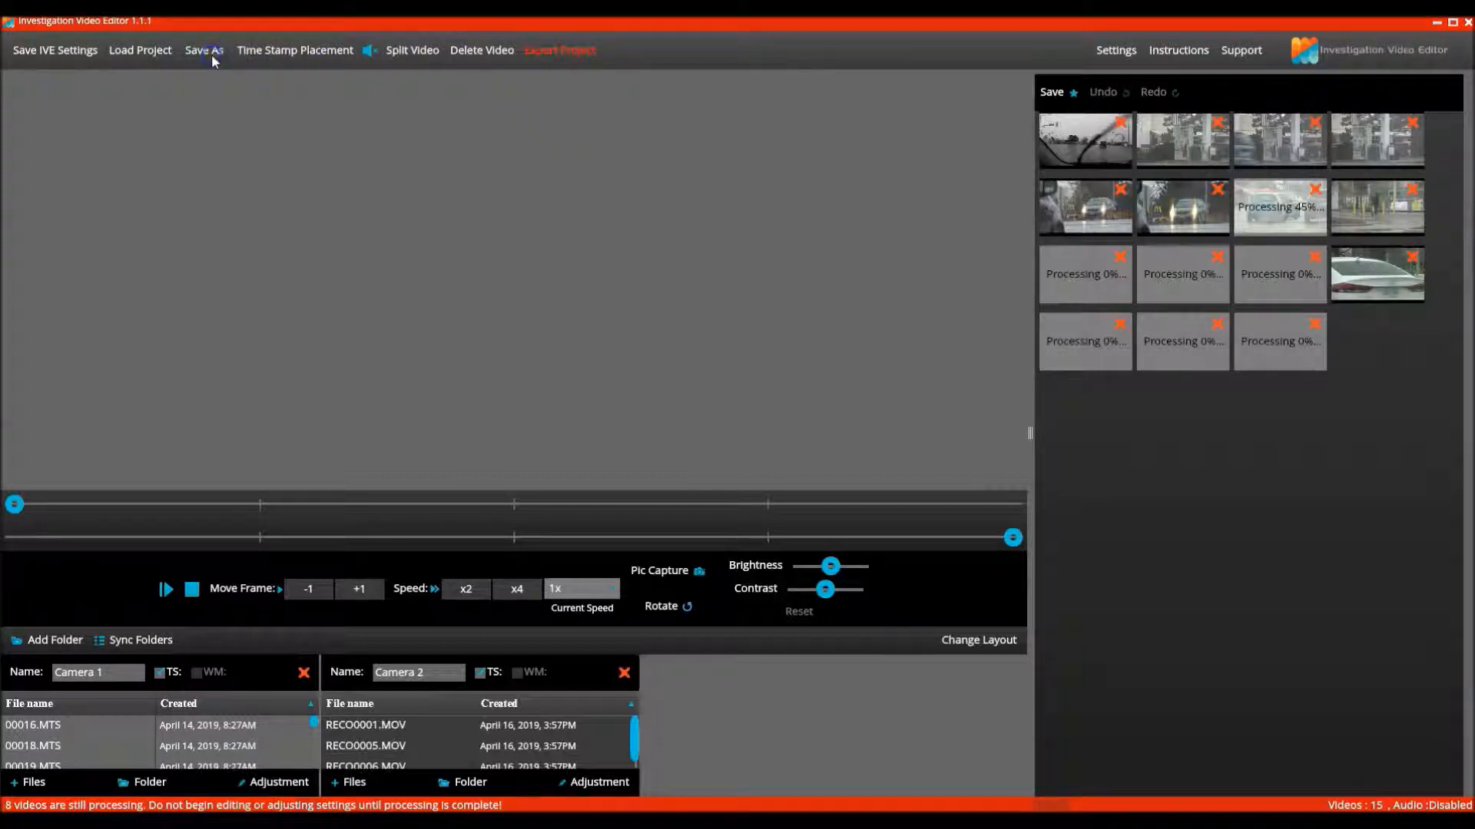
Save the project as IVE Project in the Desktop Smith-1234 folder
click(202, 49)
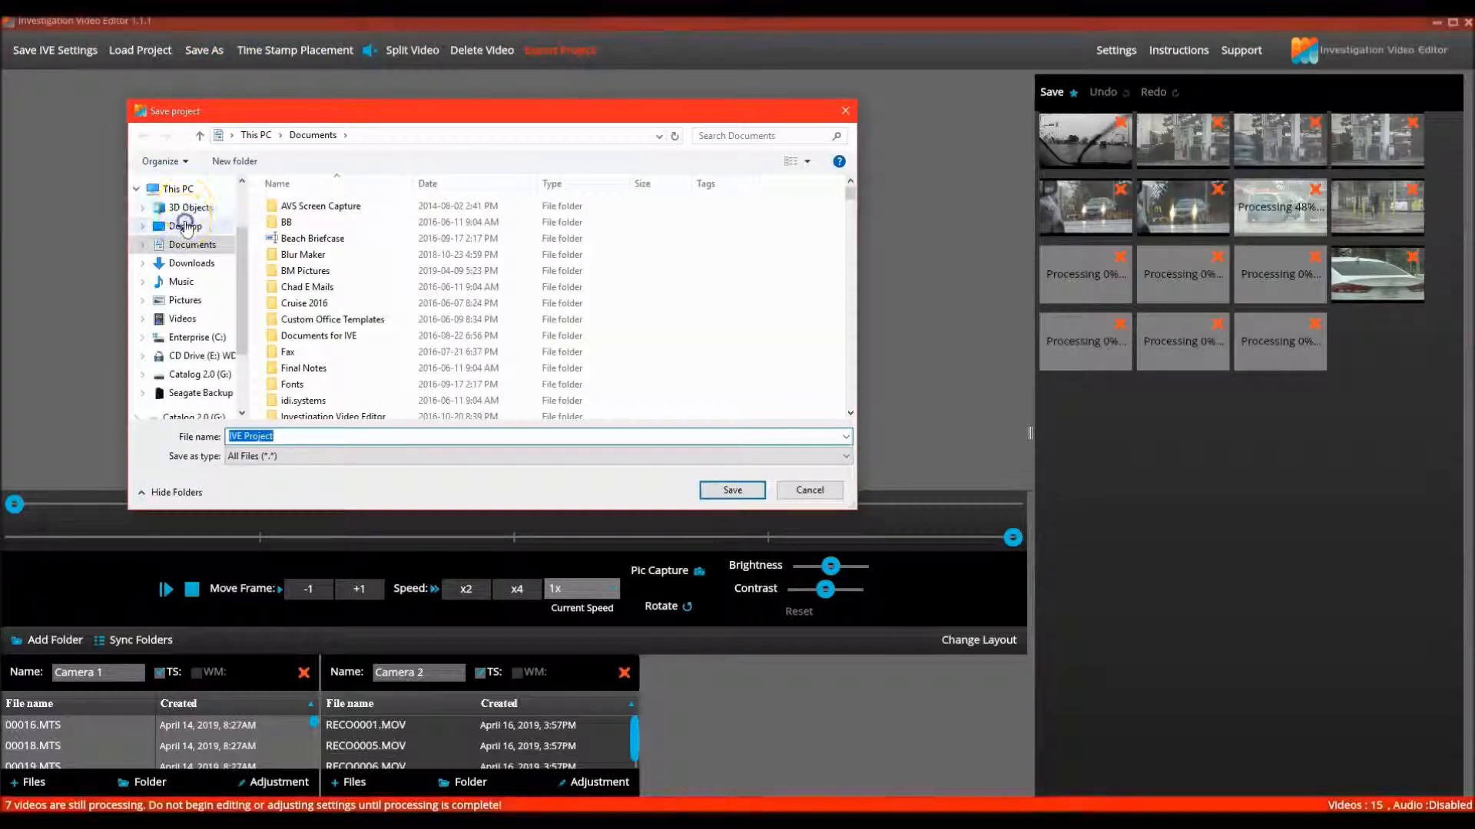
click(184, 226)
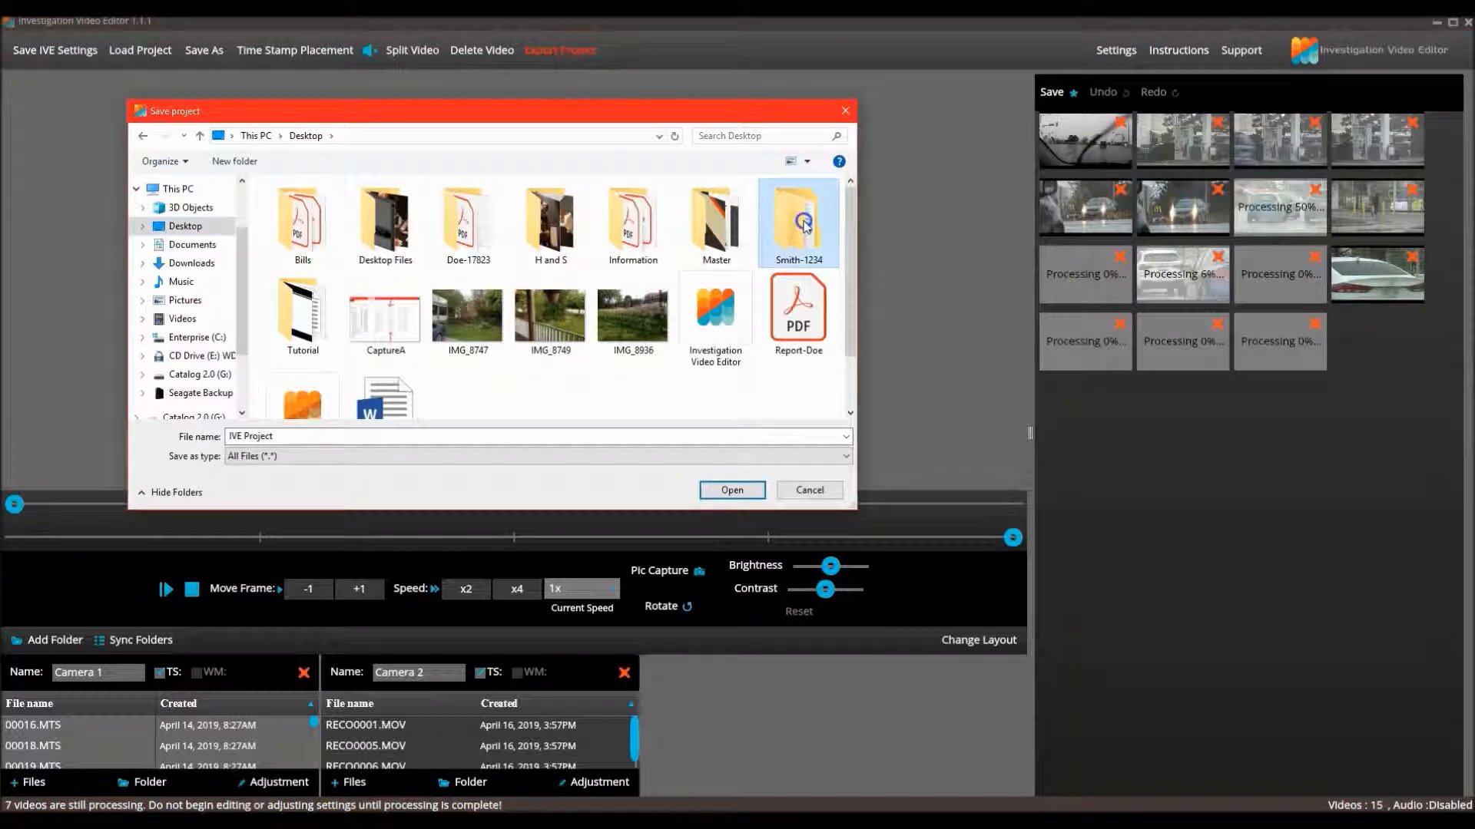
double_click(797, 212)
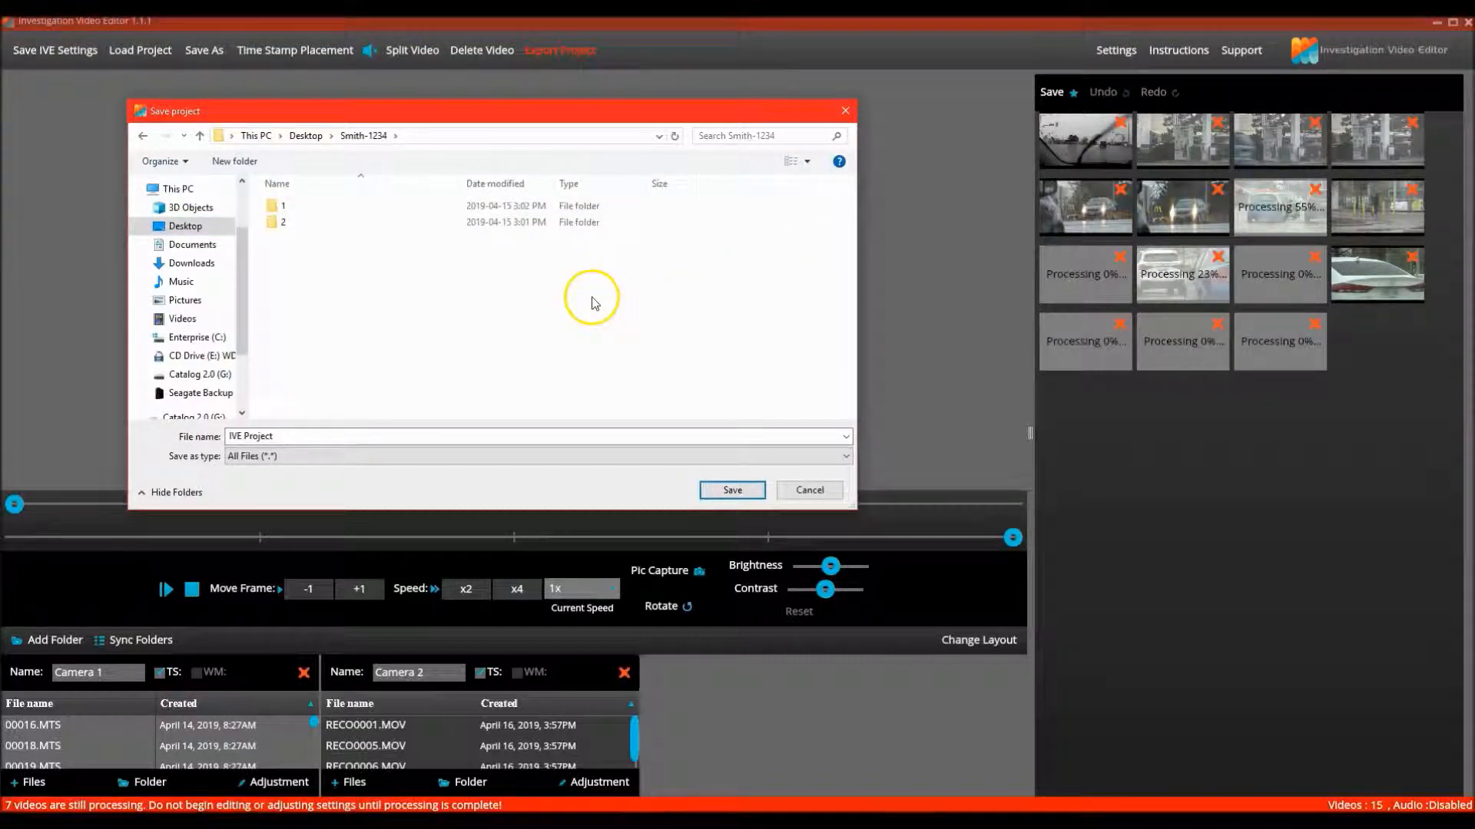
mouse_move(552, 308)
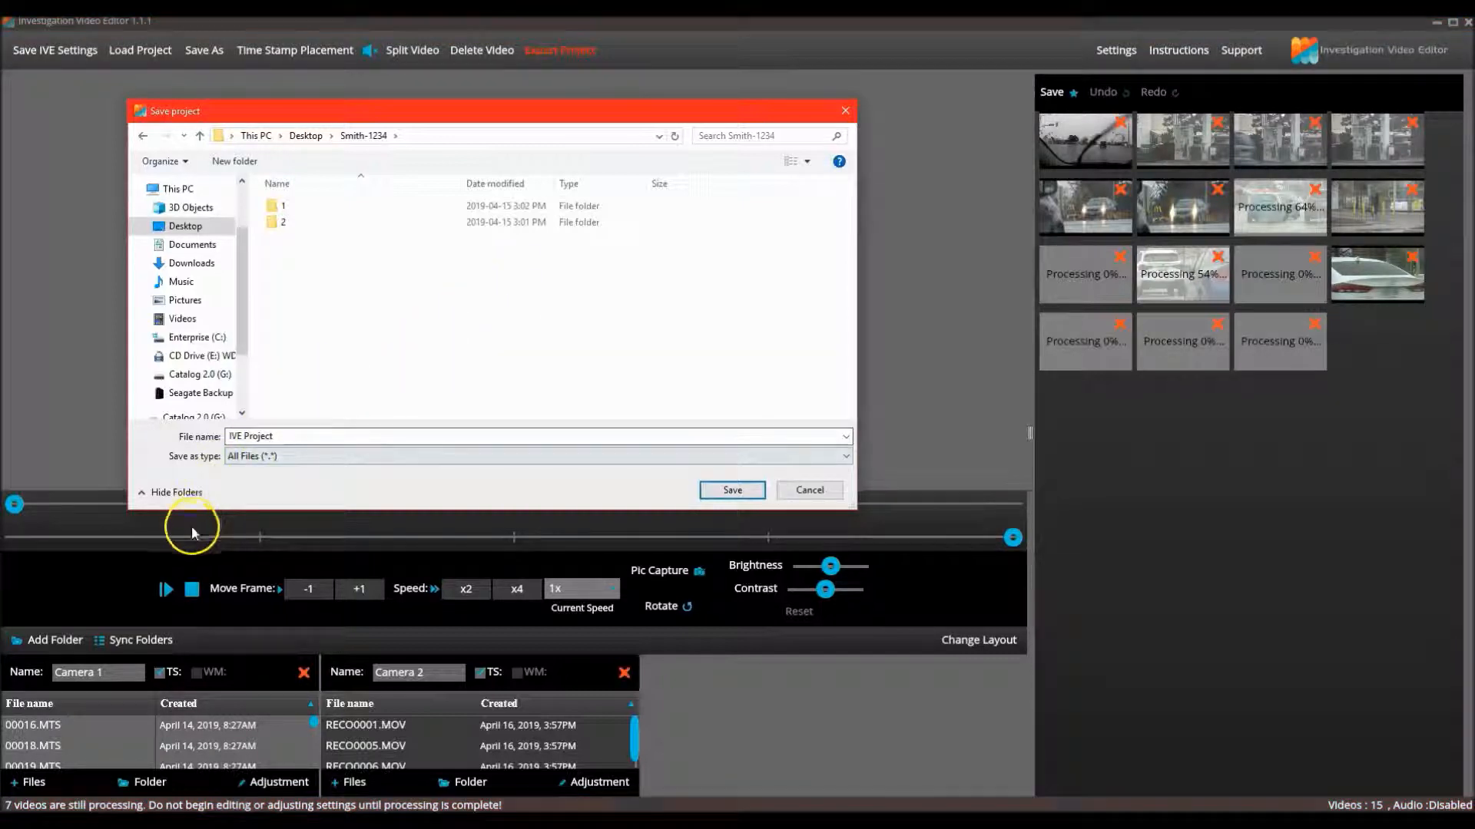
mouse_move(425, 609)
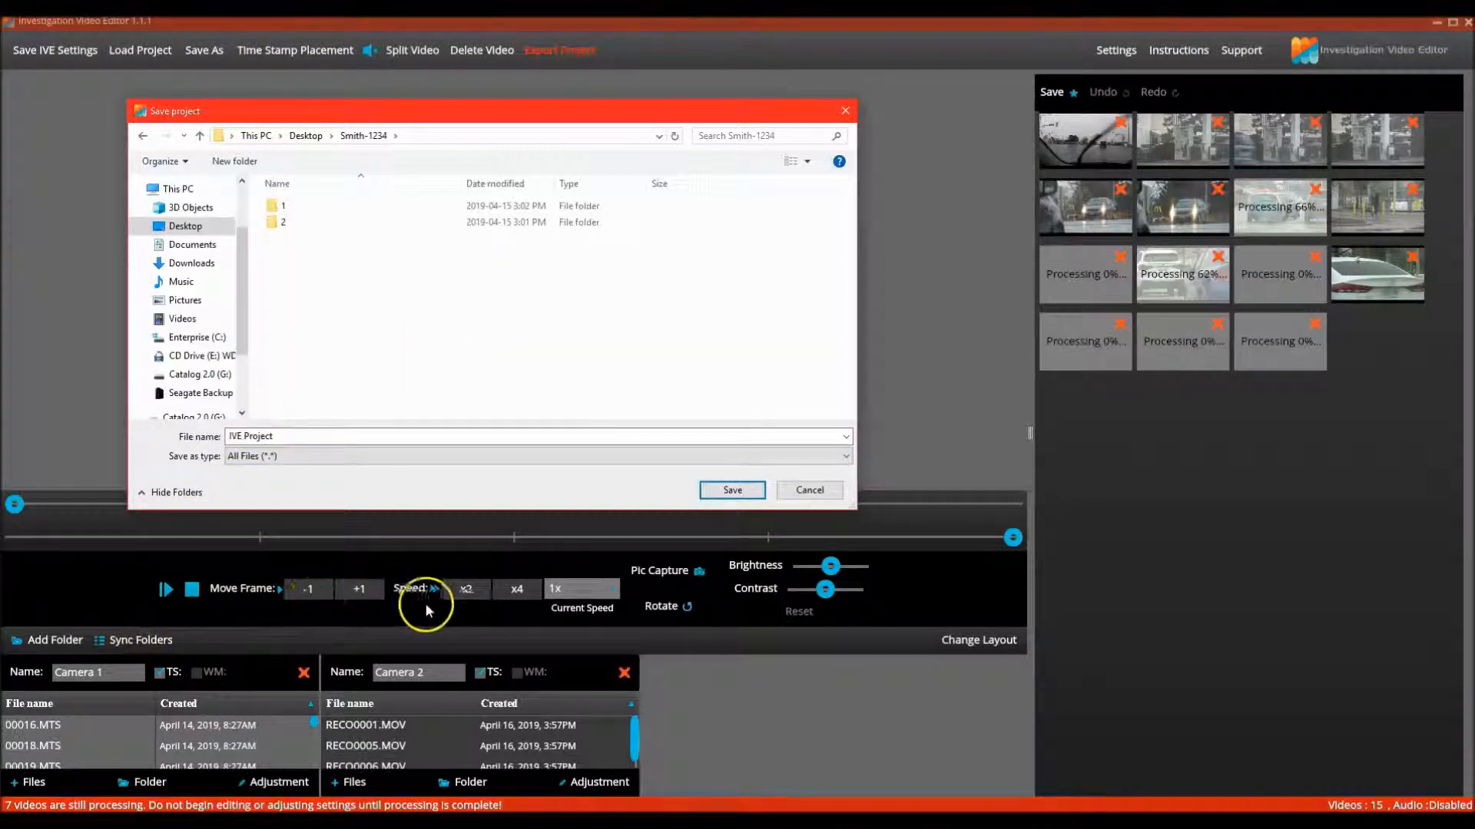
mouse_move(430, 605)
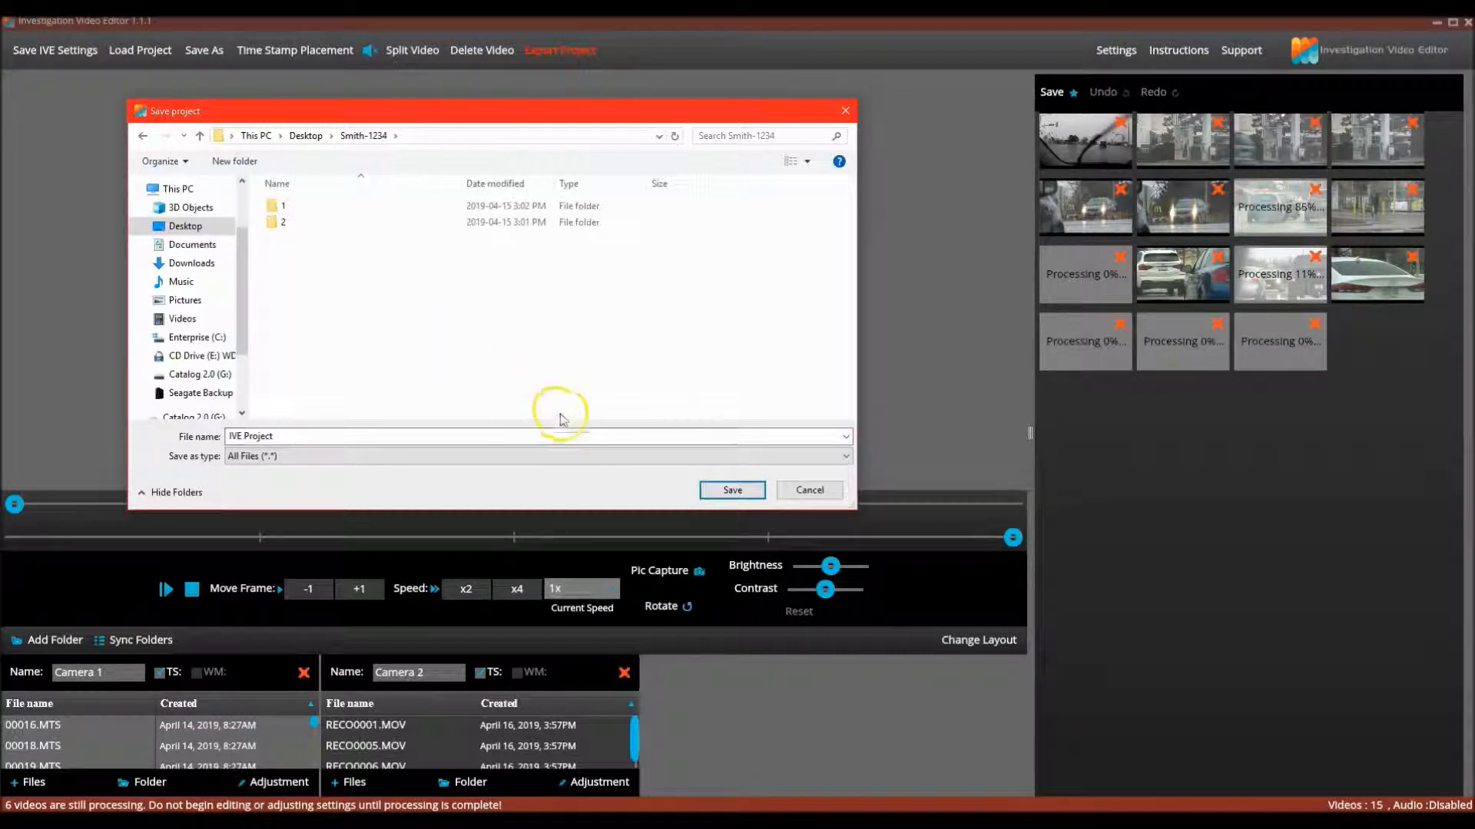
click(731, 490)
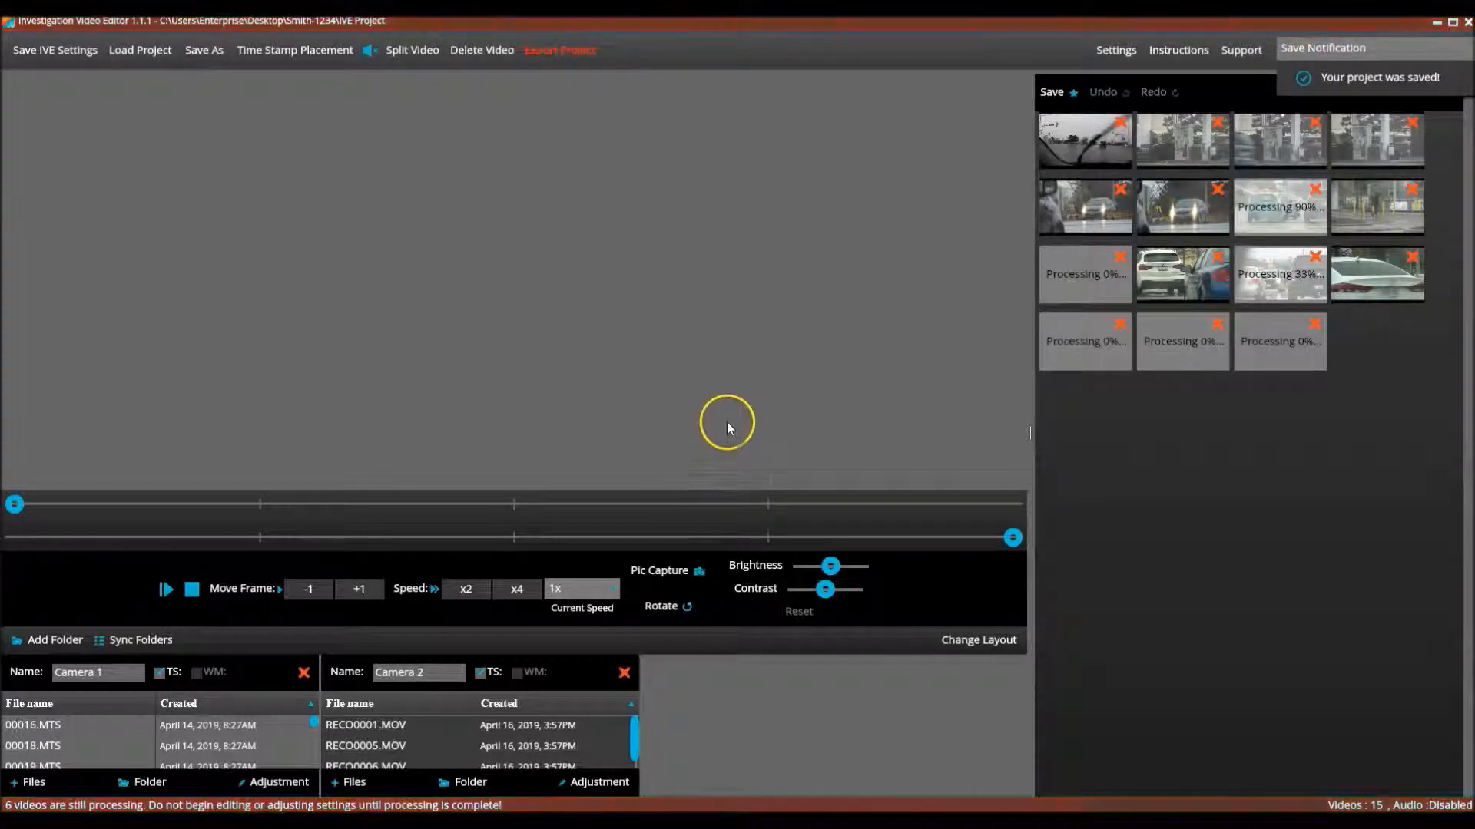
mouse_move(768, 404)
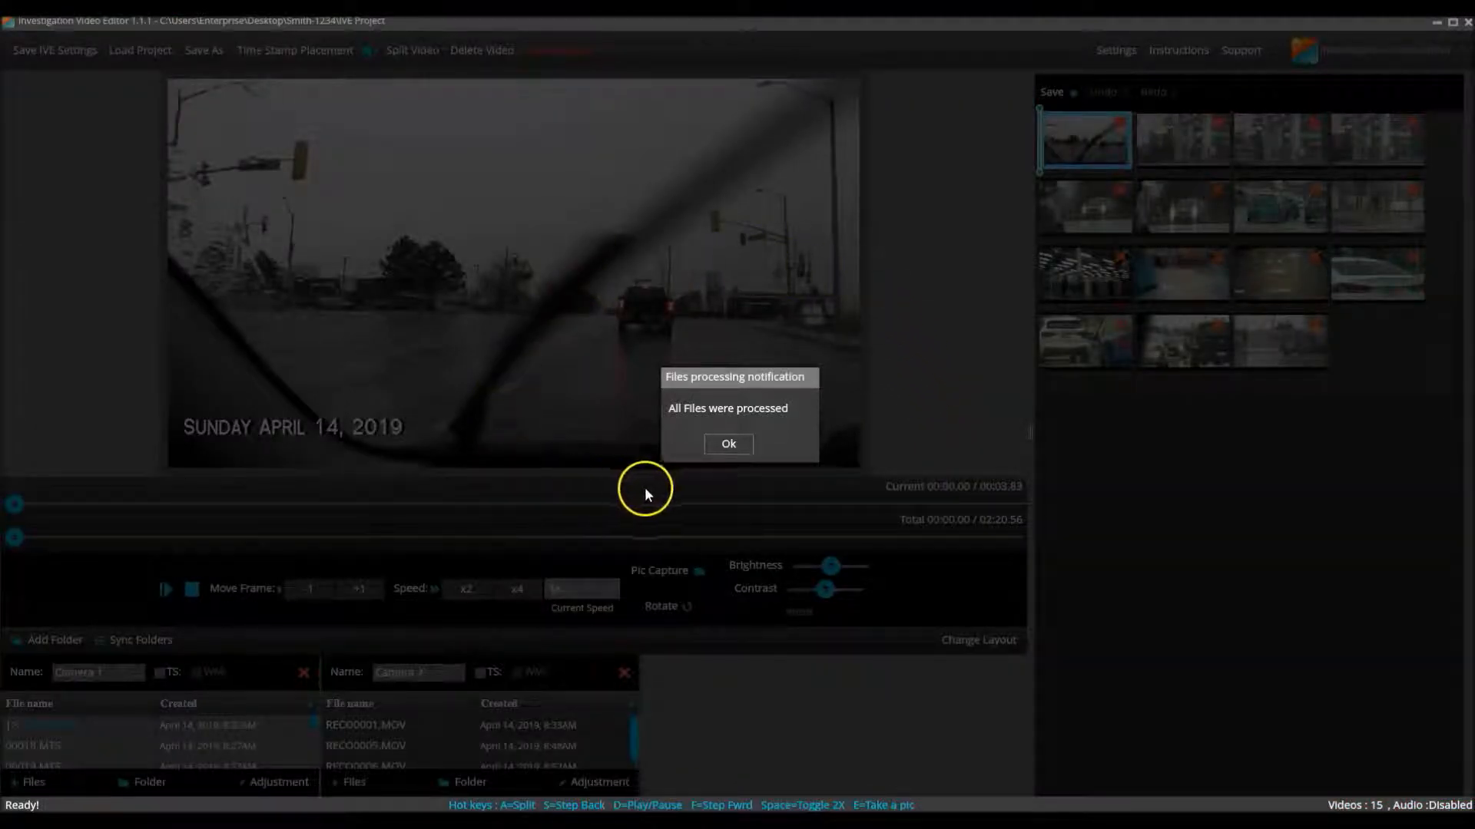
Dismiss the Files processing notice confirming all fifteen clips are ready
click(727, 443)
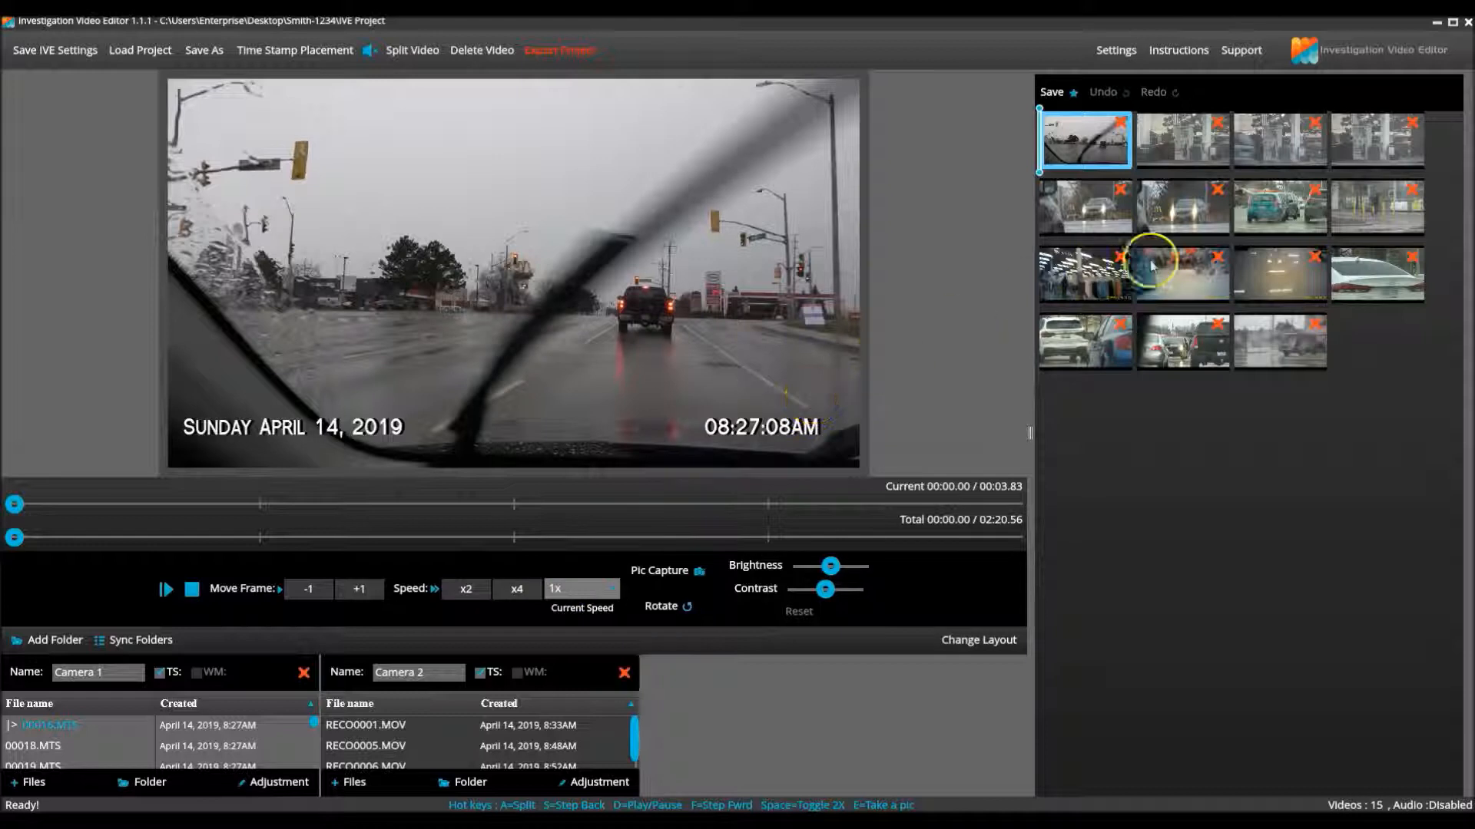
mouse_move(891, 313)
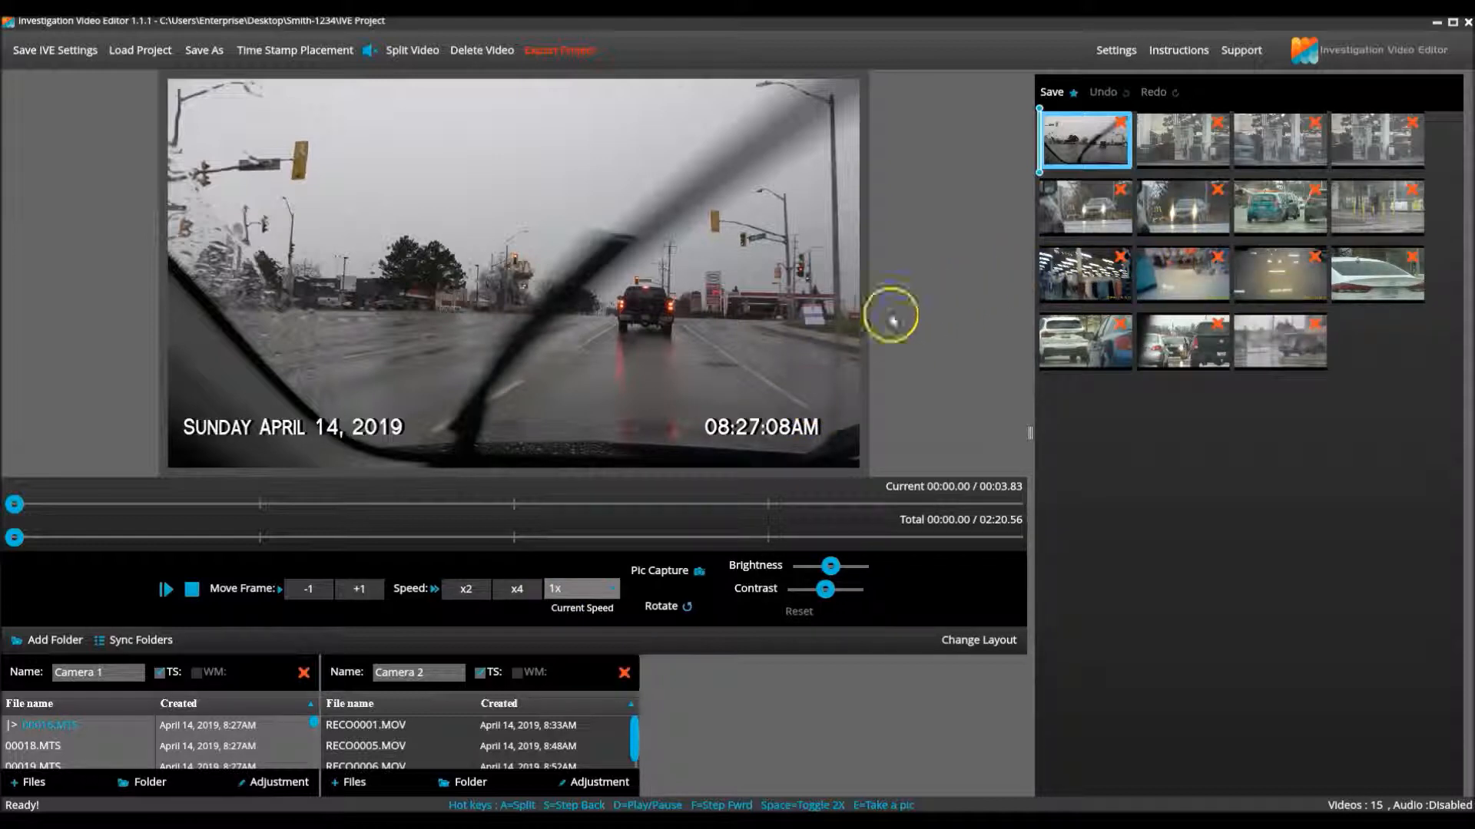
mouse_move(785, 416)
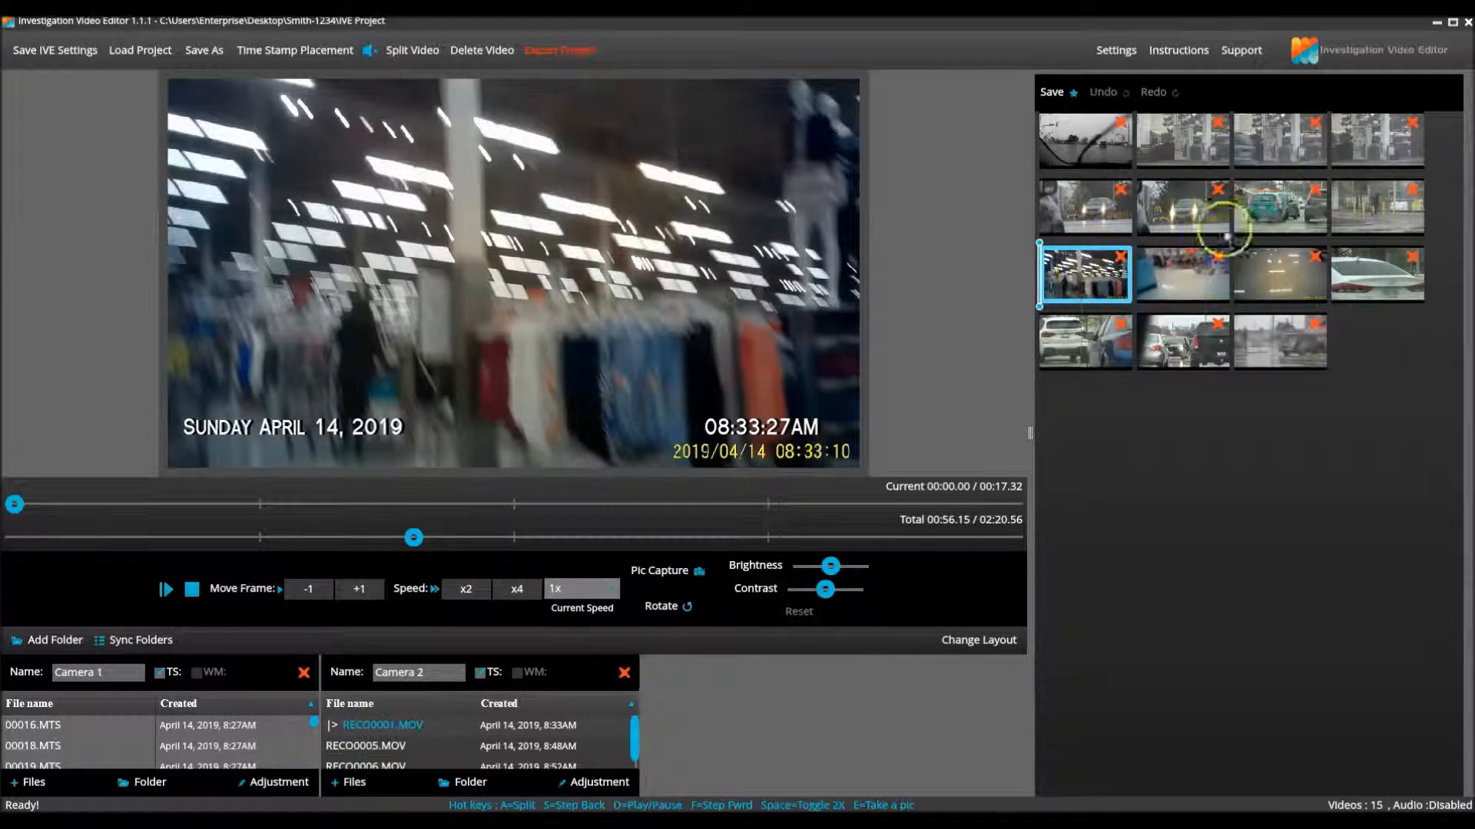
Preview the sidewalk pedestrian clip, then scrub a few seconds into the RECO0001 store clip
click(1375, 205)
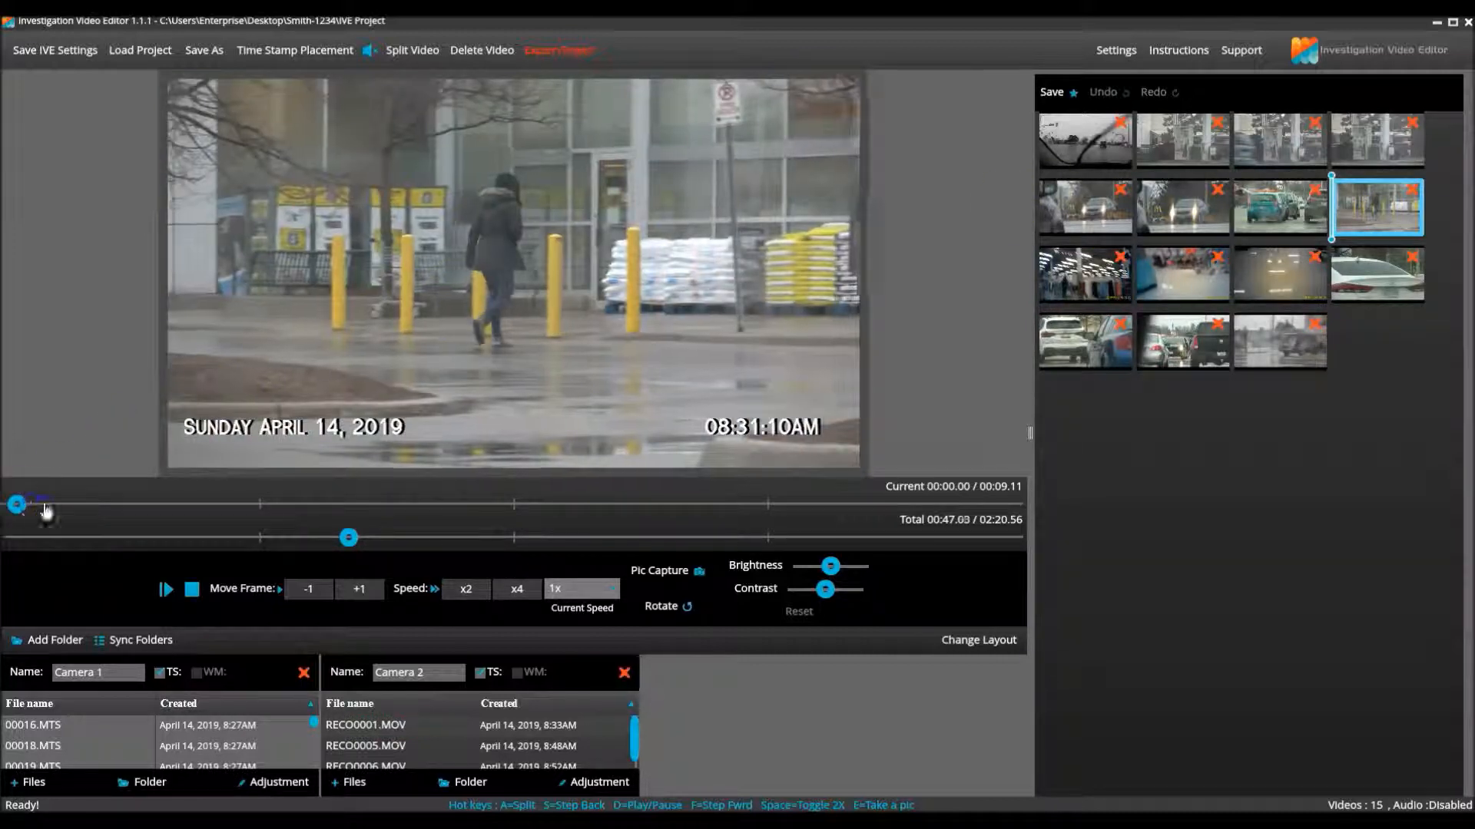
drag(16, 505, 644, 505)
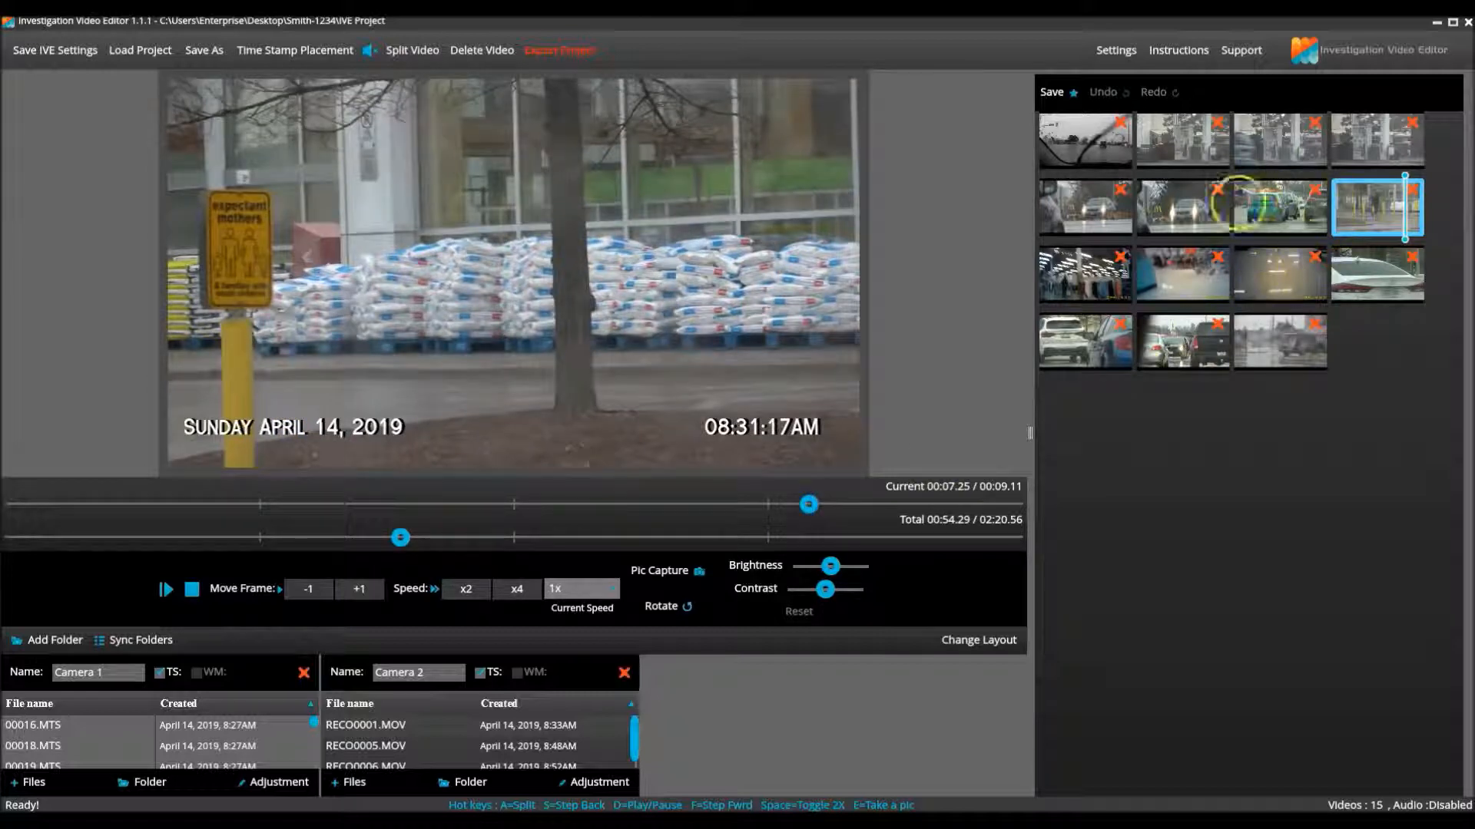
click(1084, 274)
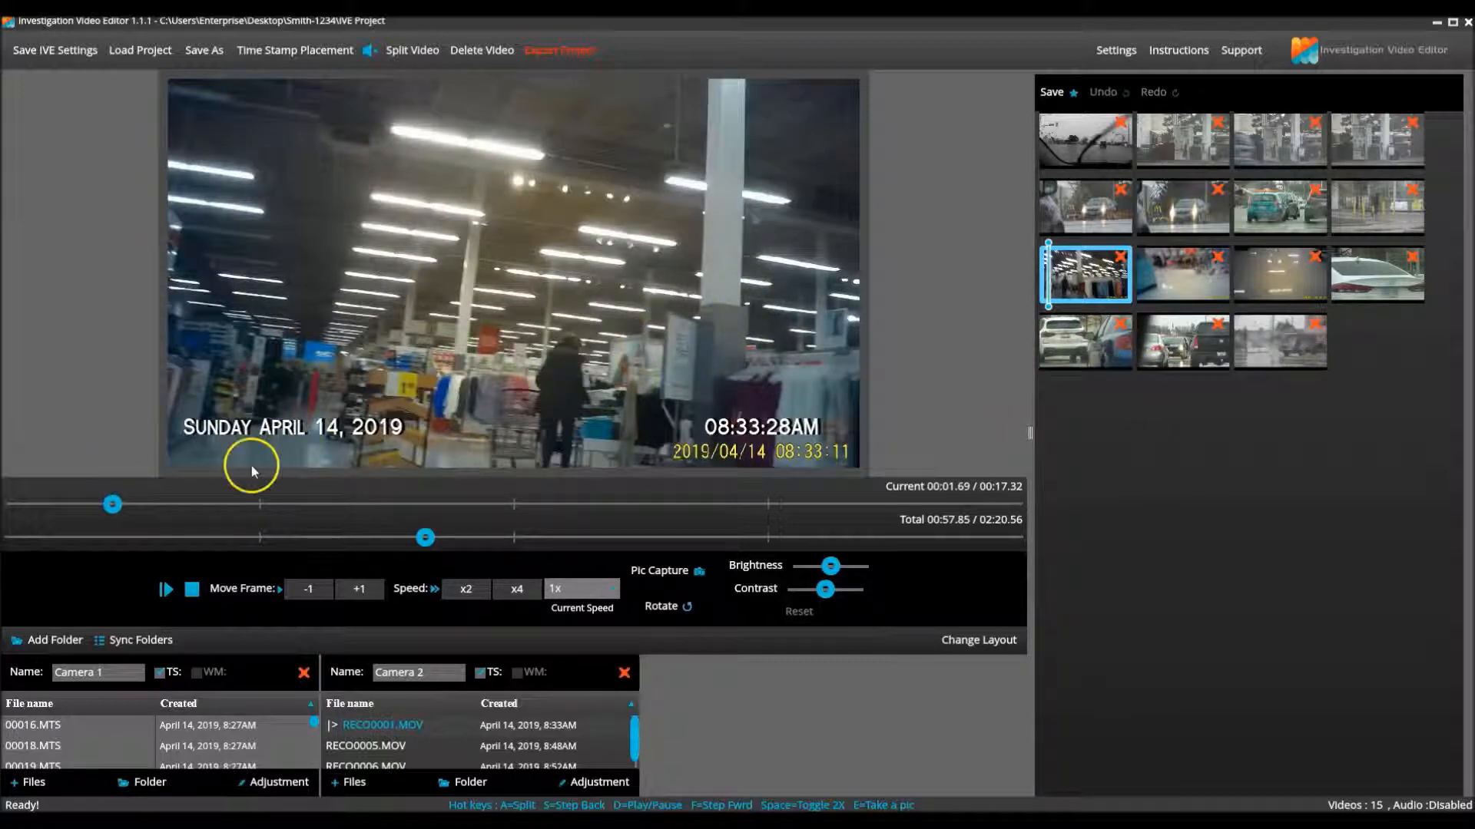
drag(111, 506, 261, 505)
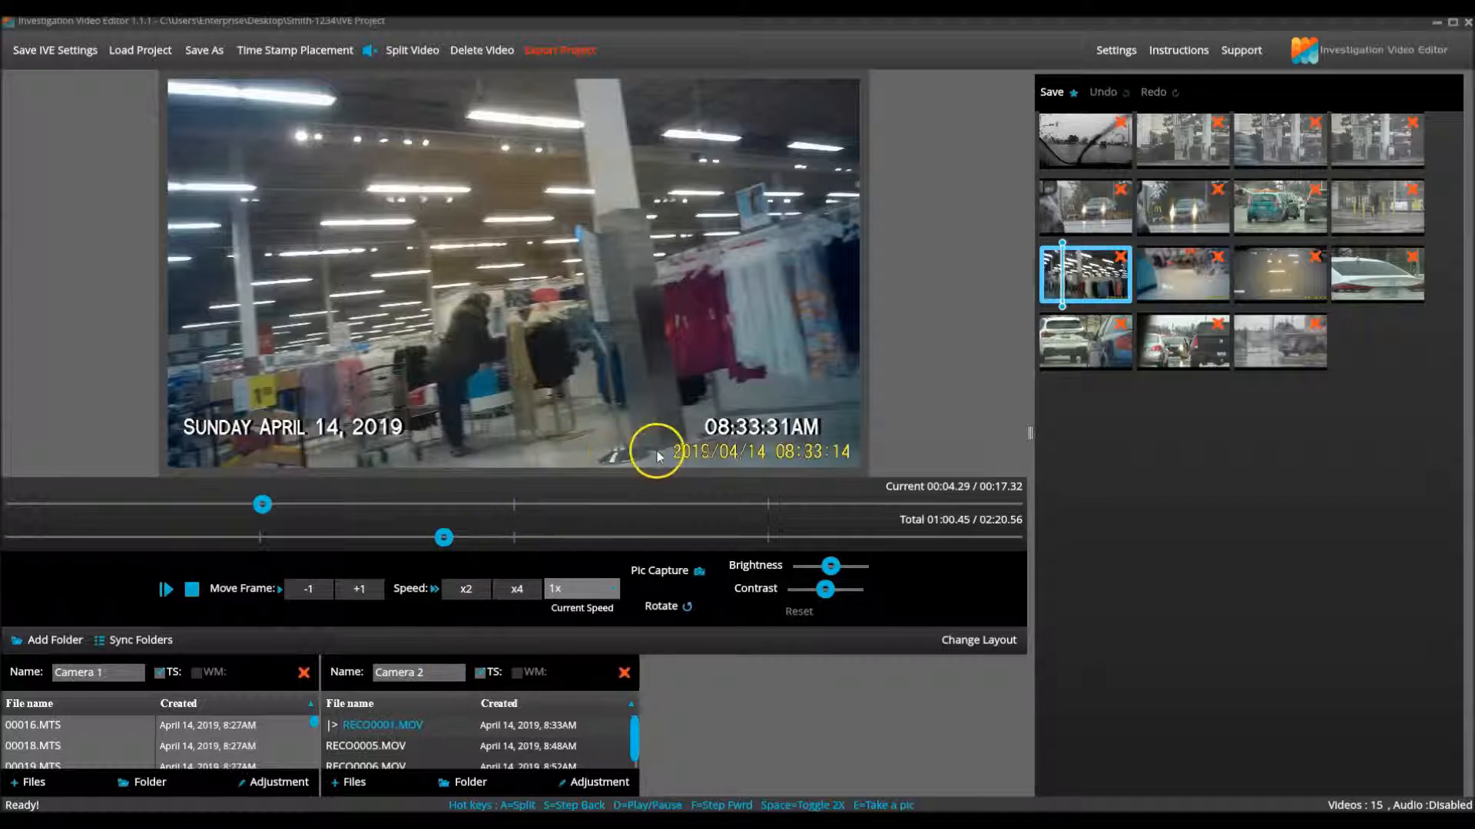
mouse_move(710, 455)
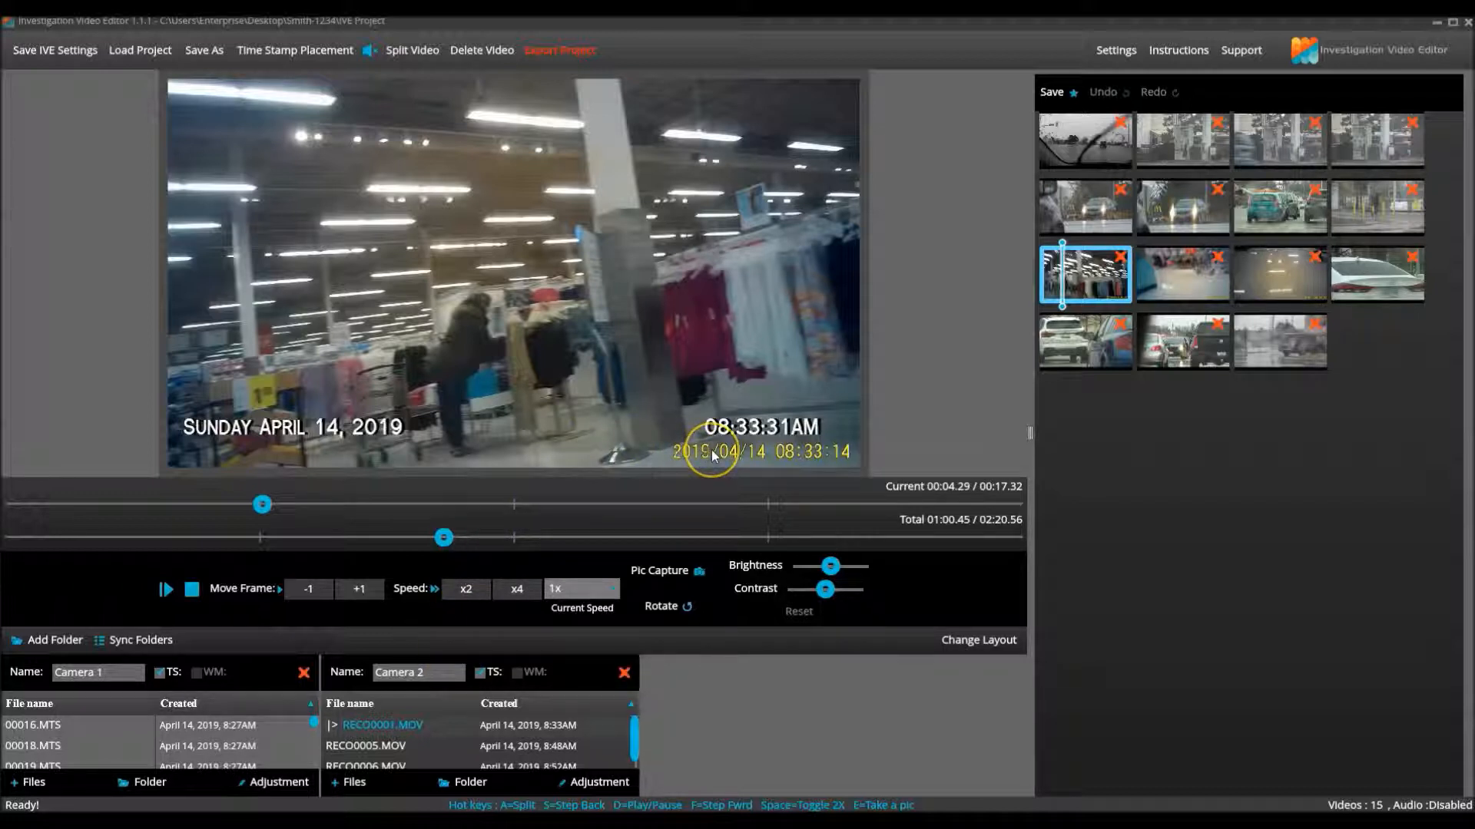
mouse_move(572, 430)
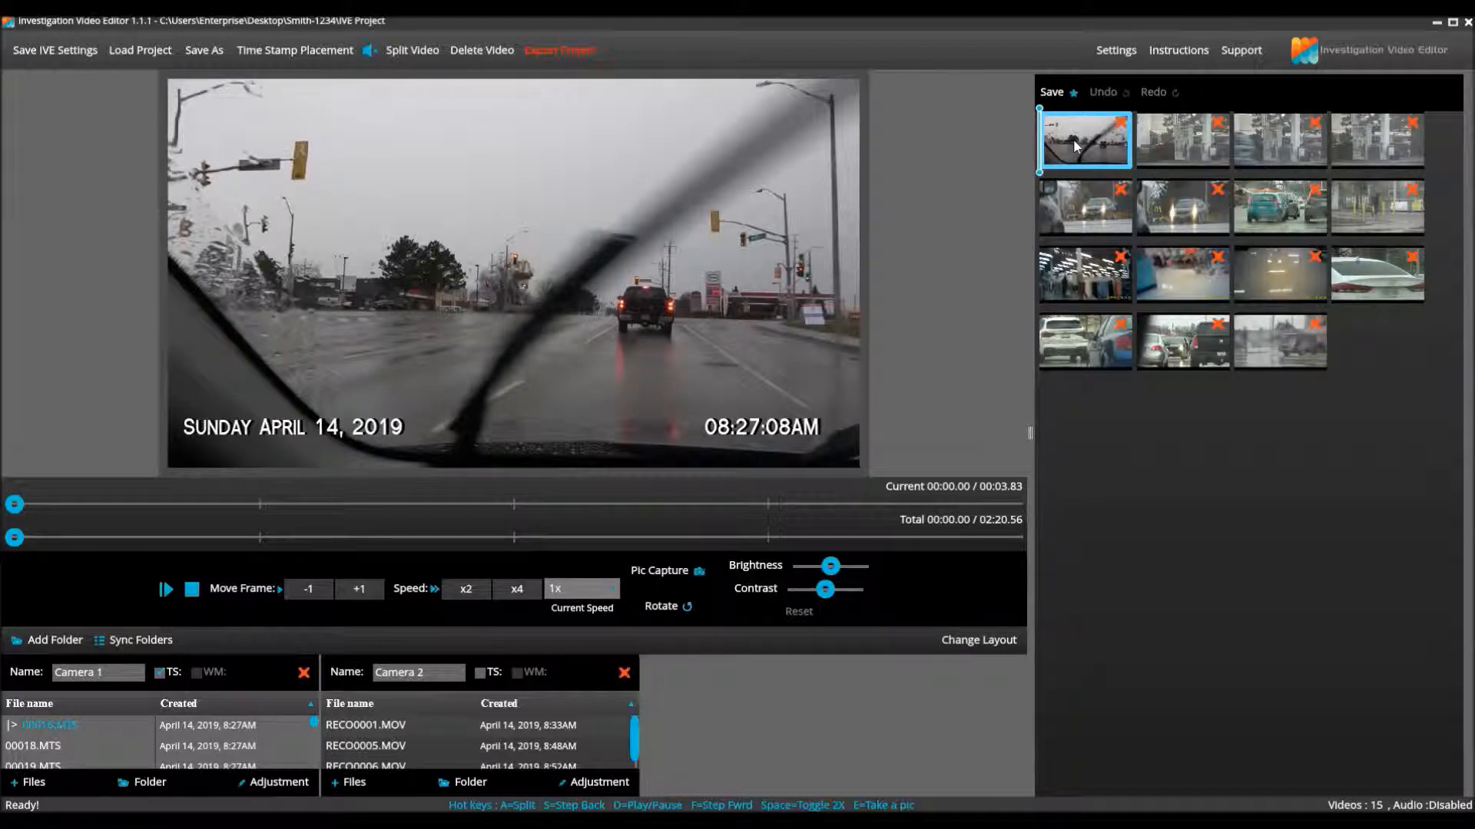
mouse_move(1120, 128)
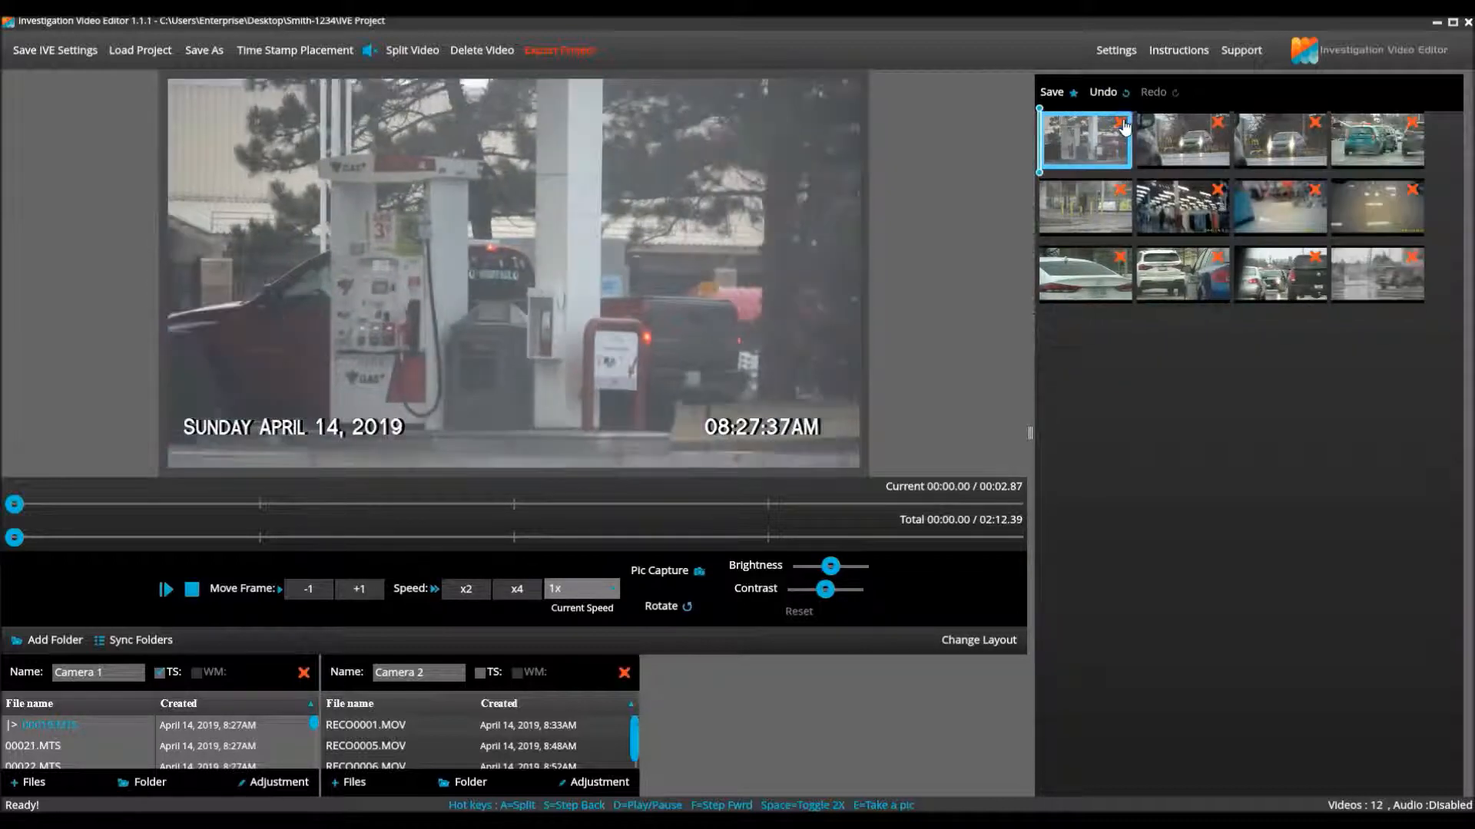
mouse_move(1085, 141)
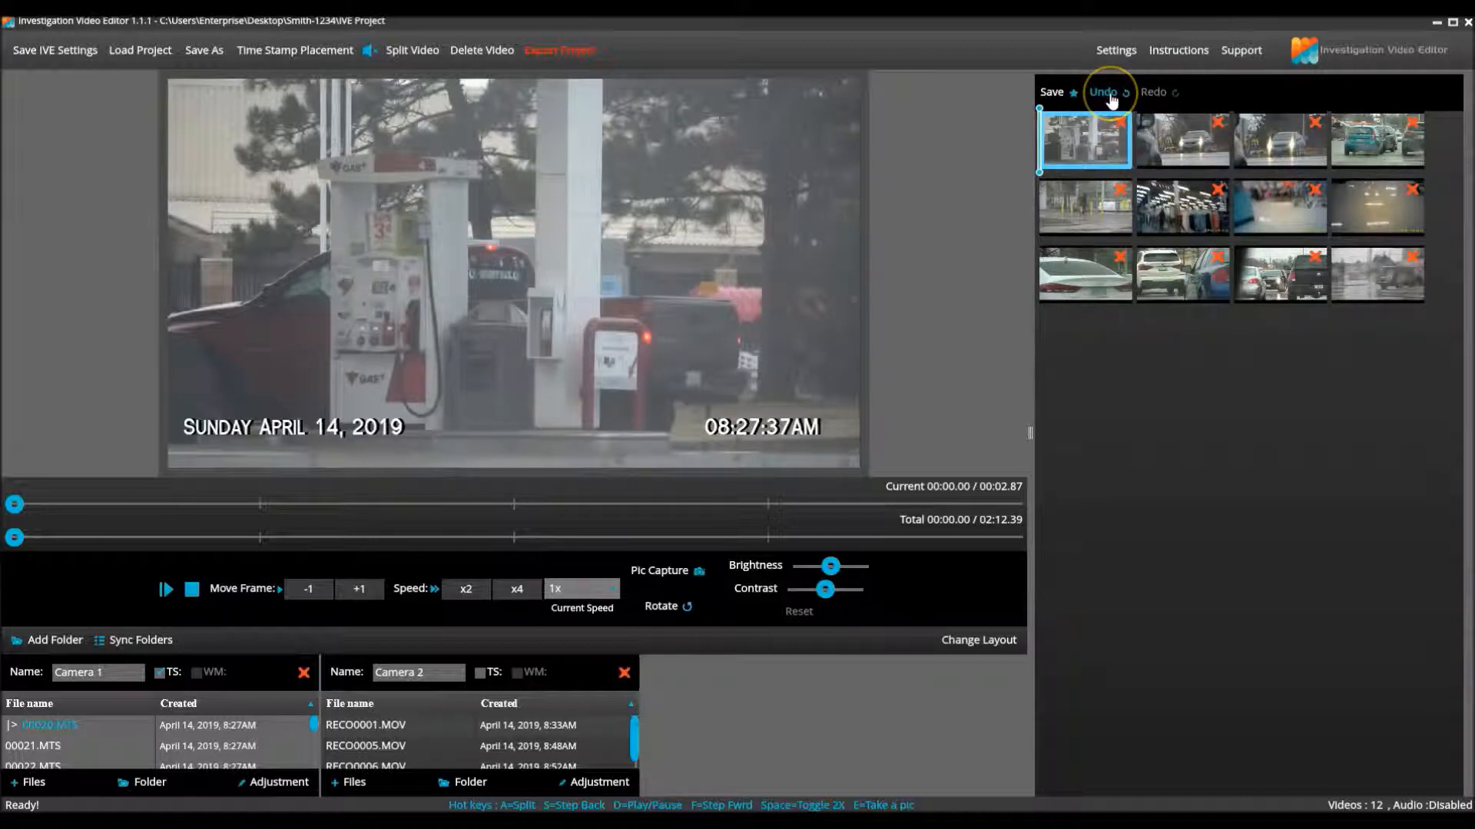
mouse_move(1094, 155)
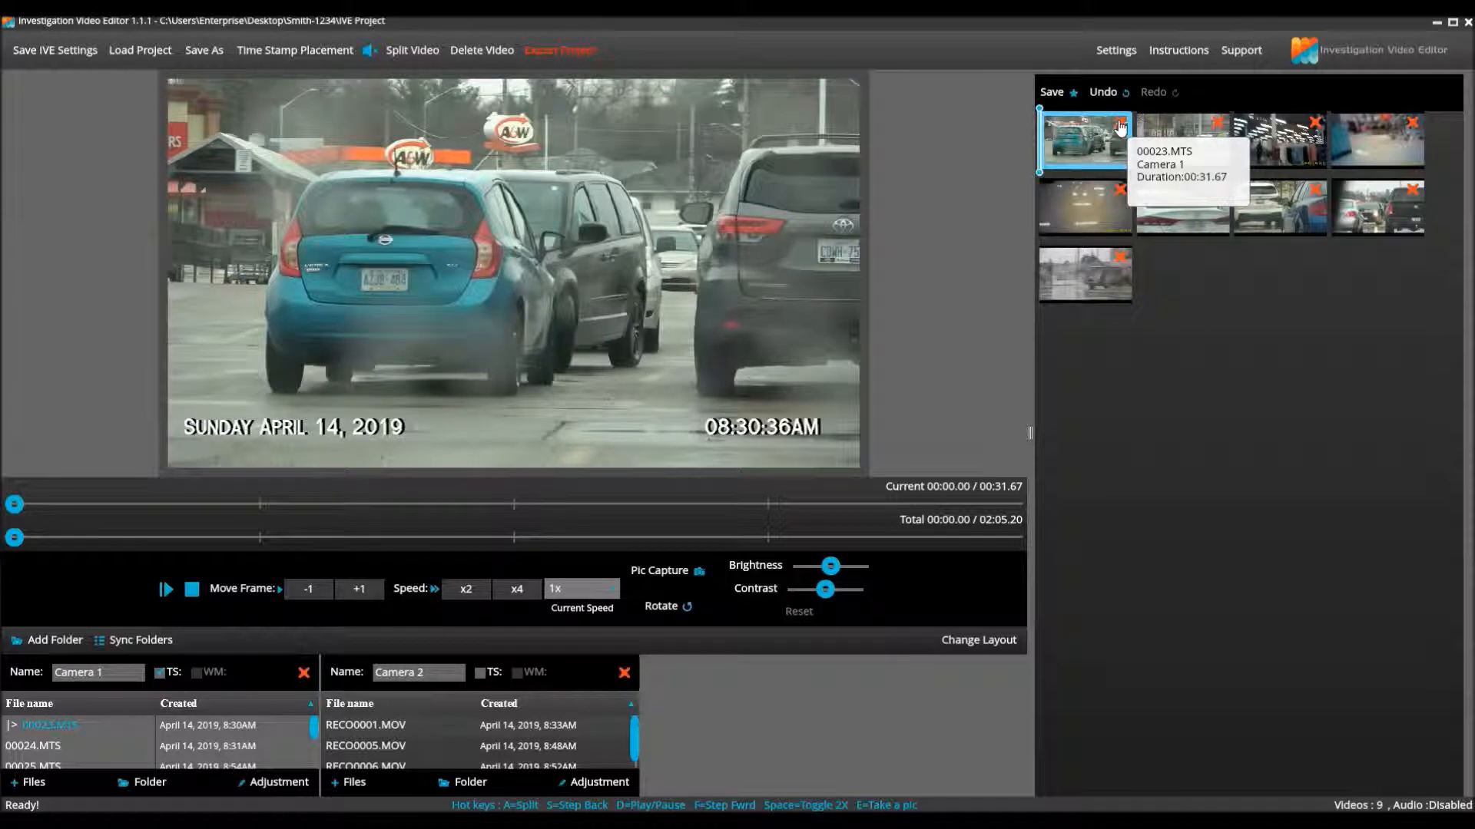
mouse_move(602, 256)
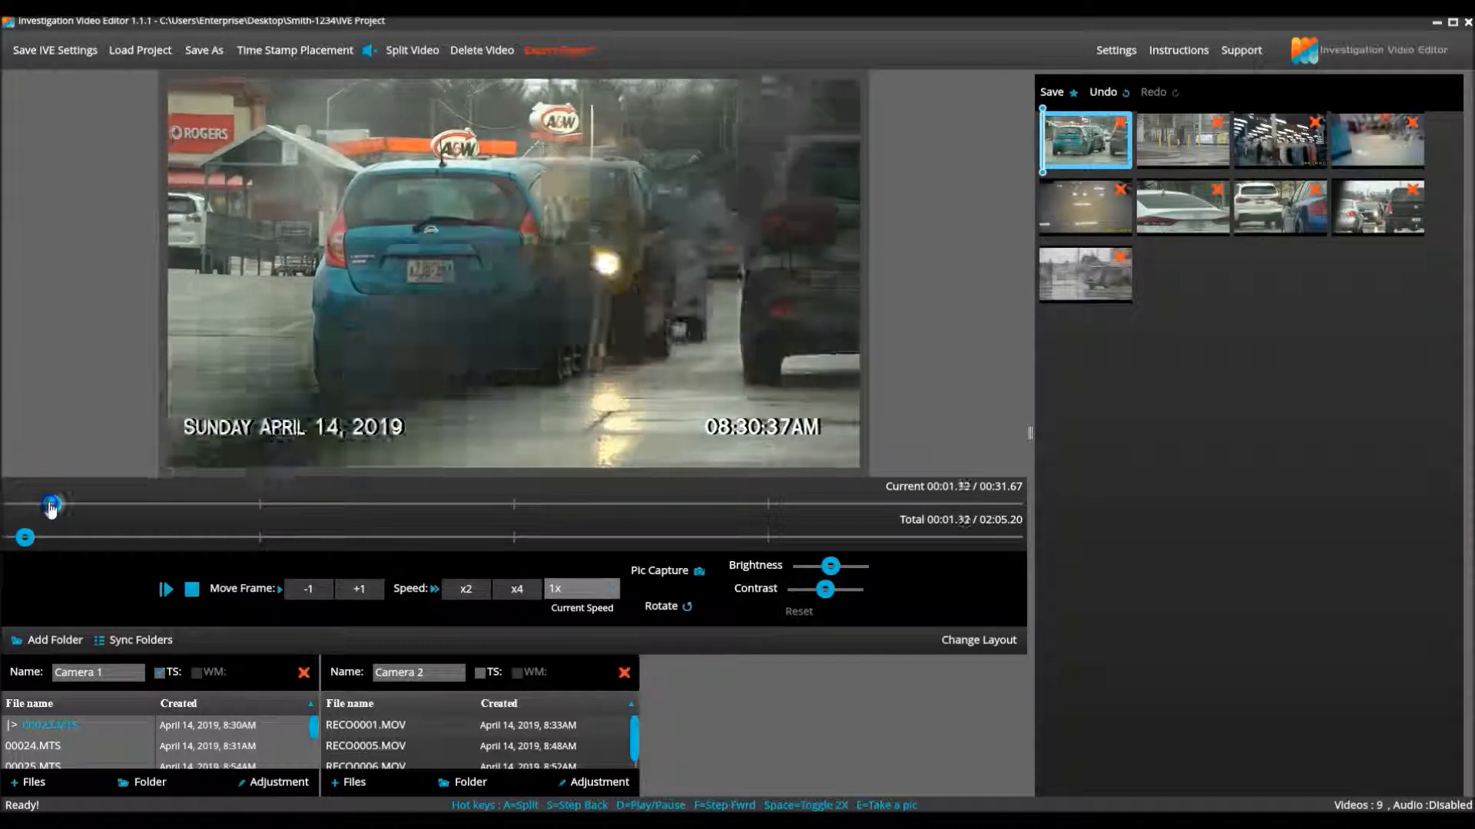
Scrub 00023.MTS to 00:22.39 where the person passes the blue van for the still capture
drag(50, 503, 248, 504)
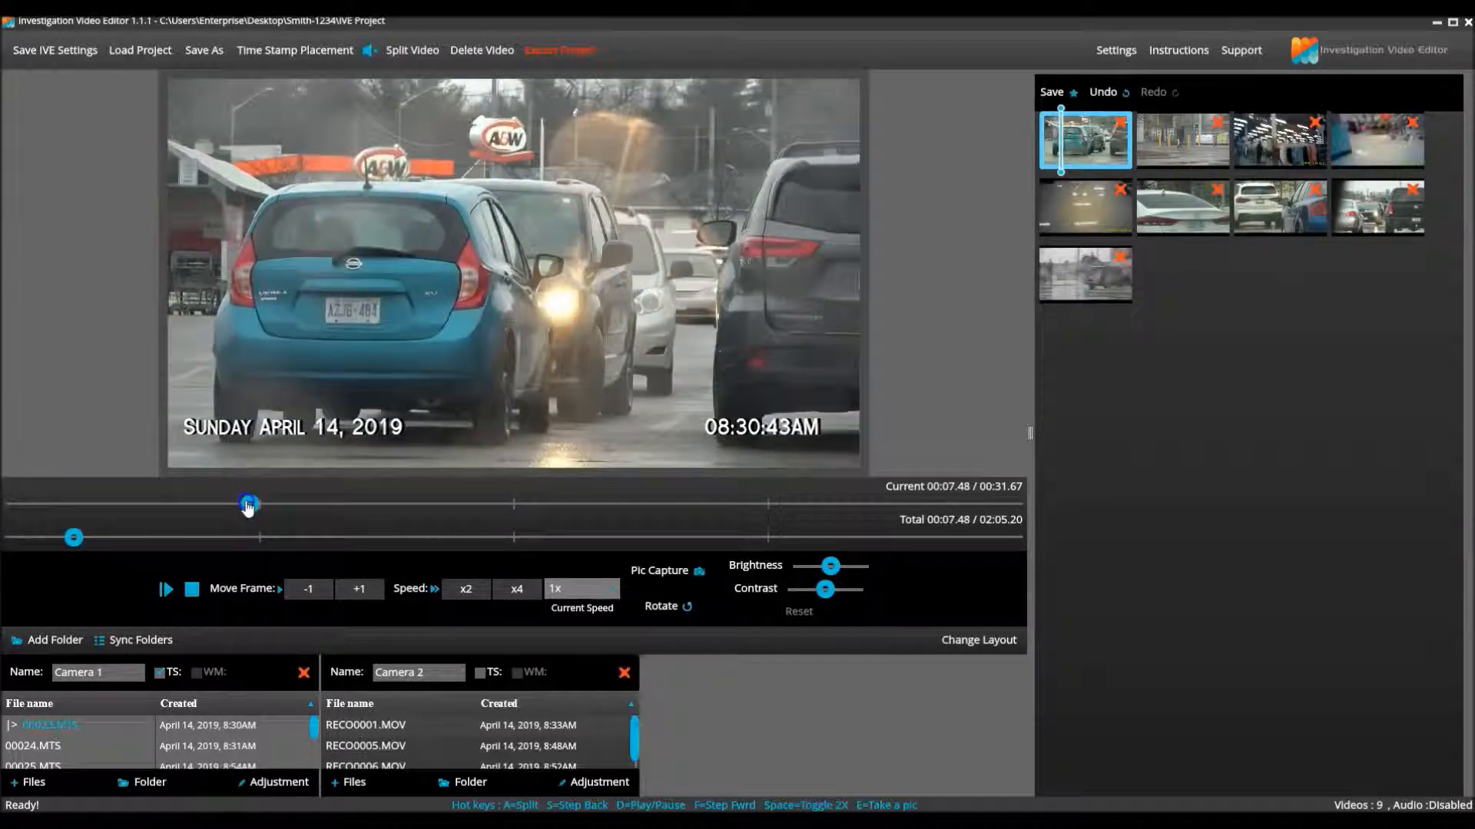
drag(247, 505, 532, 505)
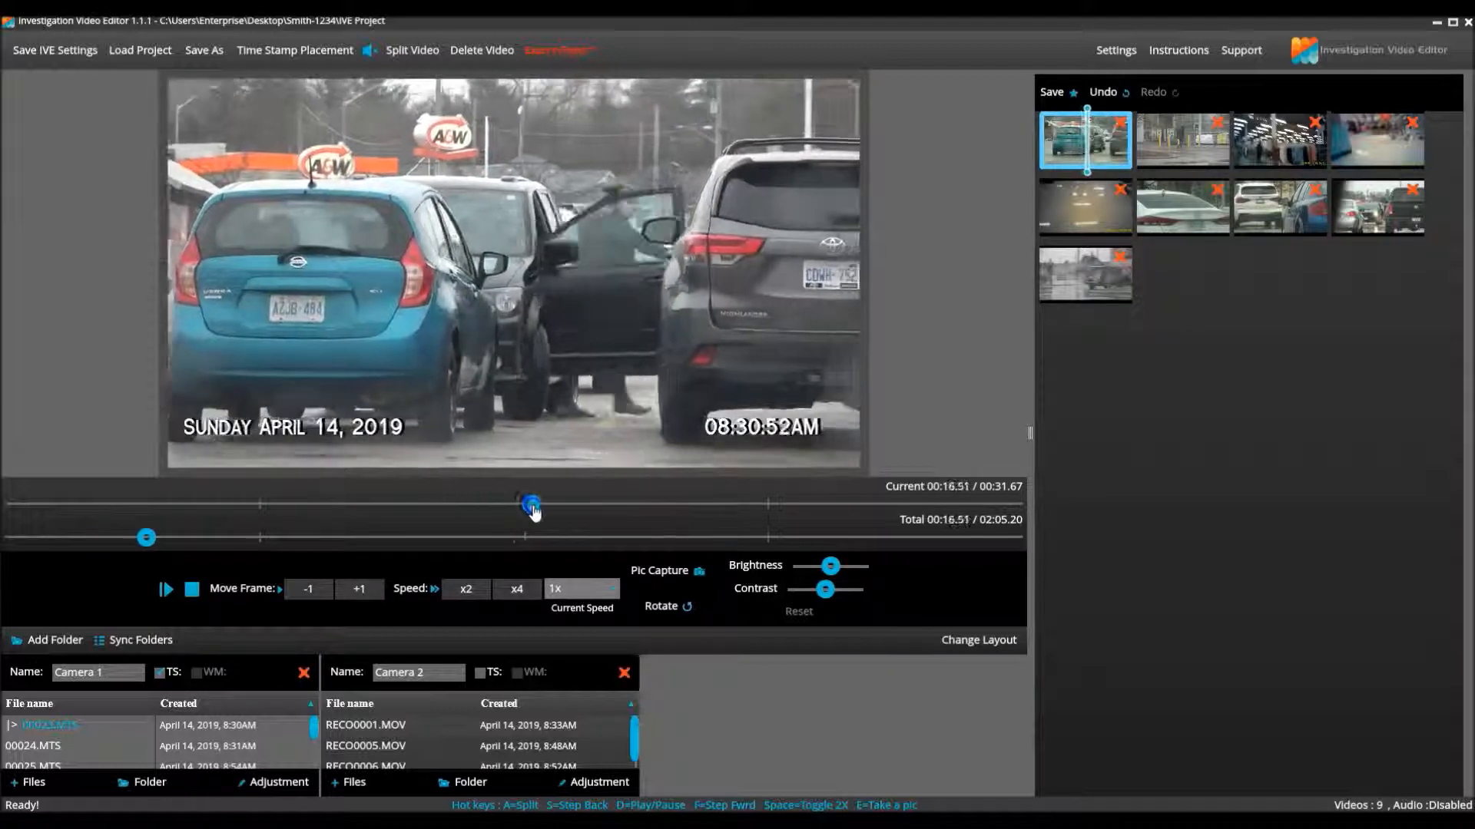
drag(532, 505, 757, 506)
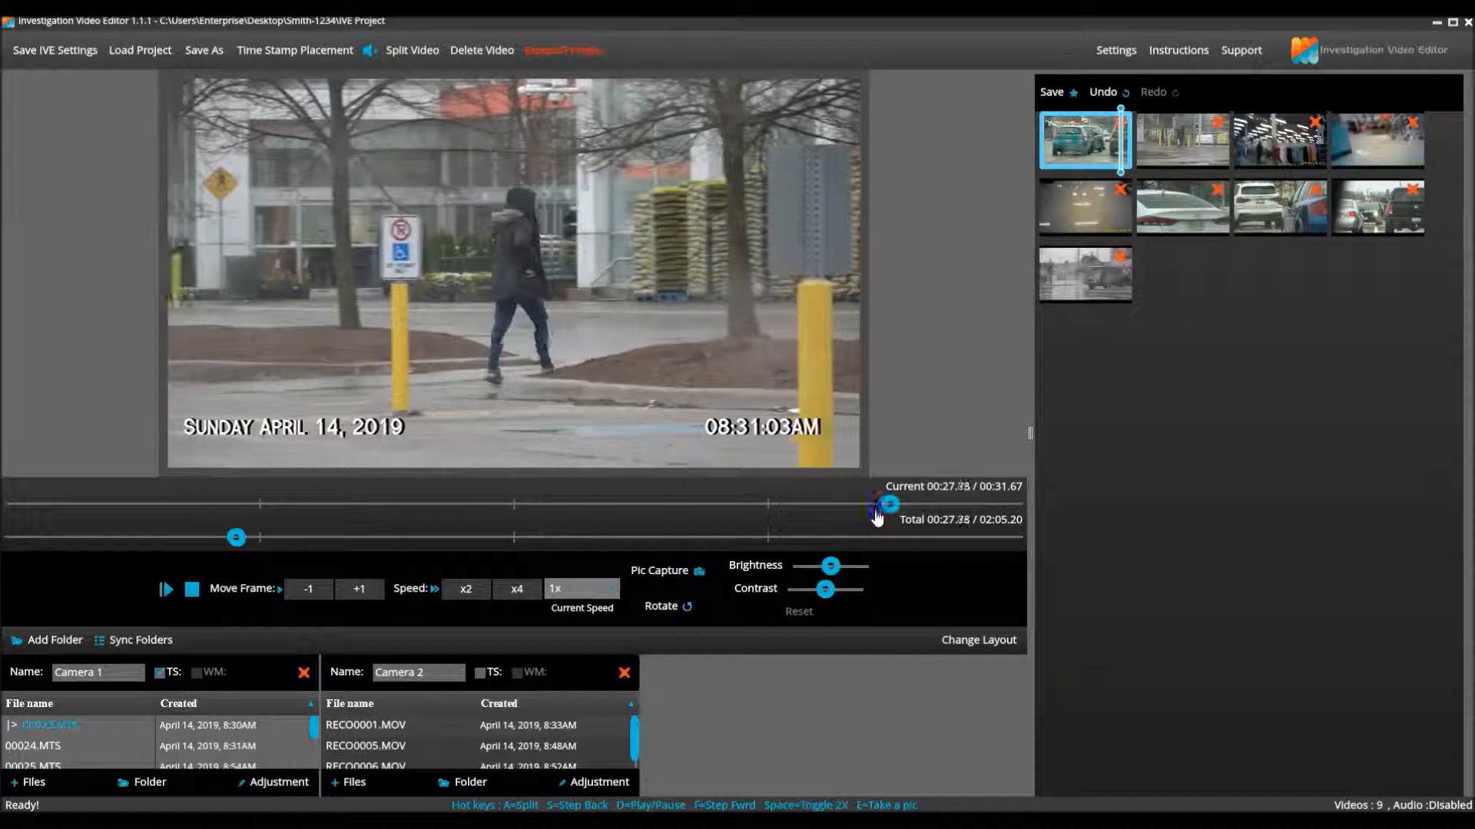
drag(890, 505, 456, 506)
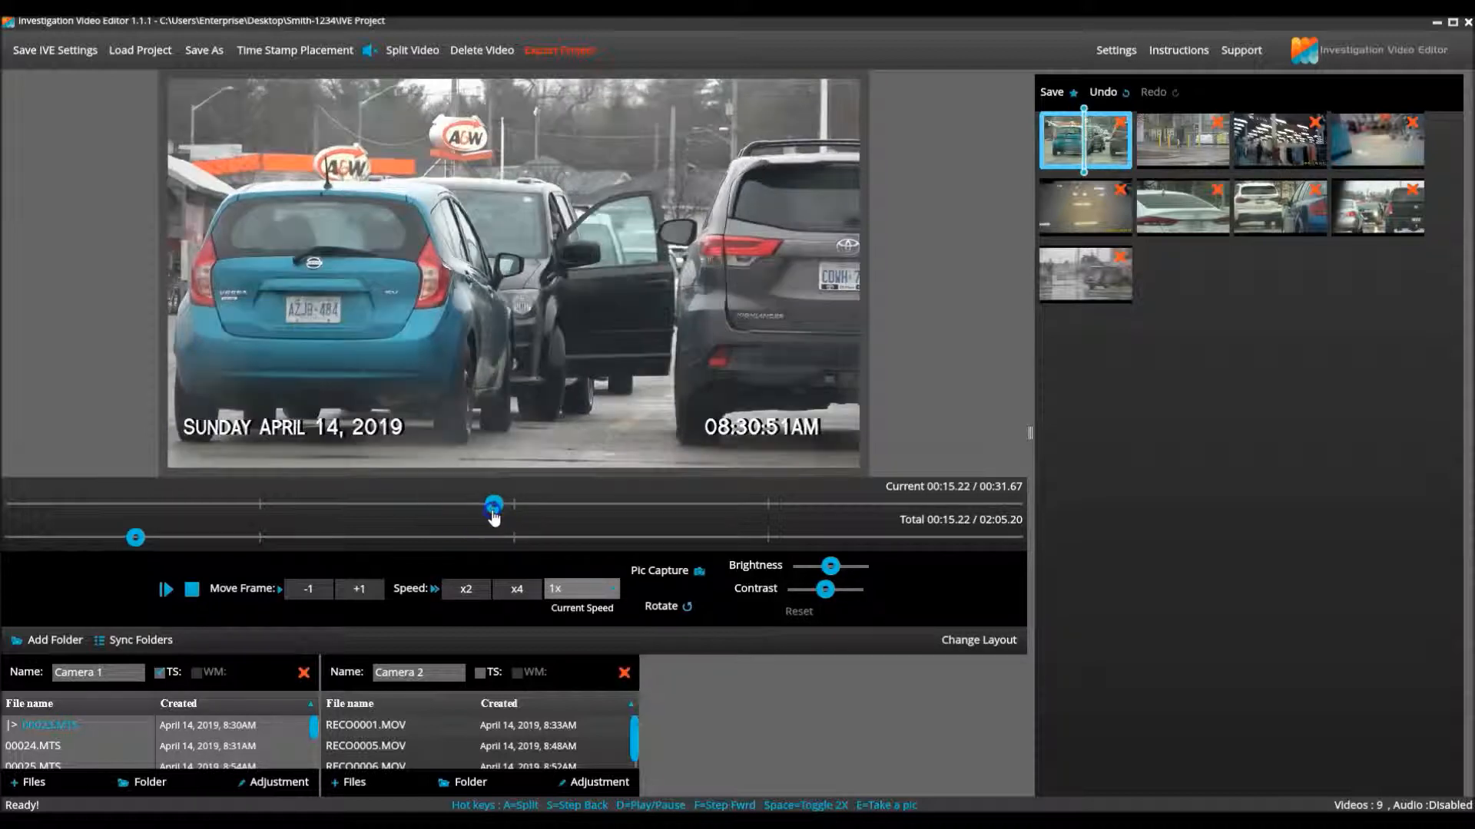
drag(493, 504, 677, 504)
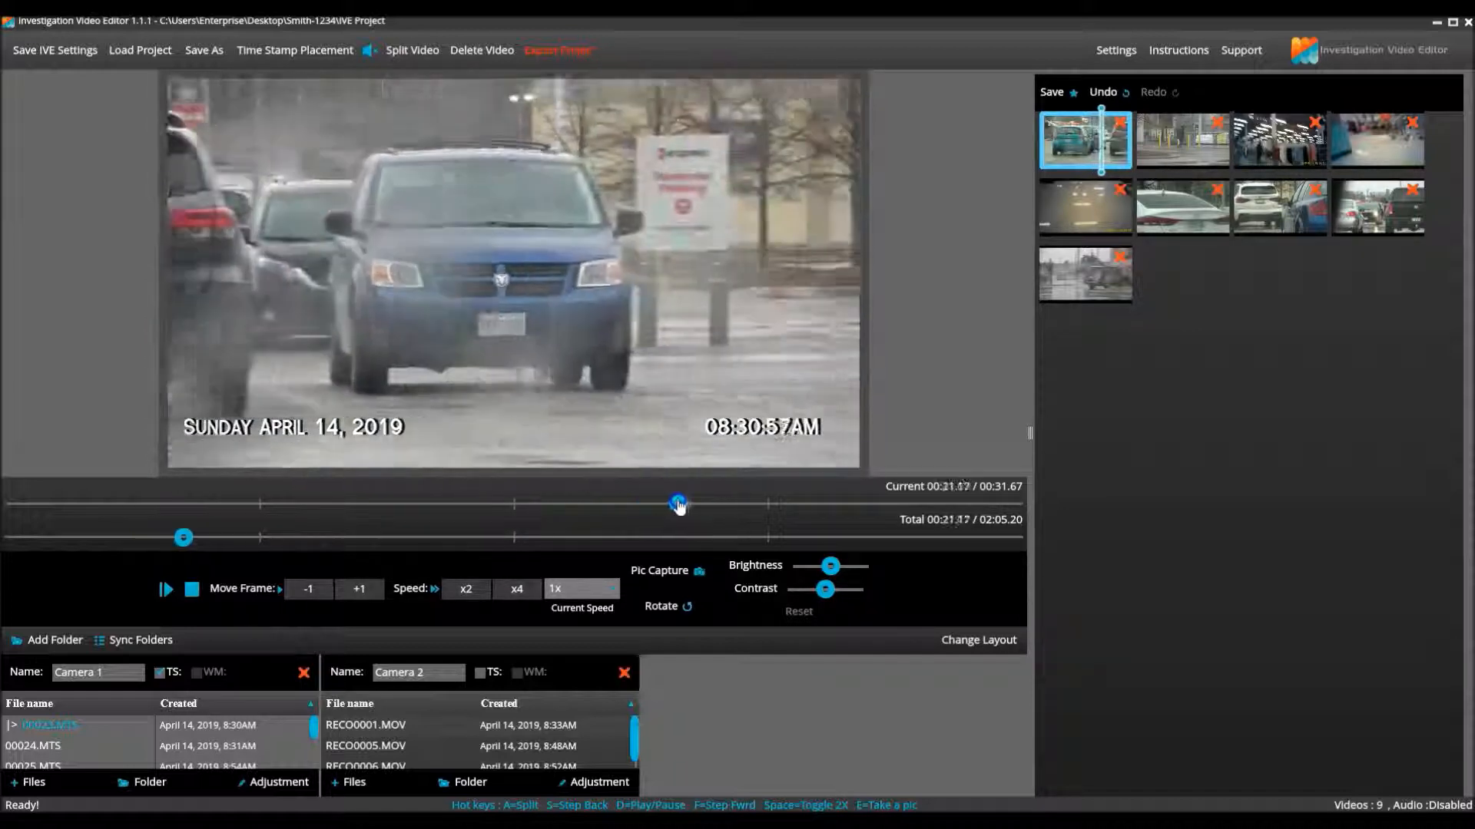
drag(678, 504, 719, 504)
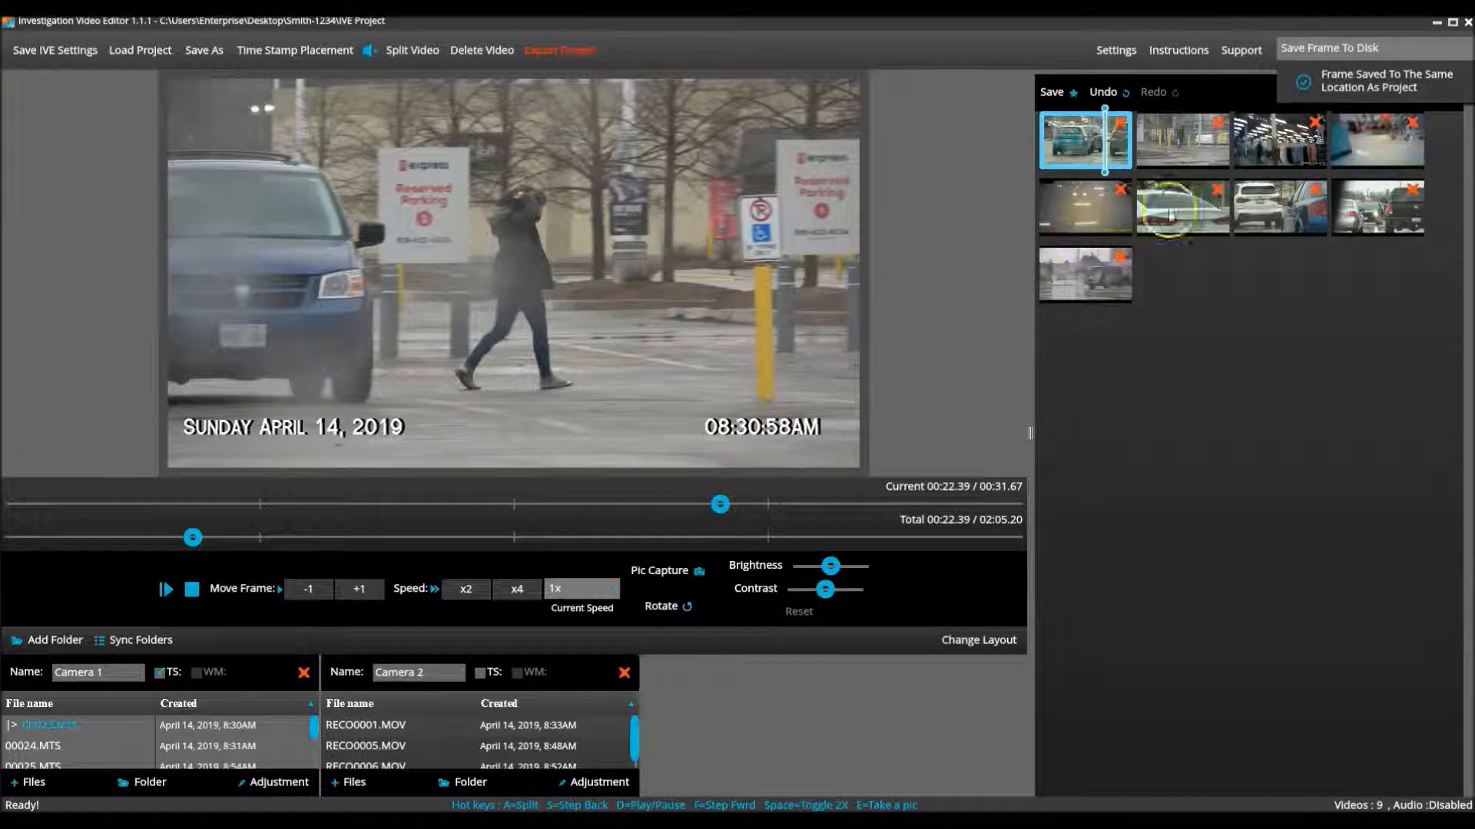
mouse_move(1297, 151)
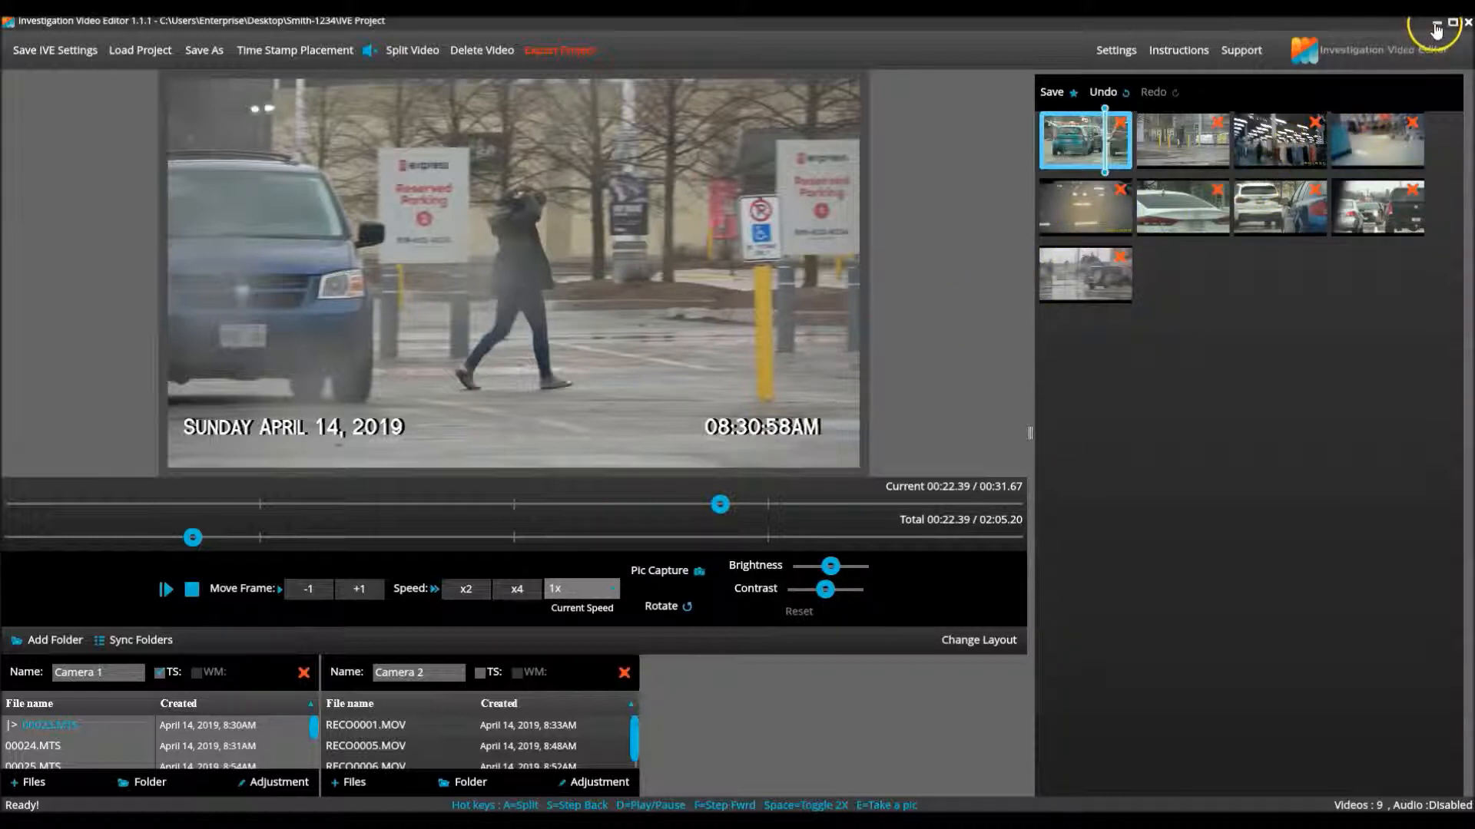
click(1434, 20)
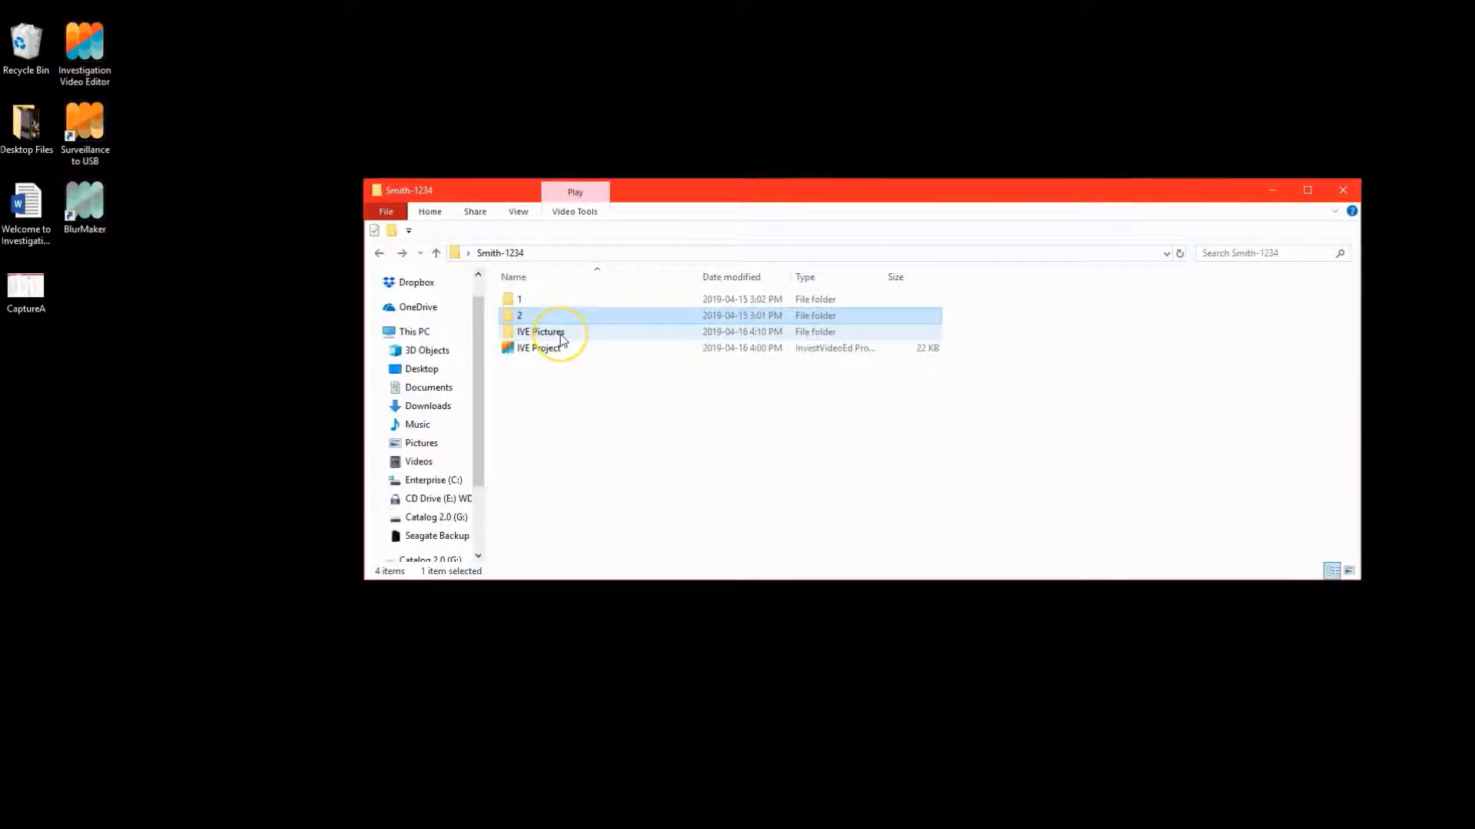
mouse_move(546, 332)
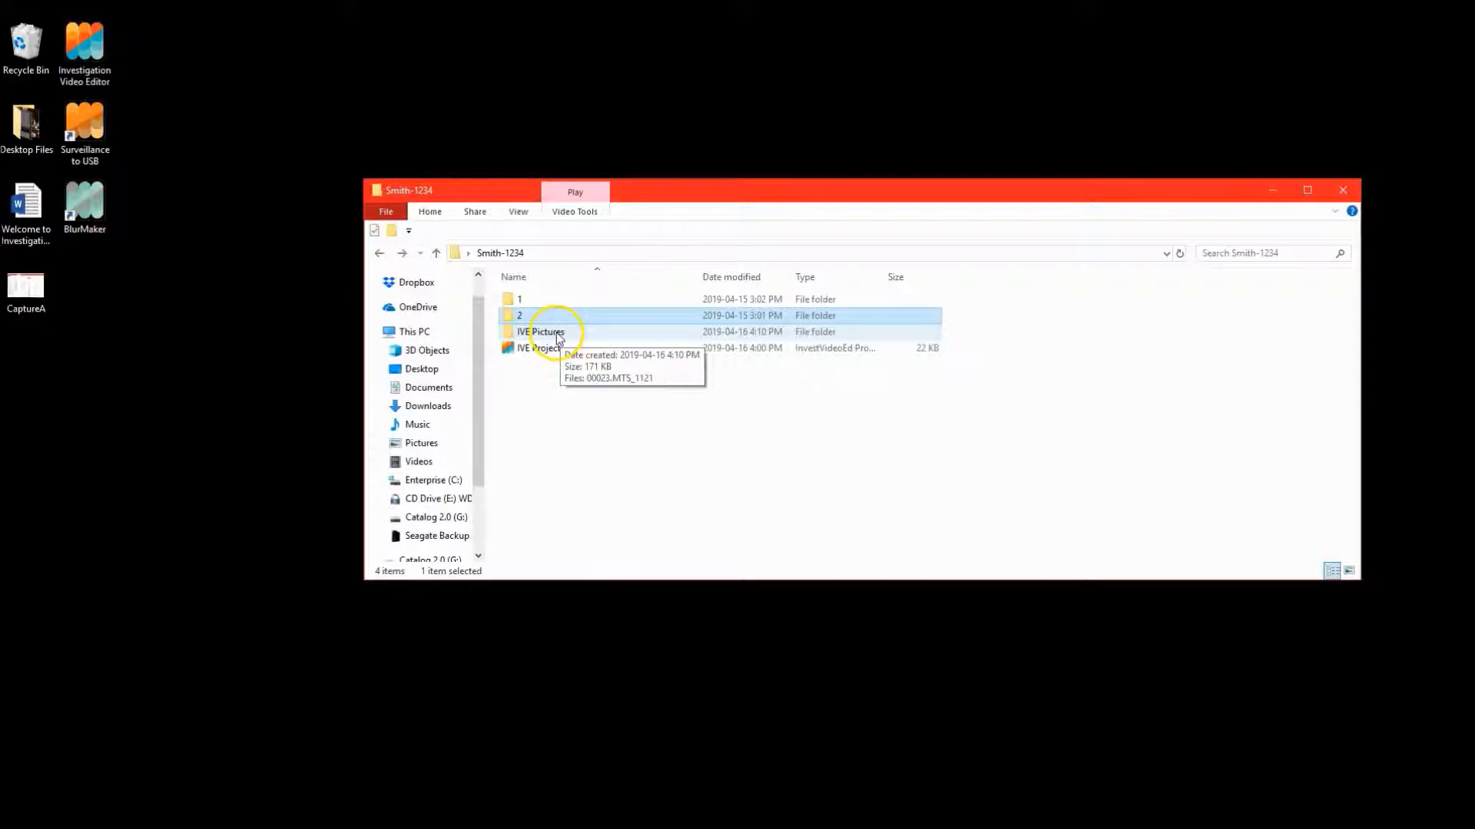
double_click(546, 332)
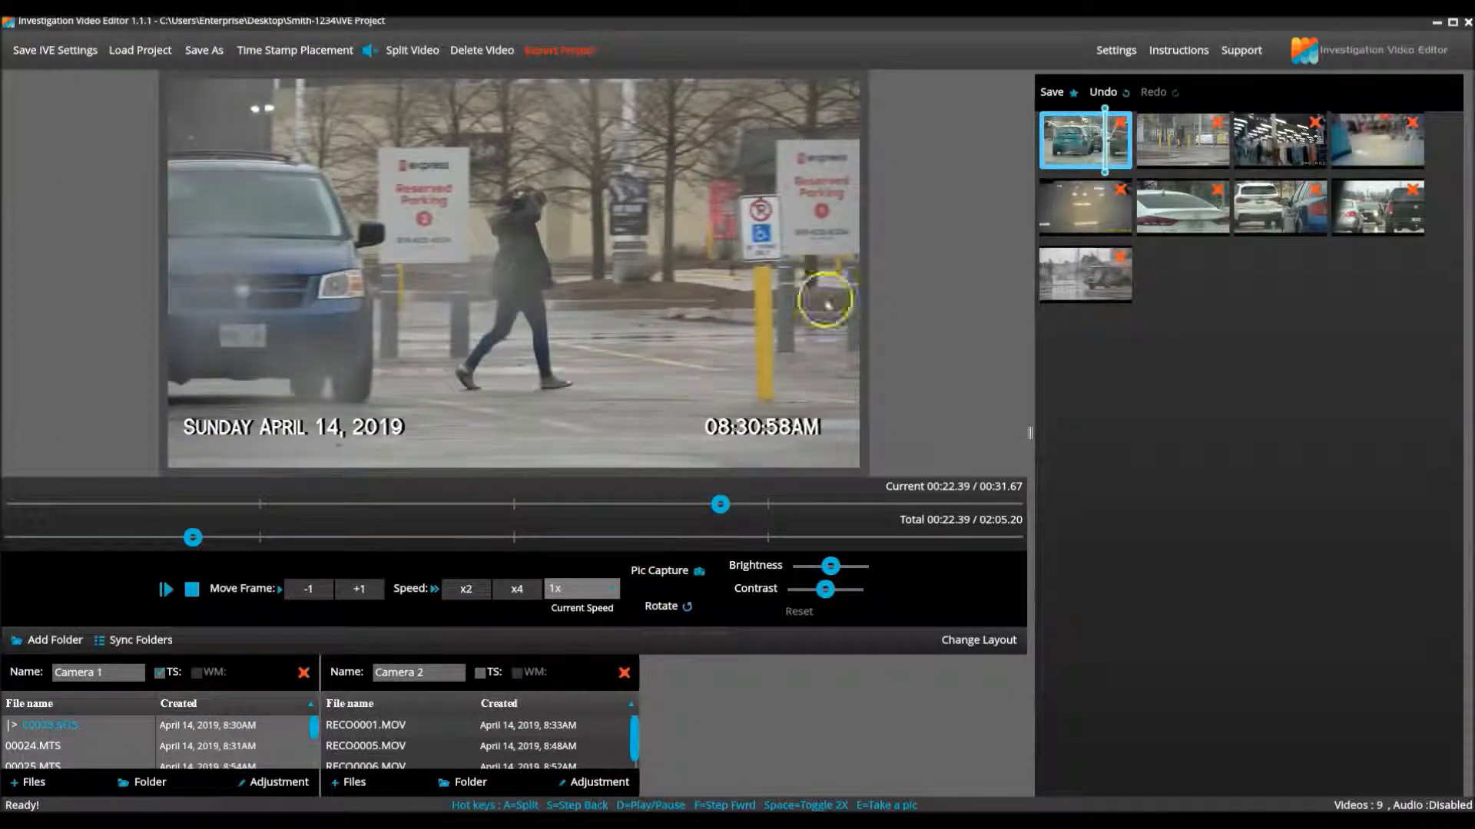
Review clip 2, then scrub the store-interior clip to the four-second trim point where the shopper appears
click(1182, 140)
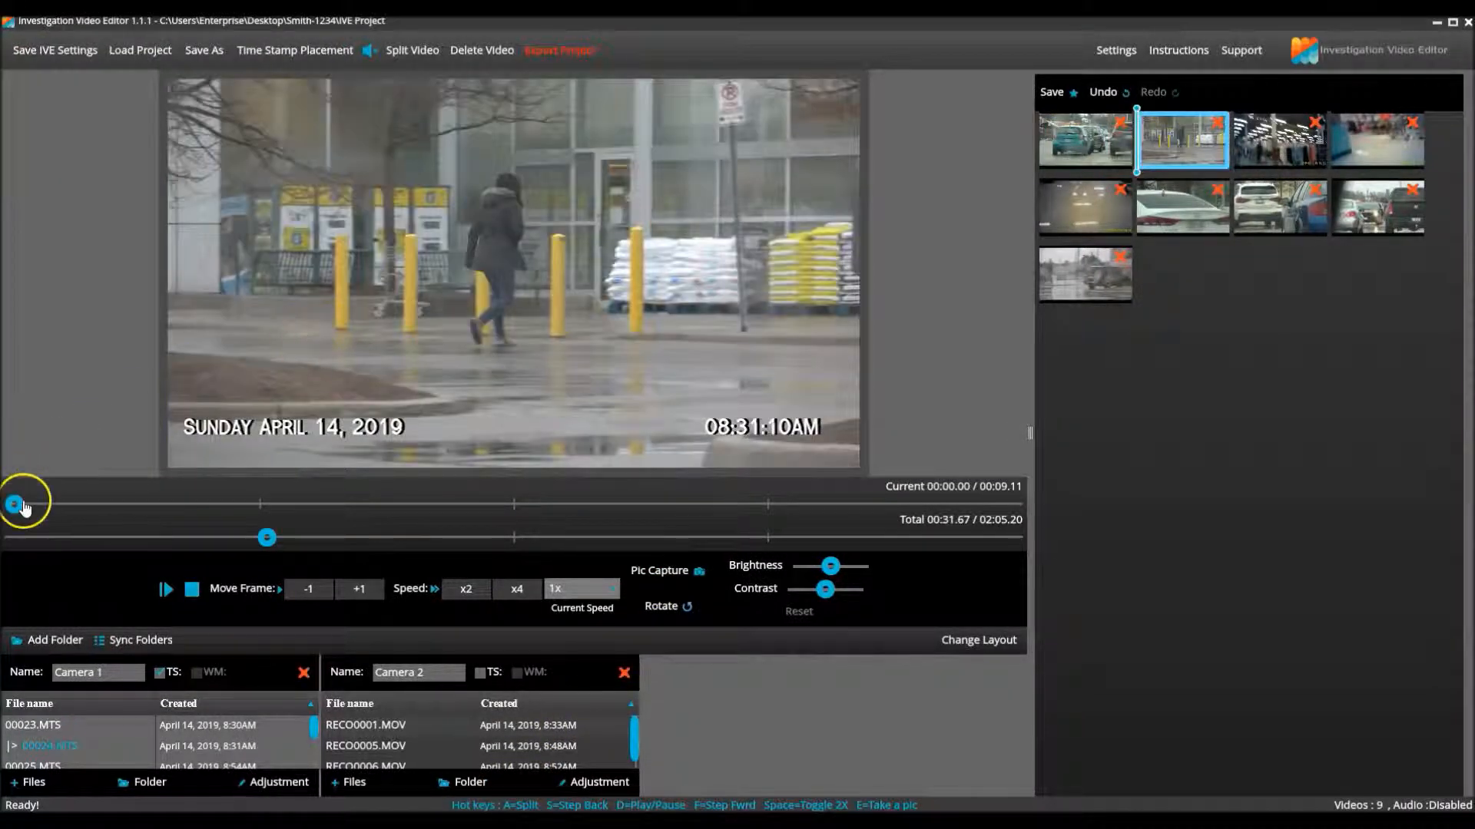
drag(11, 504, 506, 503)
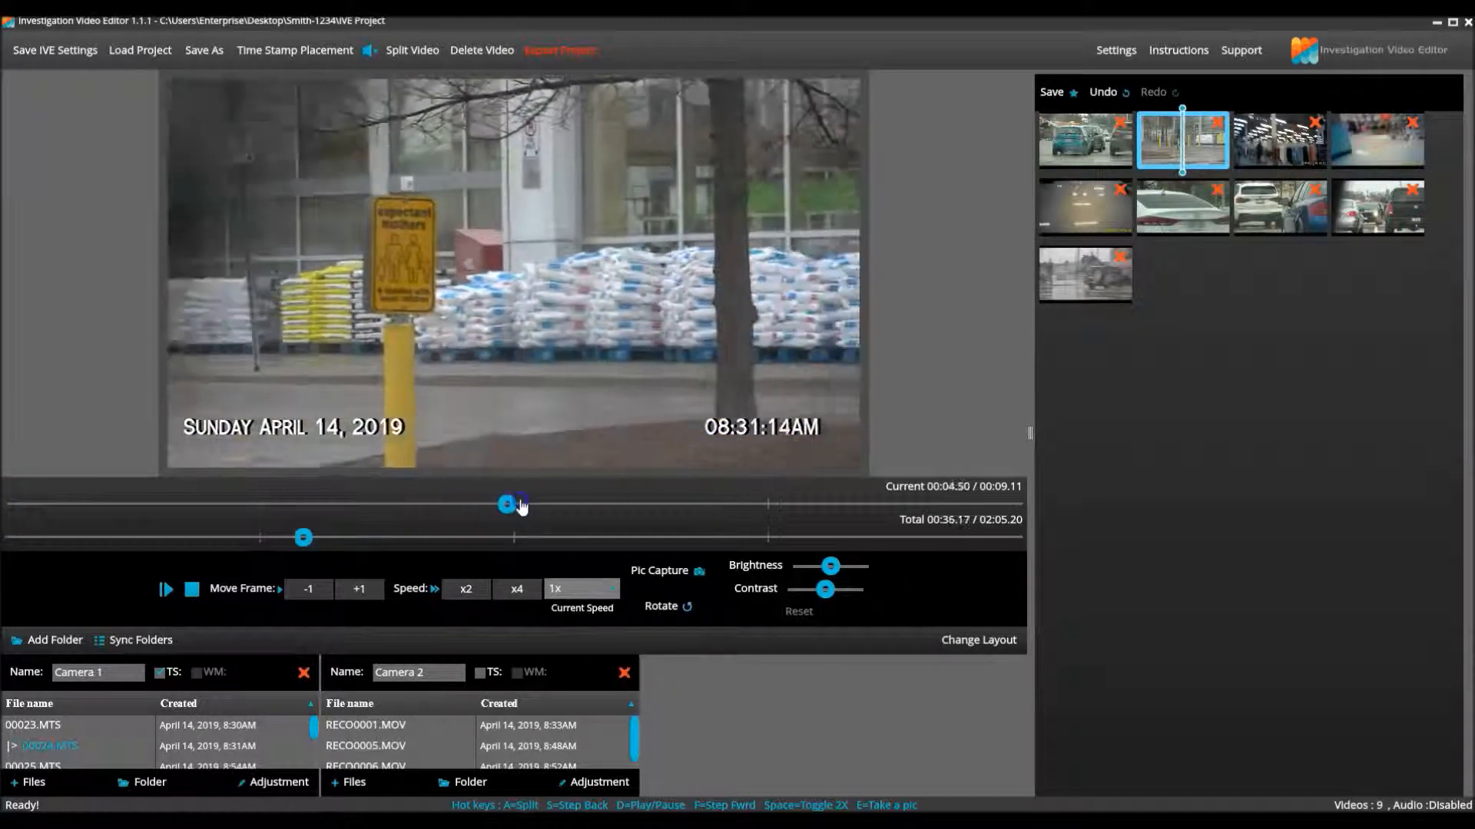
drag(516, 504, 885, 502)
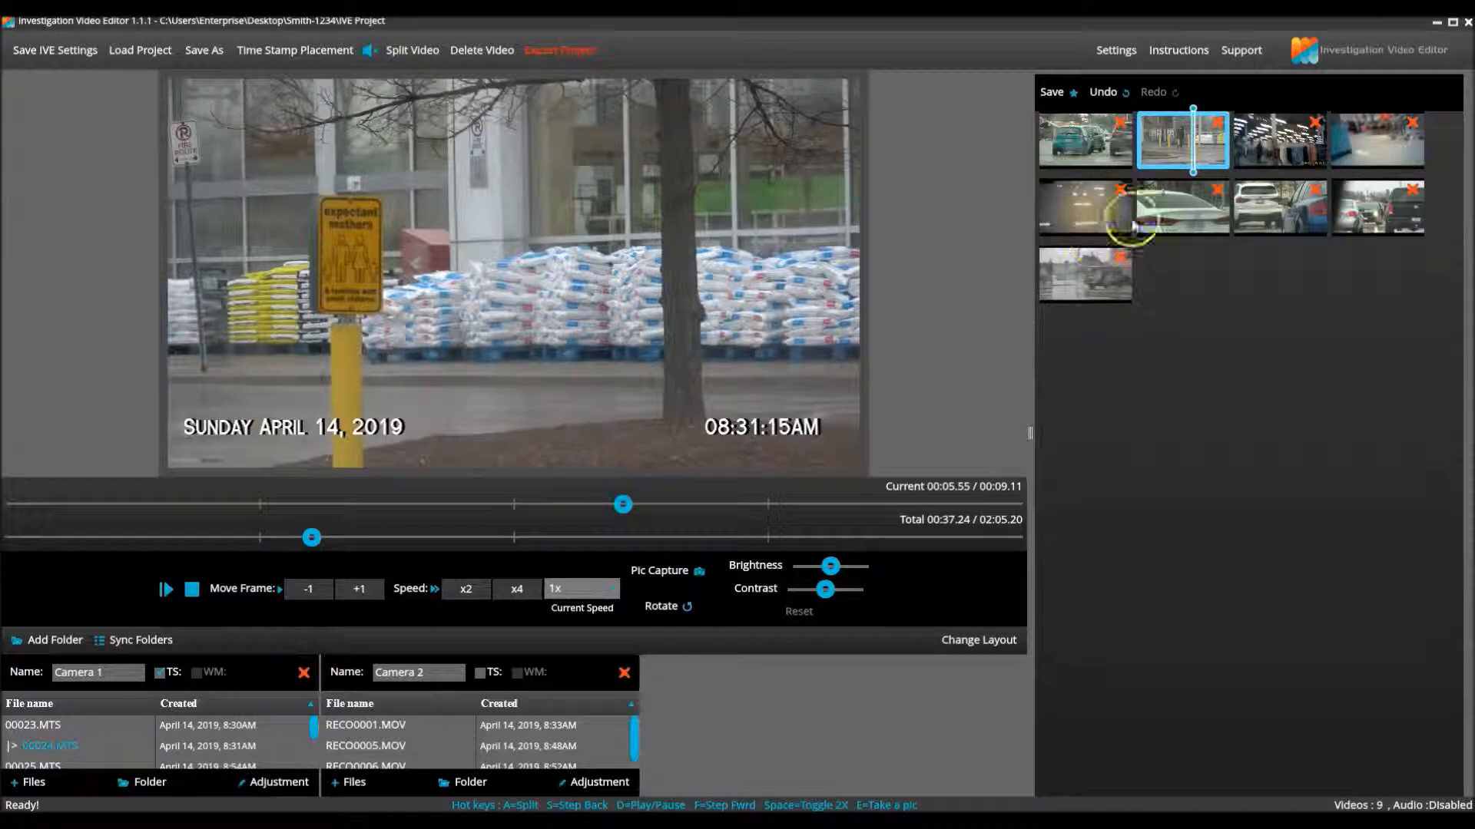
click(1278, 140)
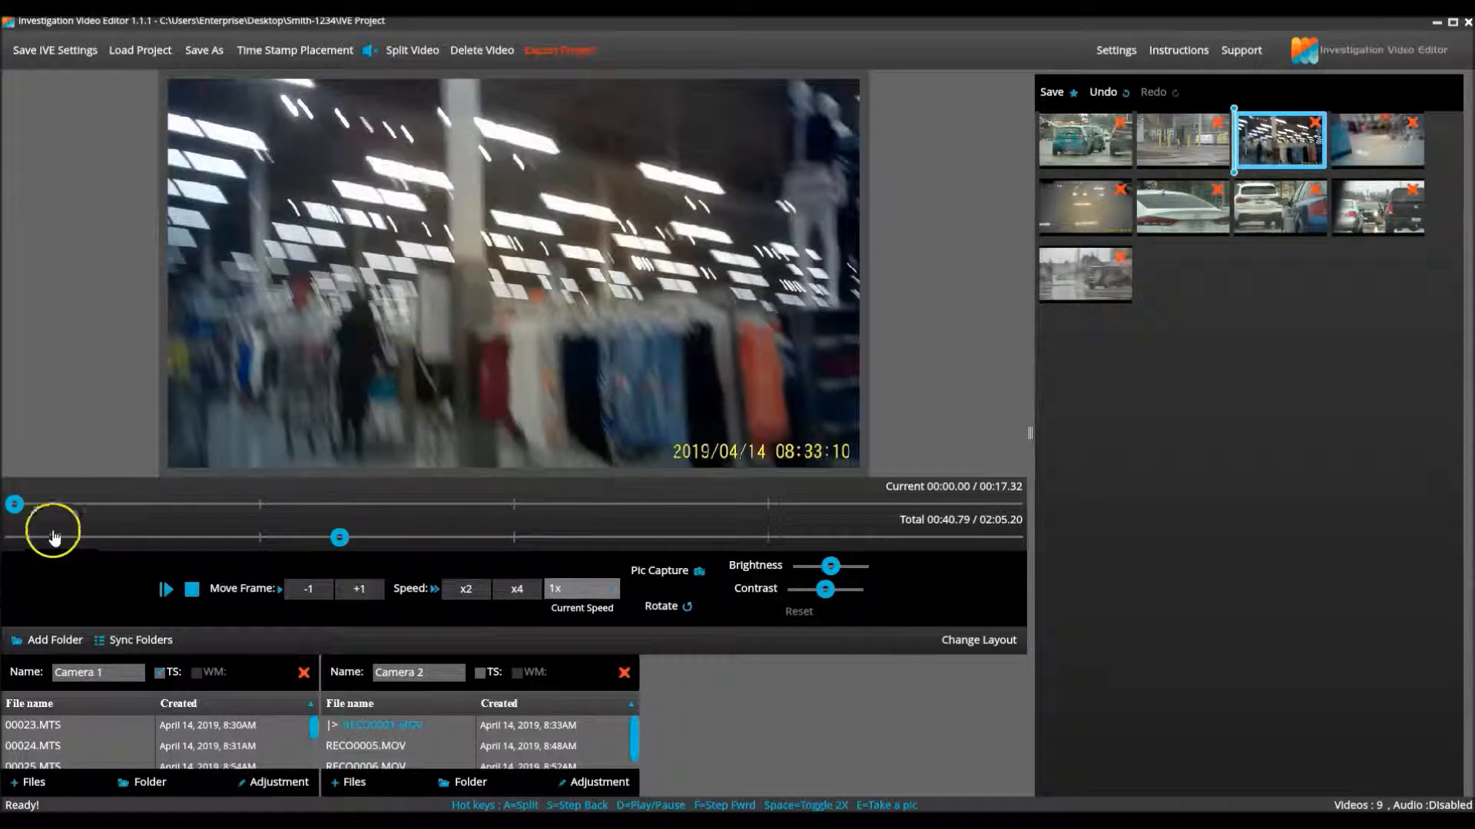
drag(53, 506, 205, 506)
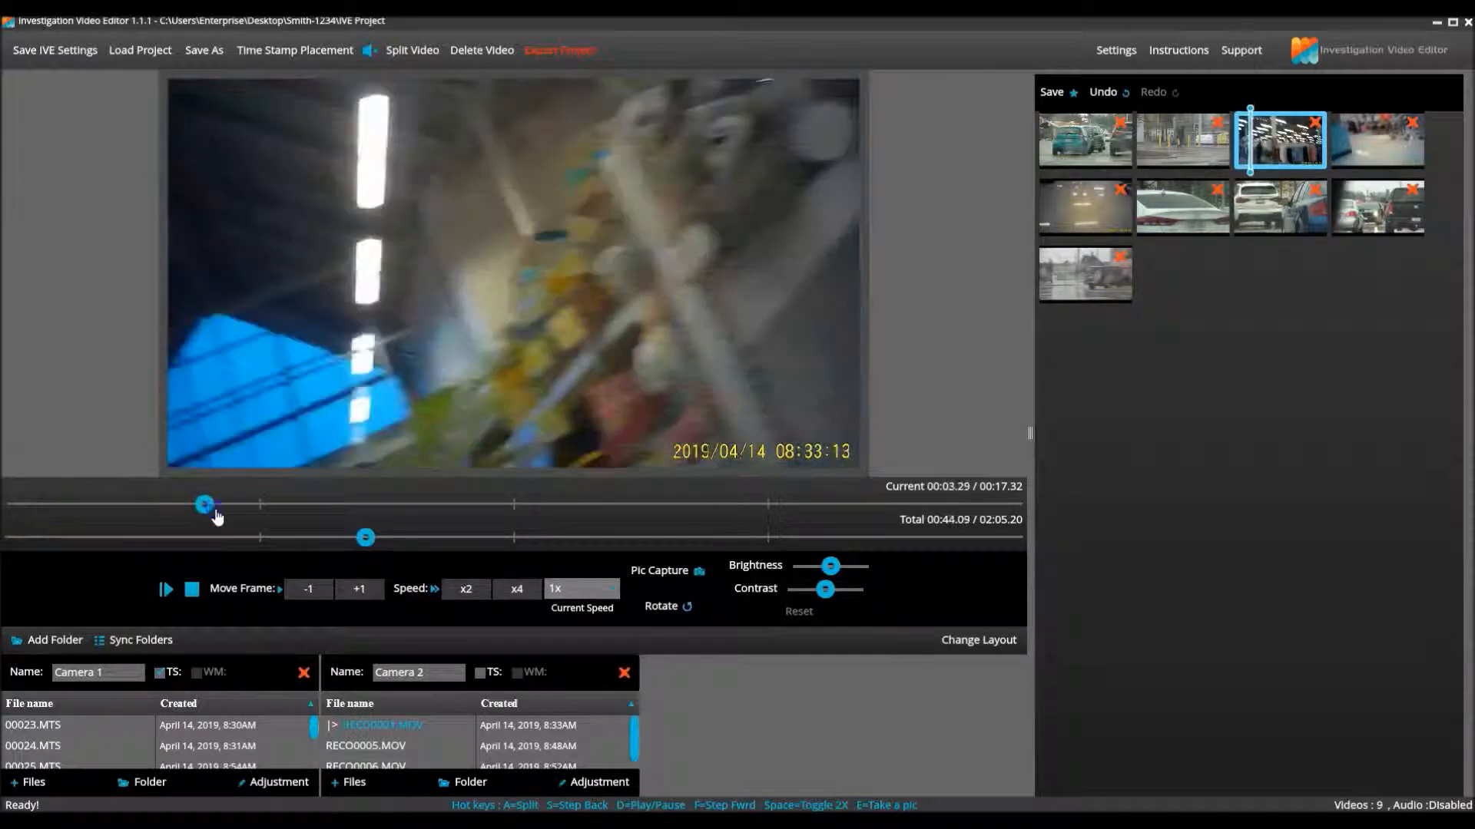
drag(204, 505, 193, 505)
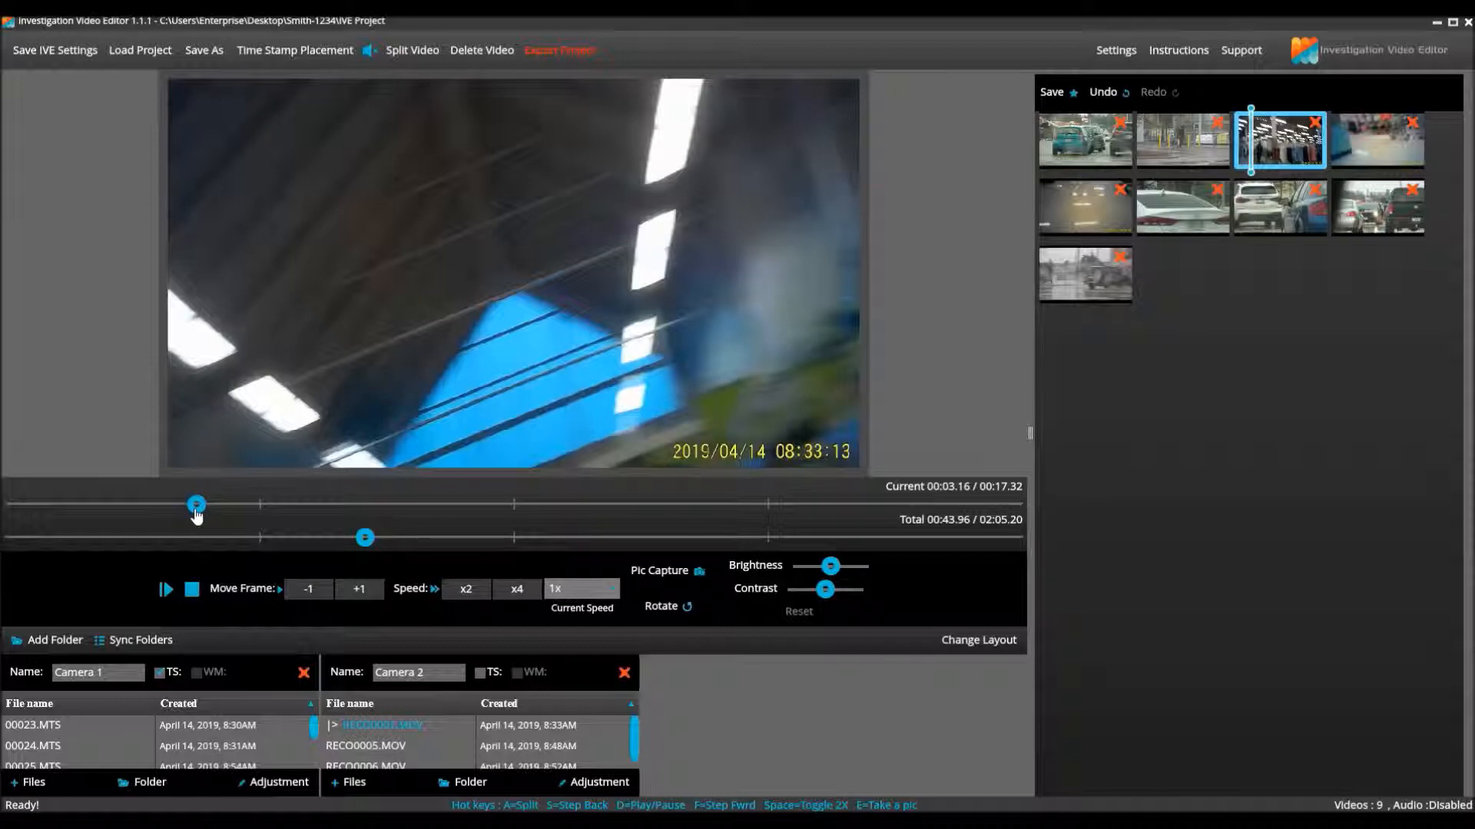
drag(195, 505, 212, 508)
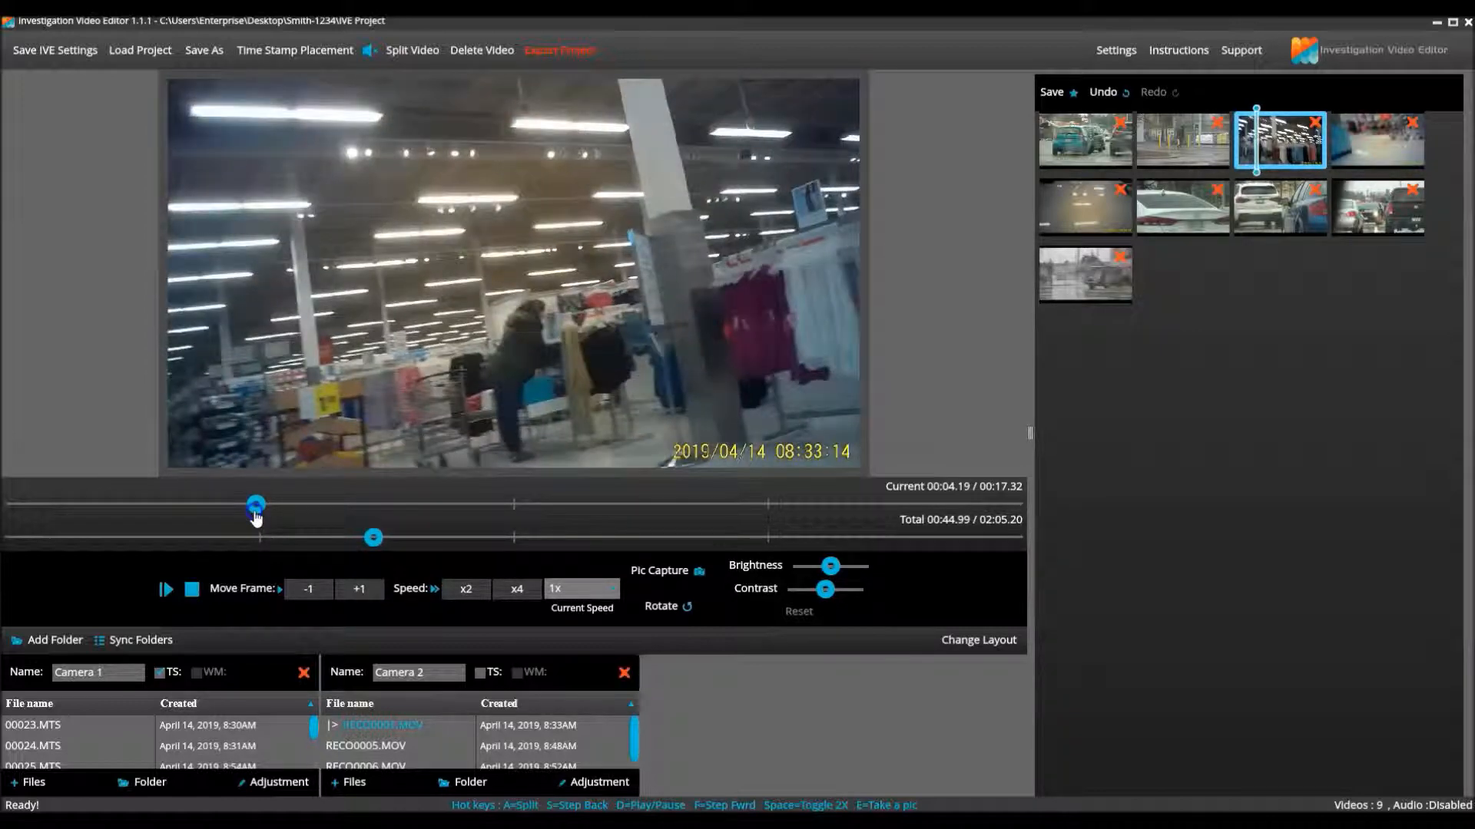
drag(257, 505, 270, 505)
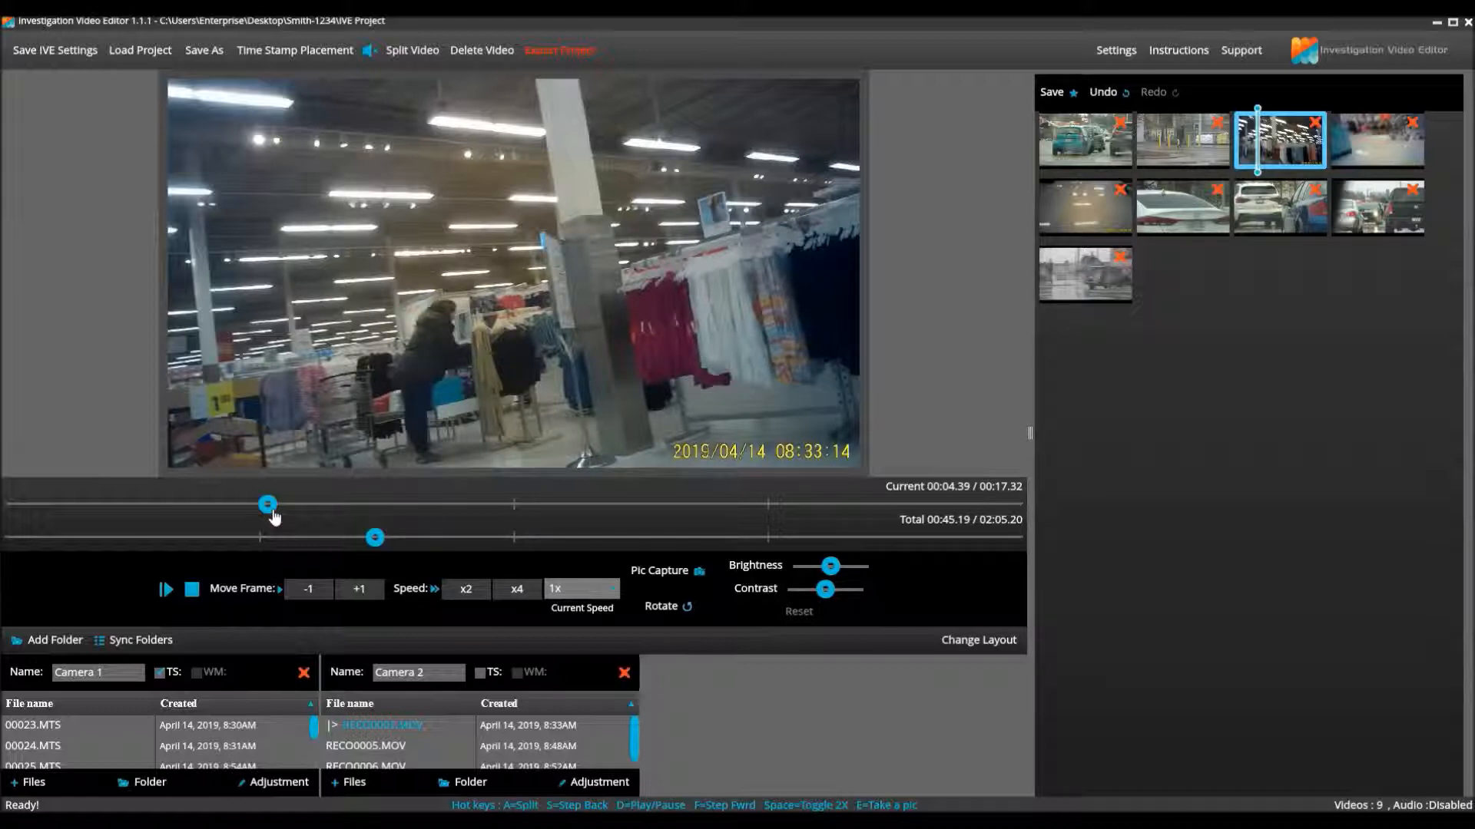
drag(267, 506, 255, 506)
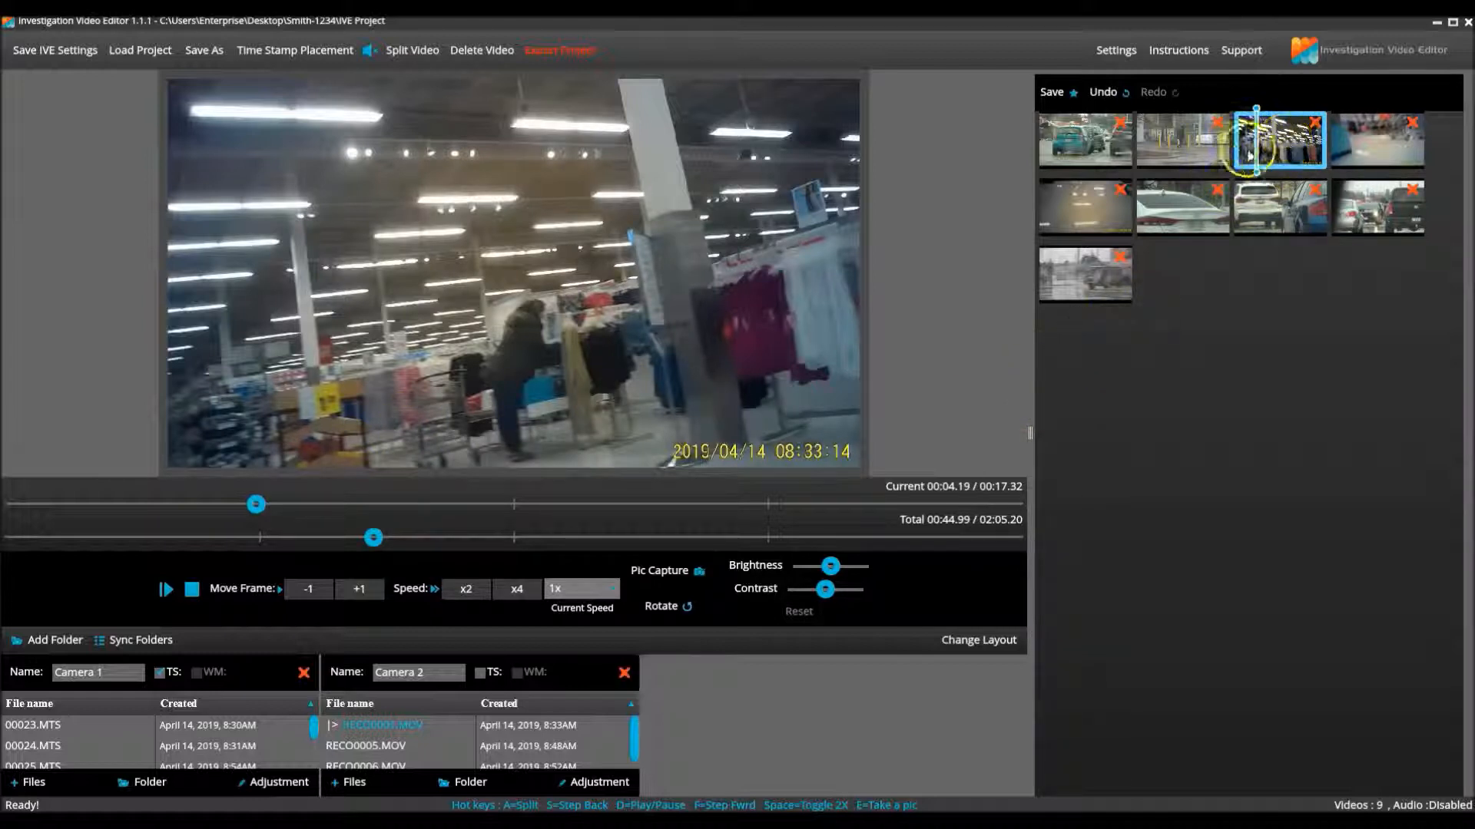
mouse_move(1279, 141)
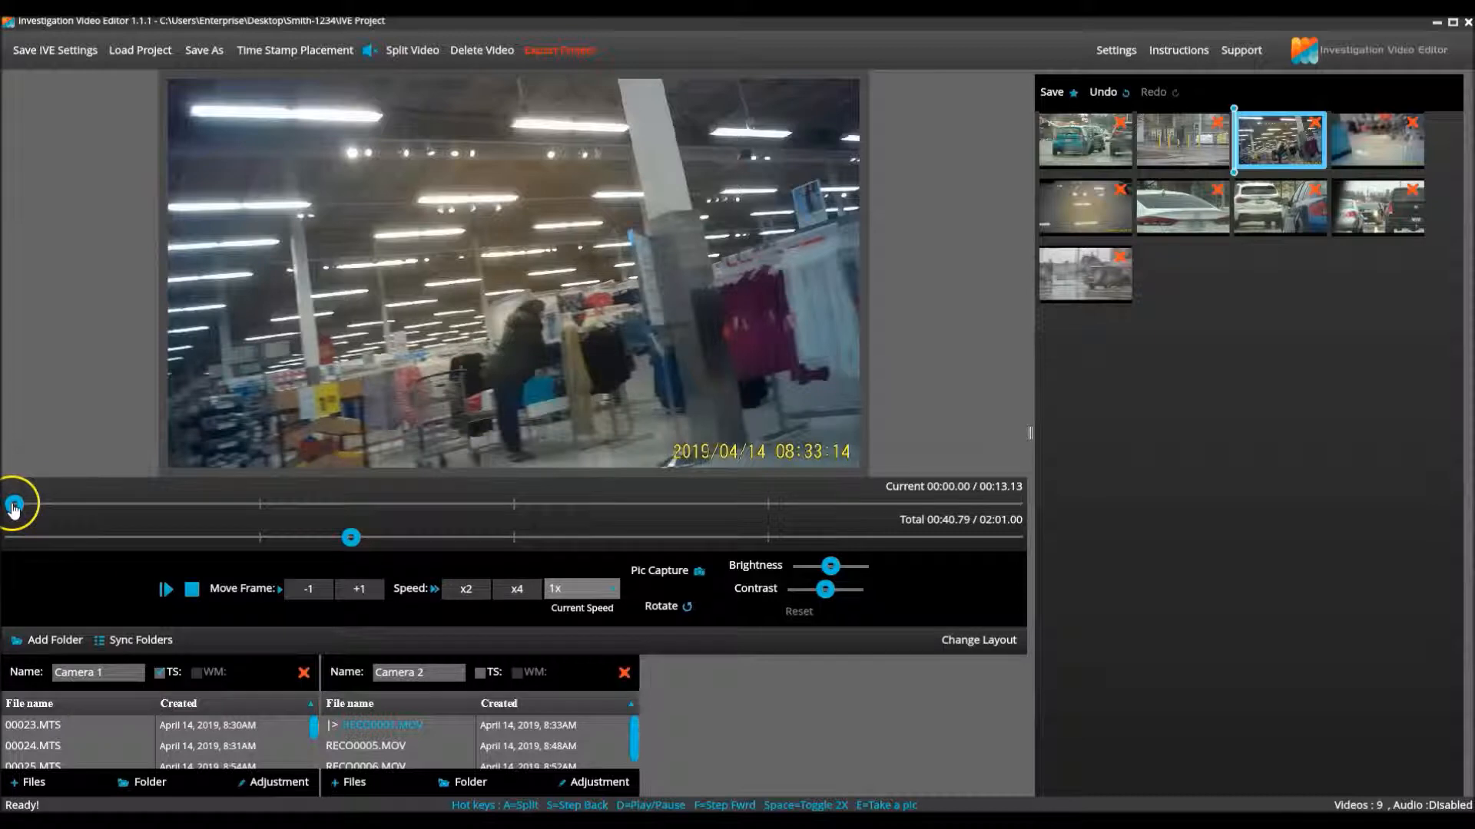
Scrub the trimmed store clip to its next cut point and review the split-off two-second piece
drag(14, 504, 120, 504)
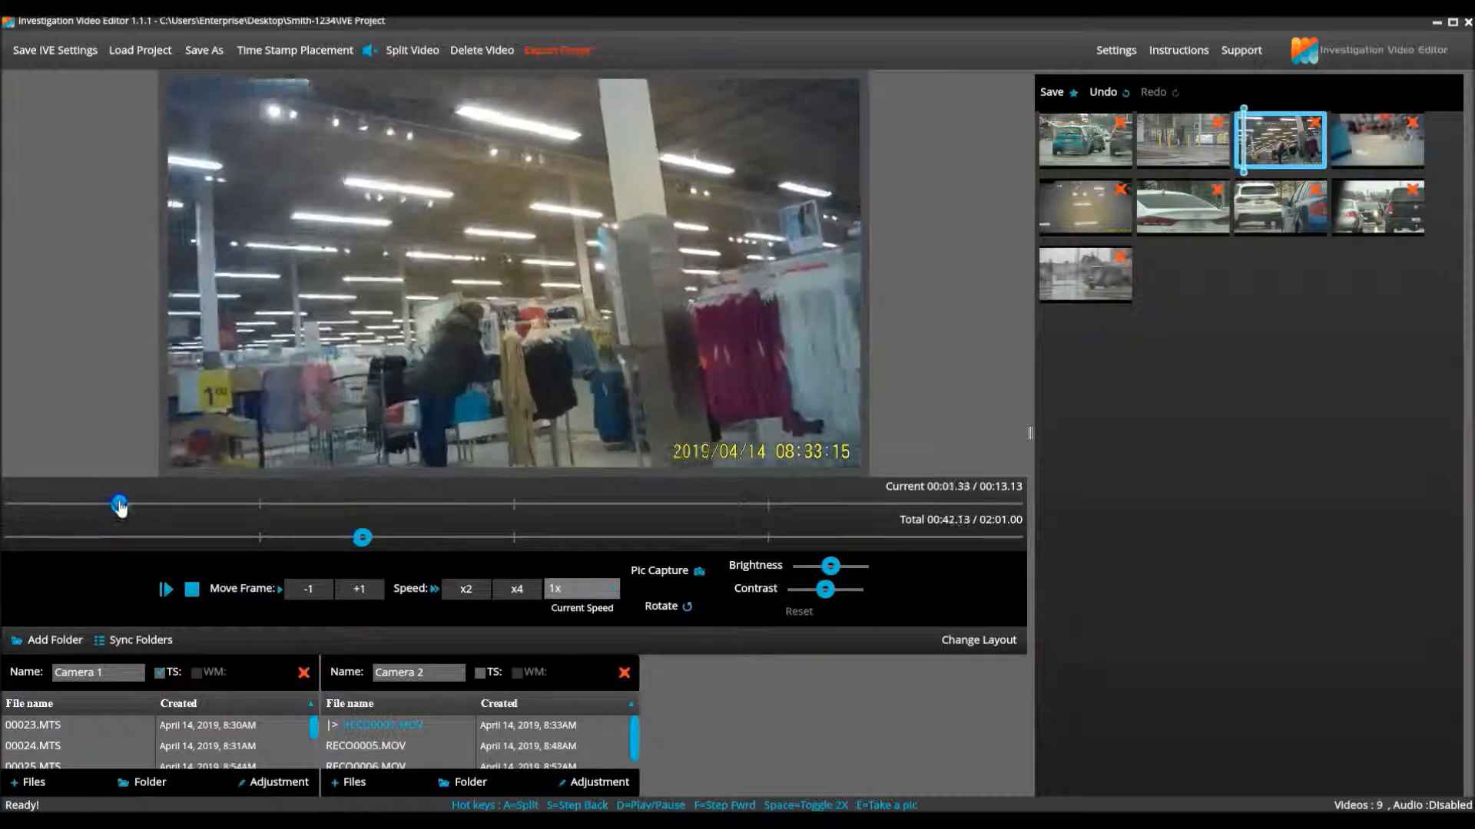
drag(120, 504, 244, 506)
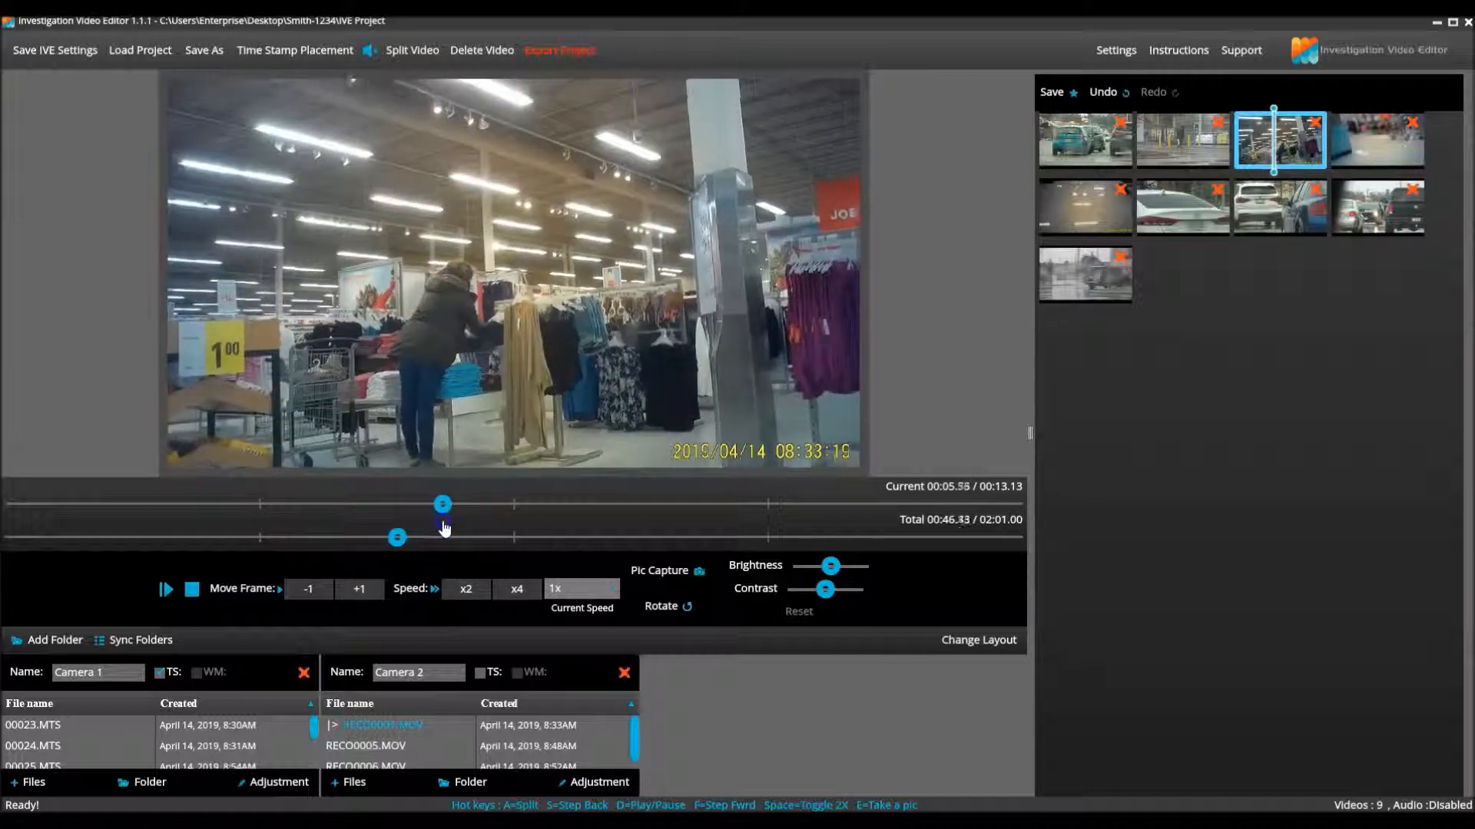
drag(442, 504, 487, 504)
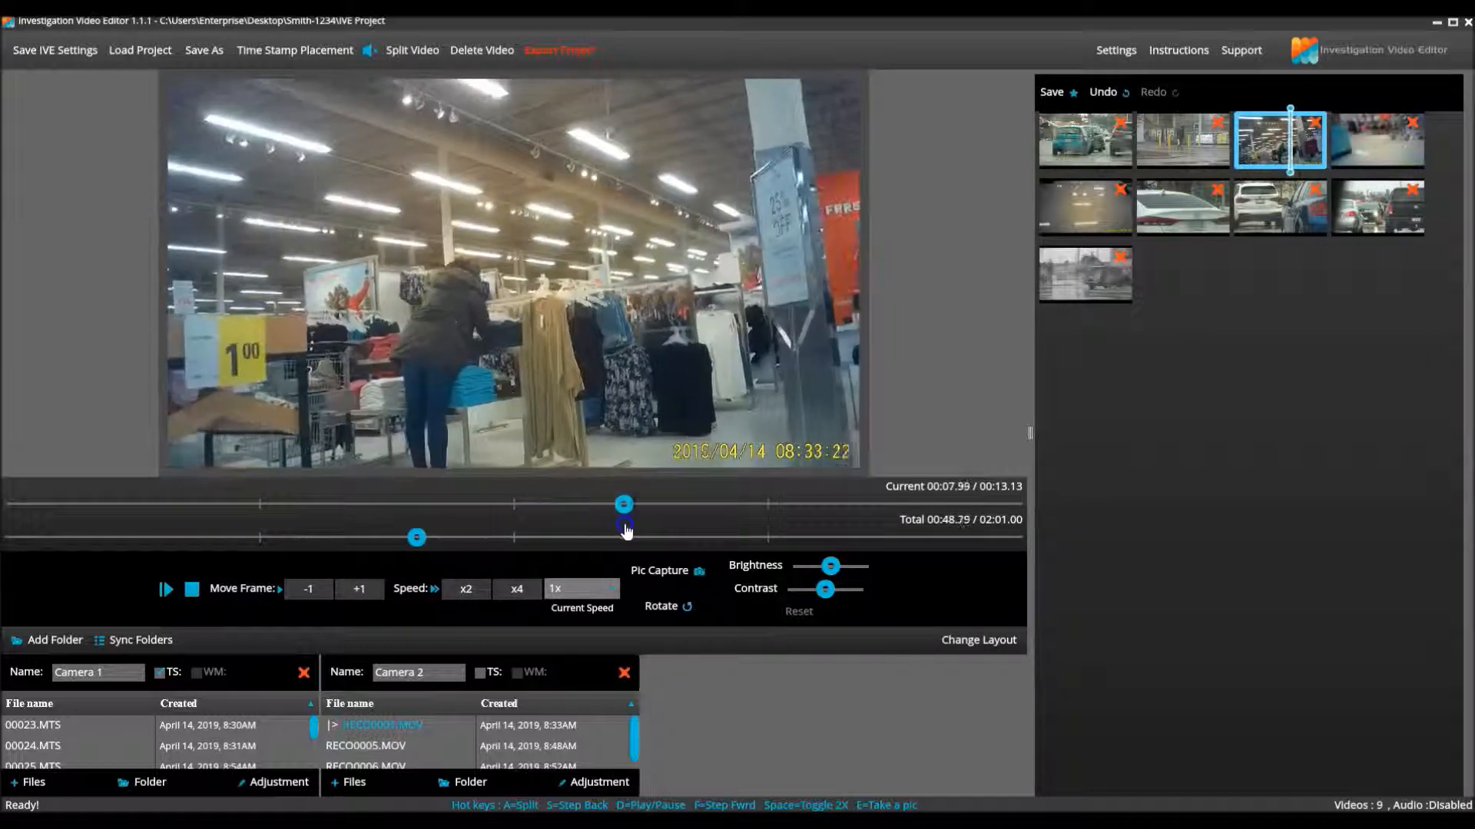
drag(625, 526, 878, 526)
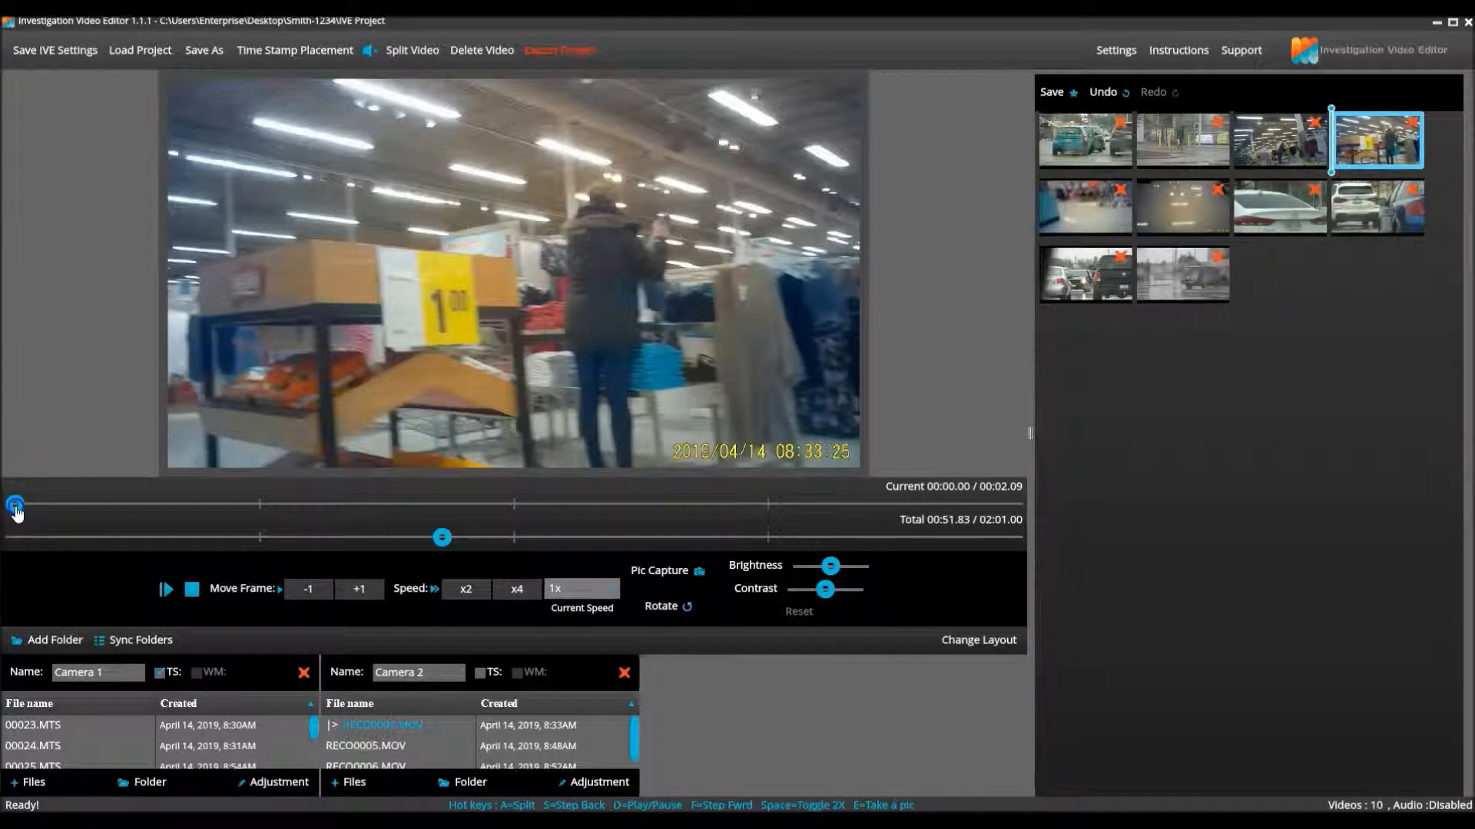
drag(15, 504, 443, 506)
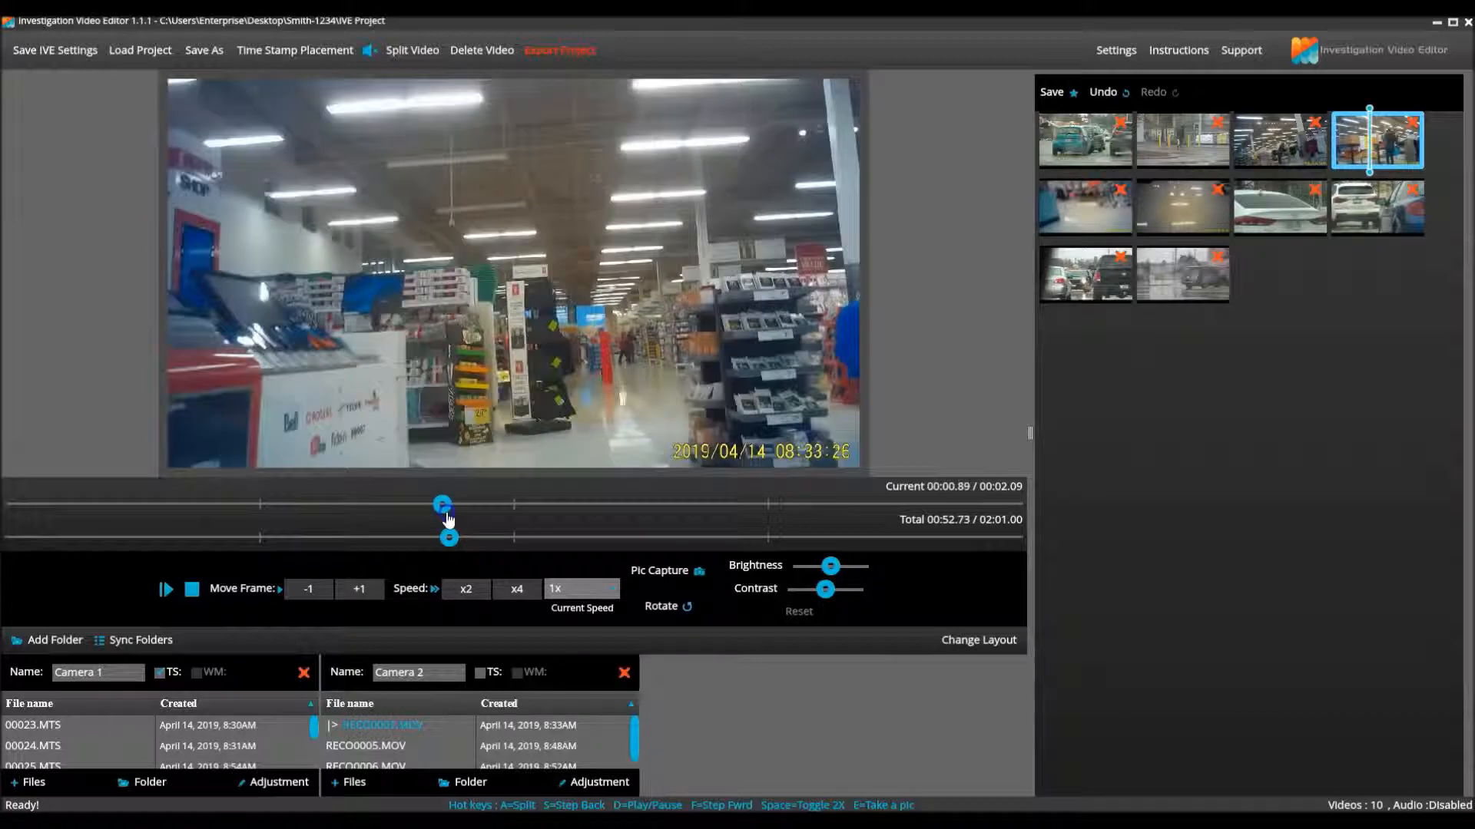
drag(443, 505, 854, 505)
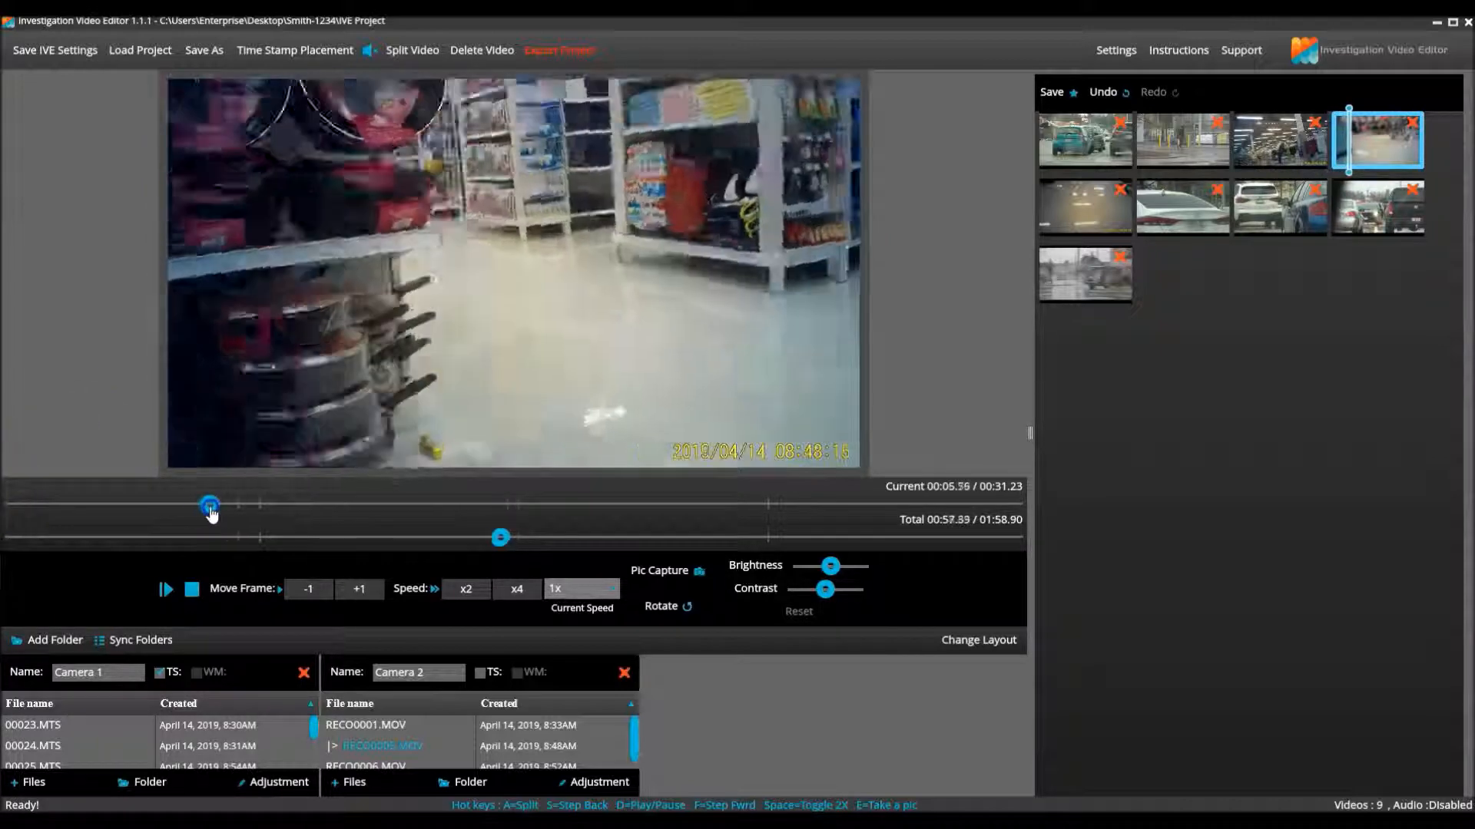
Scrub the store clip to the shopper frame used for the still capture
drag(209, 506, 488, 506)
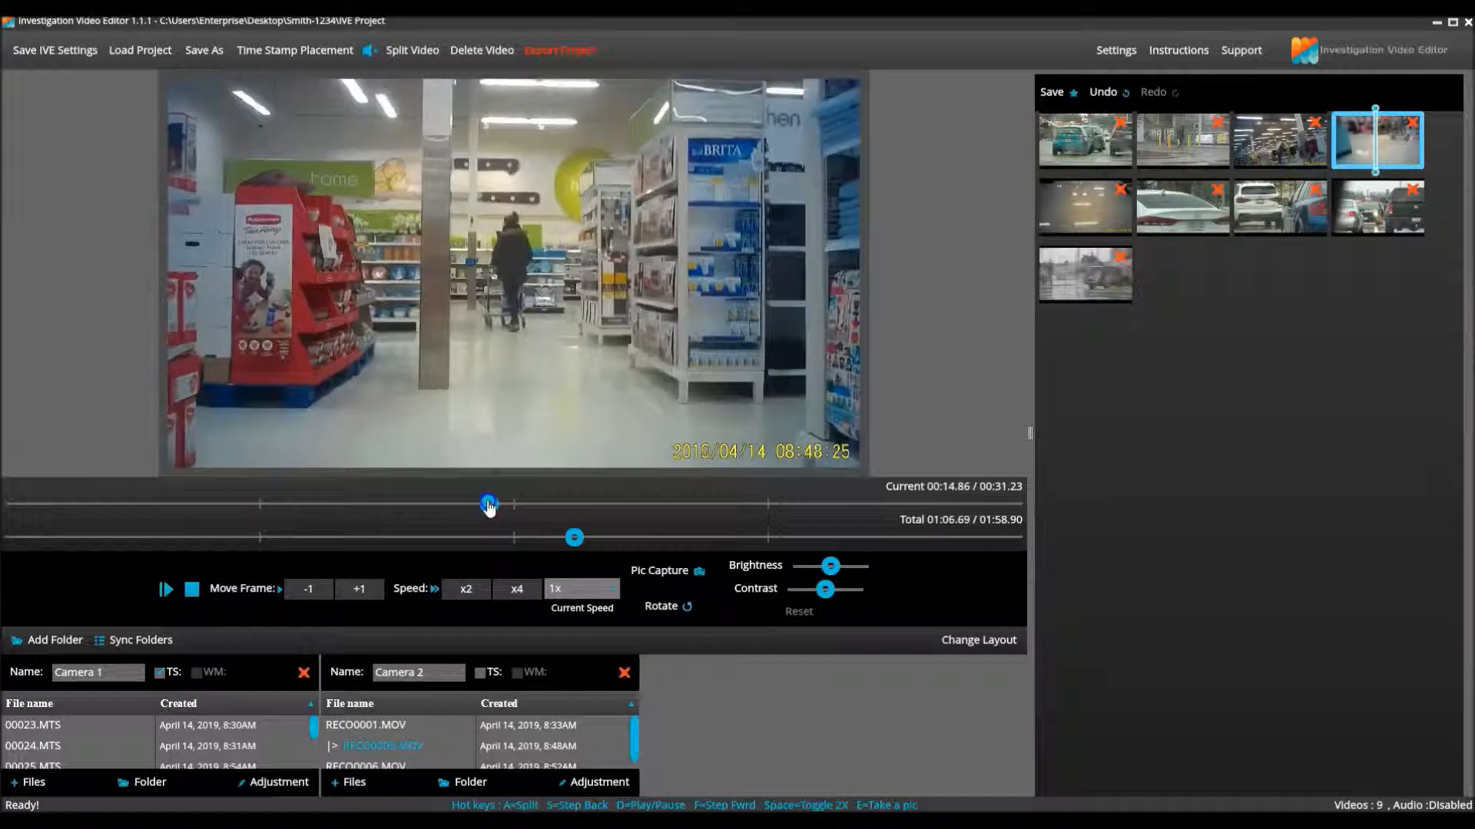
drag(489, 504, 411, 503)
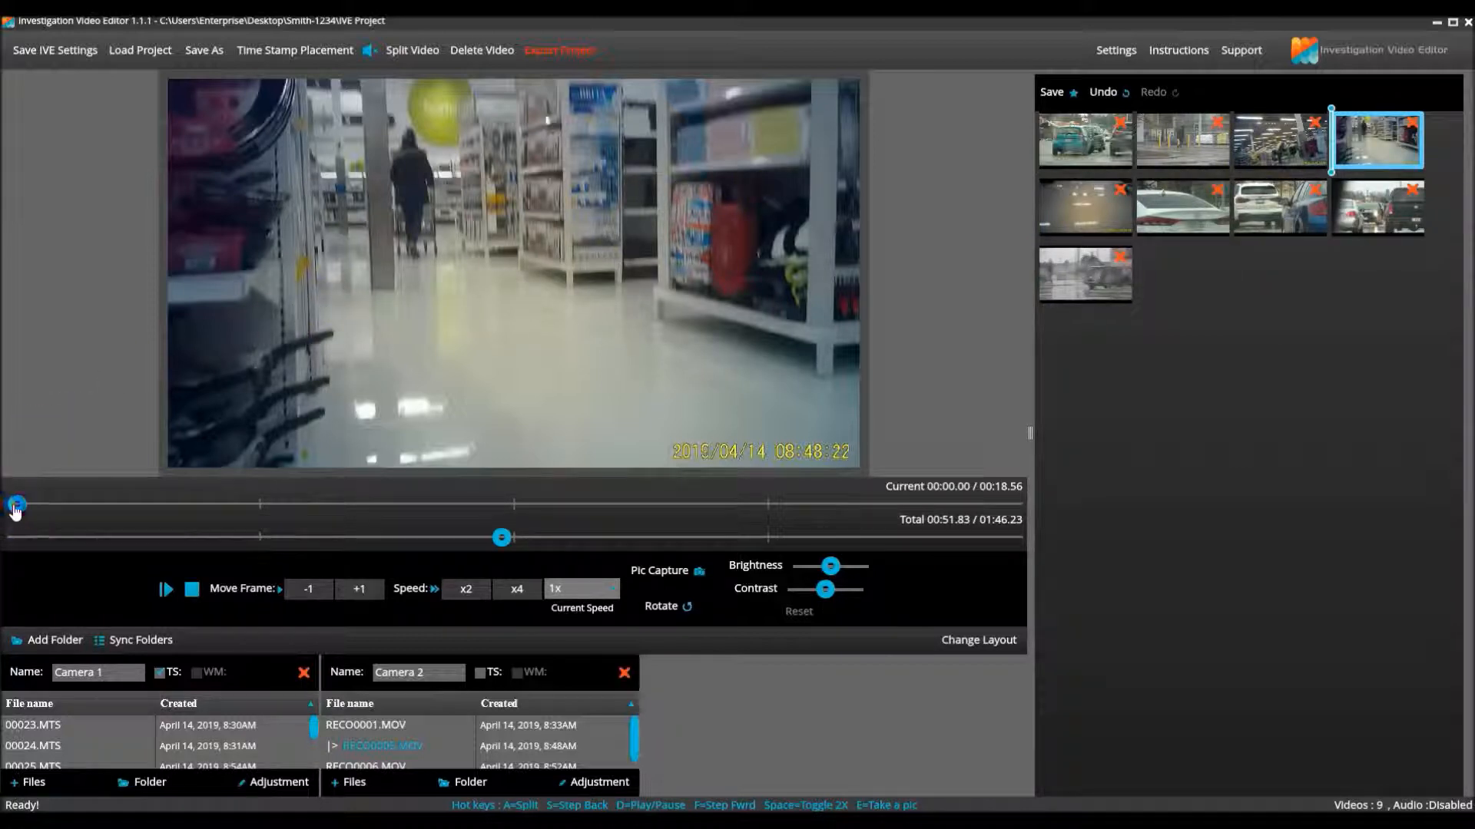
drag(17, 505, 204, 505)
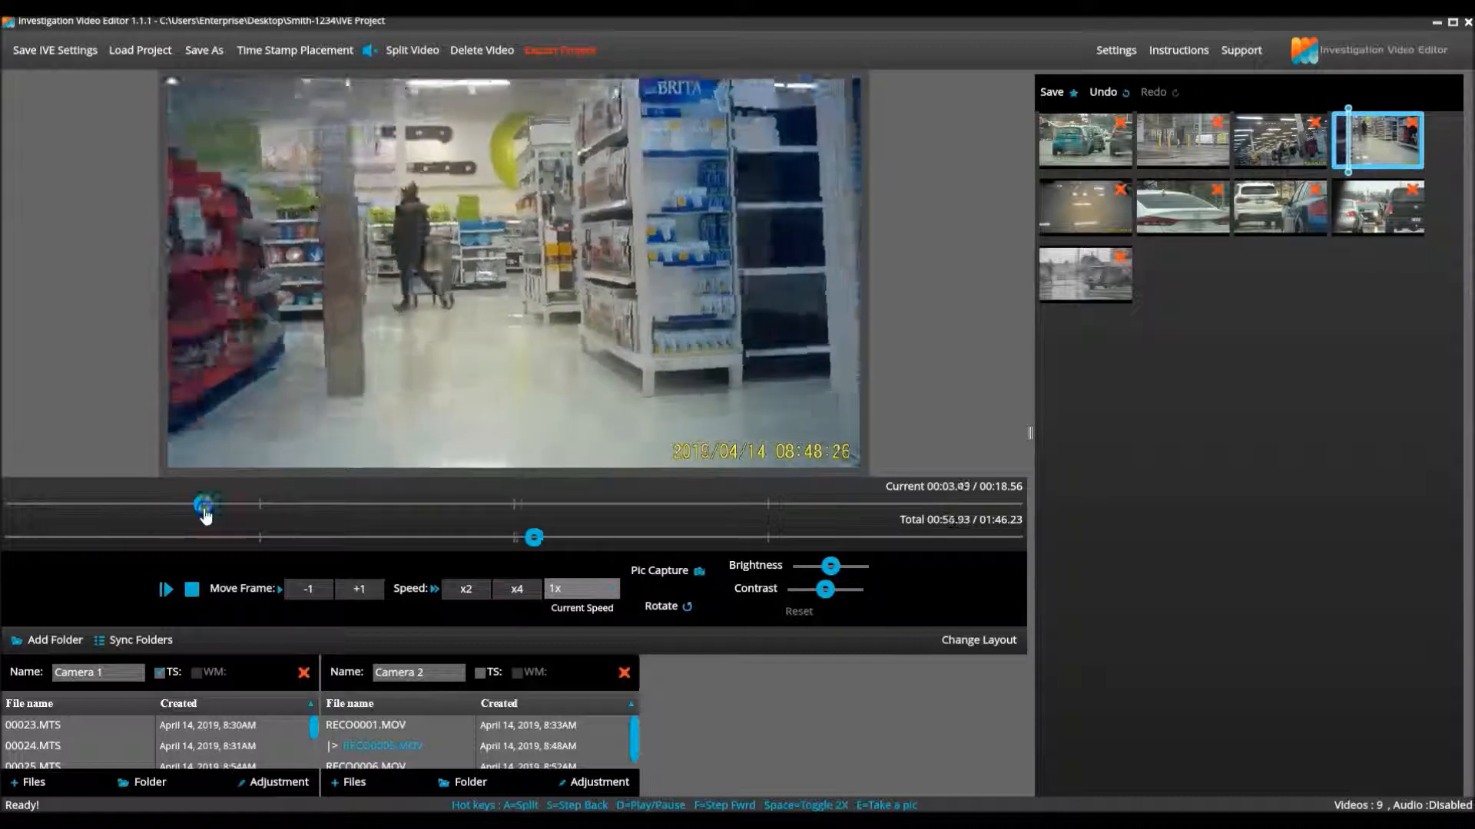
drag(204, 505, 336, 505)
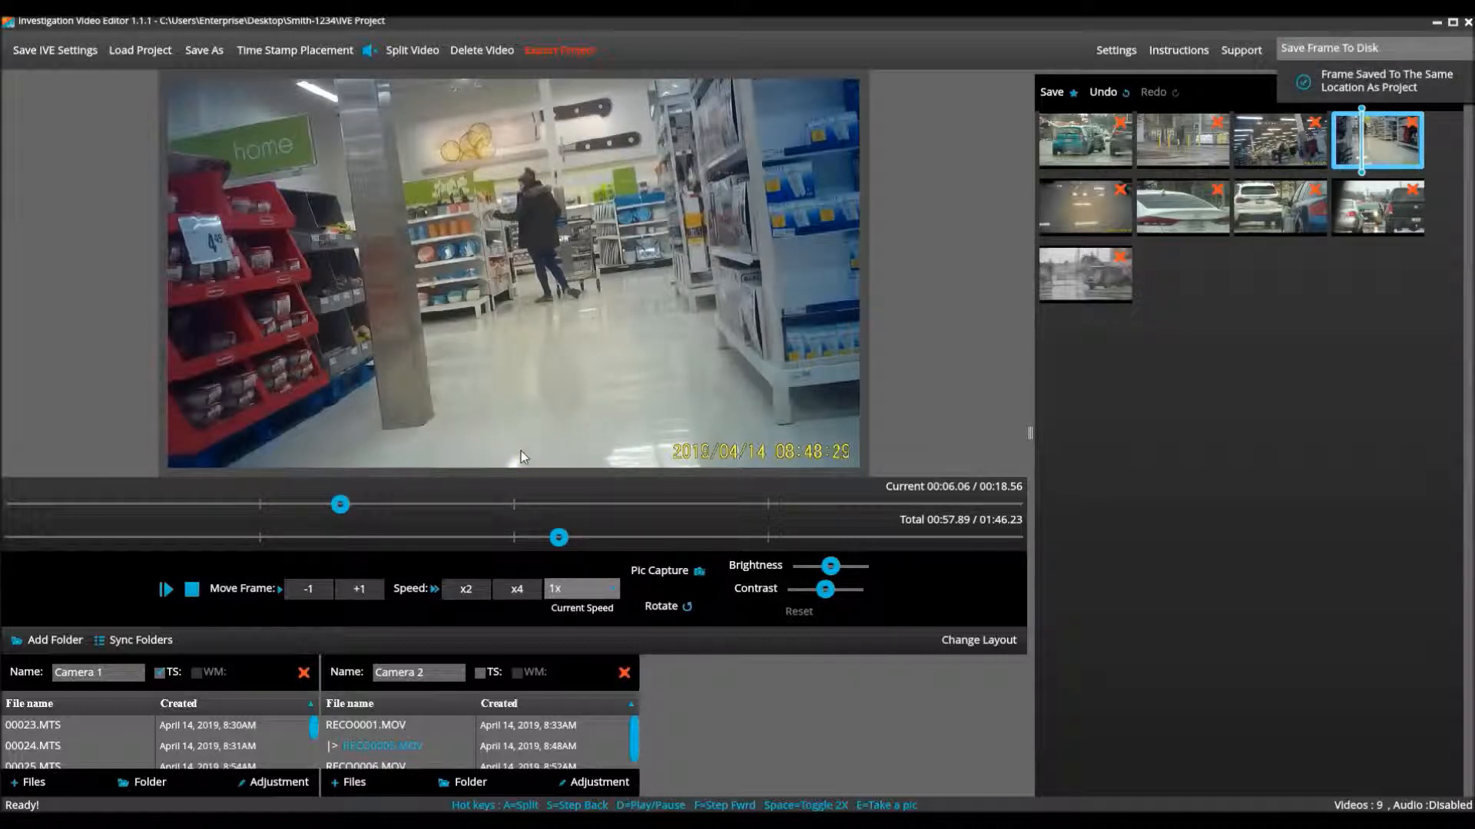
Choose the split point later in the store clip and delete the short 3-second leftover piece
drag(340, 504, 420, 504)
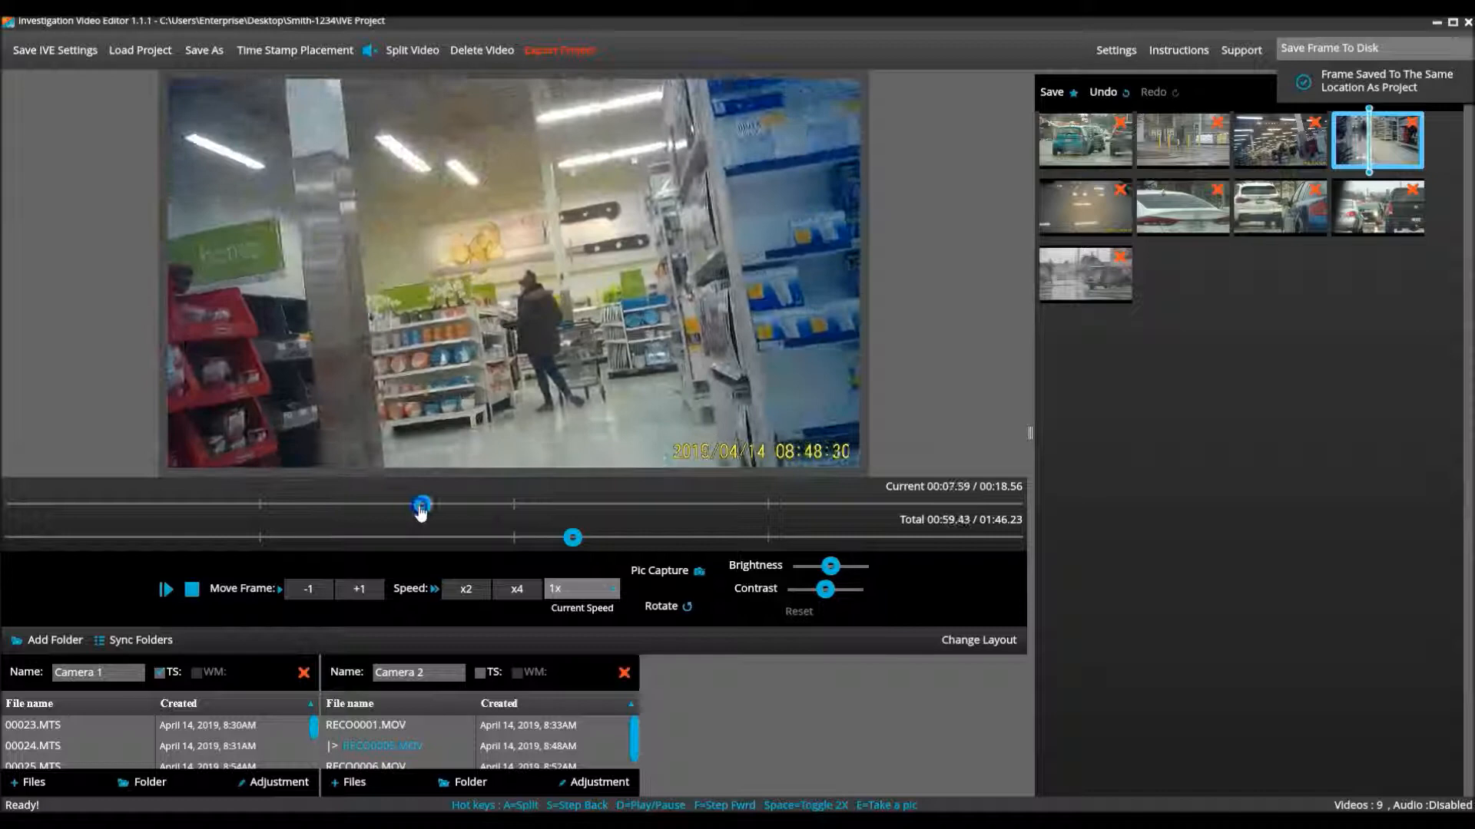
drag(421, 503, 719, 504)
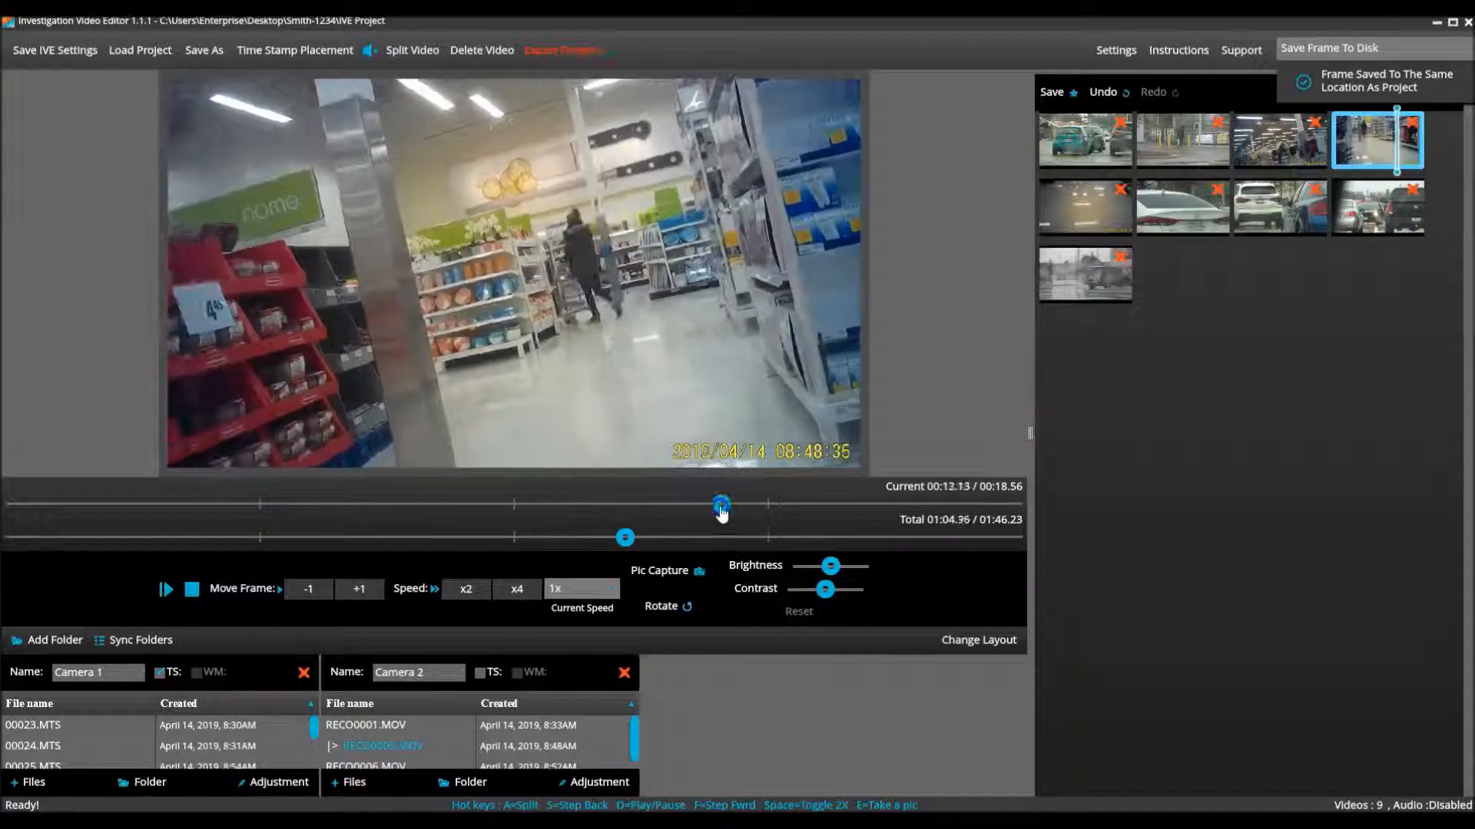
drag(719, 504, 826, 504)
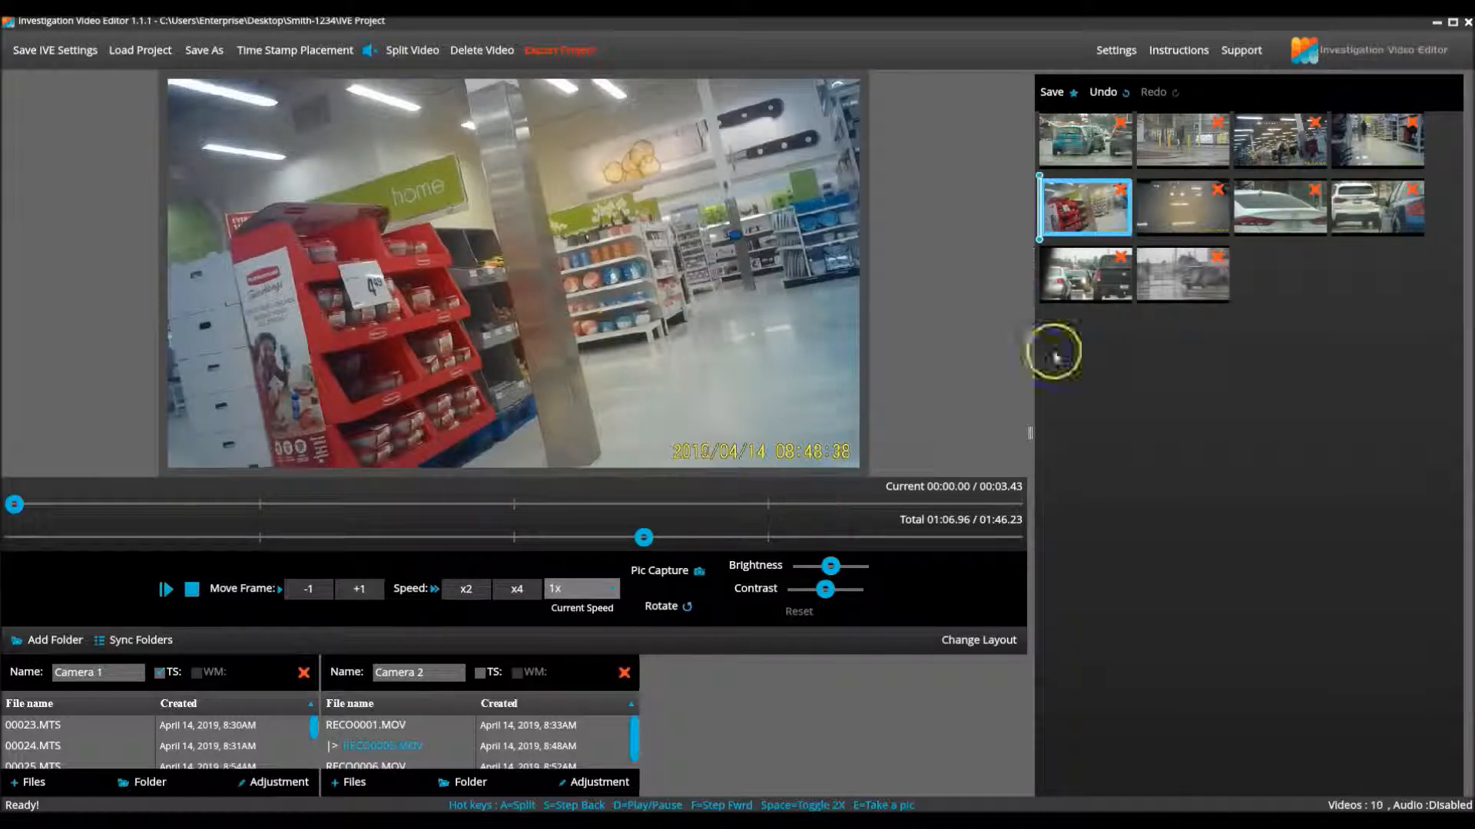
drag(14, 505, 132, 506)
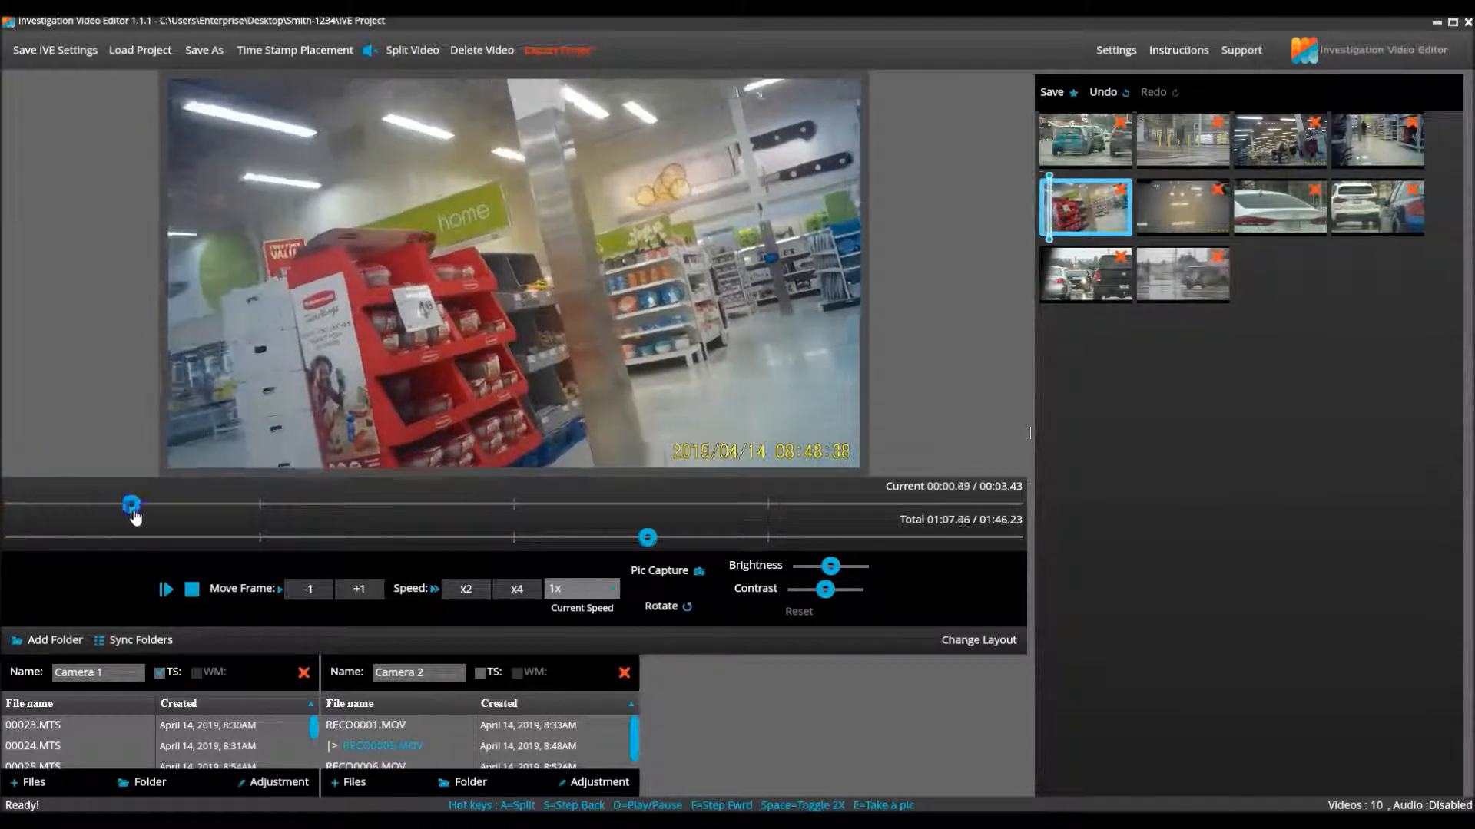
drag(132, 505, 912, 505)
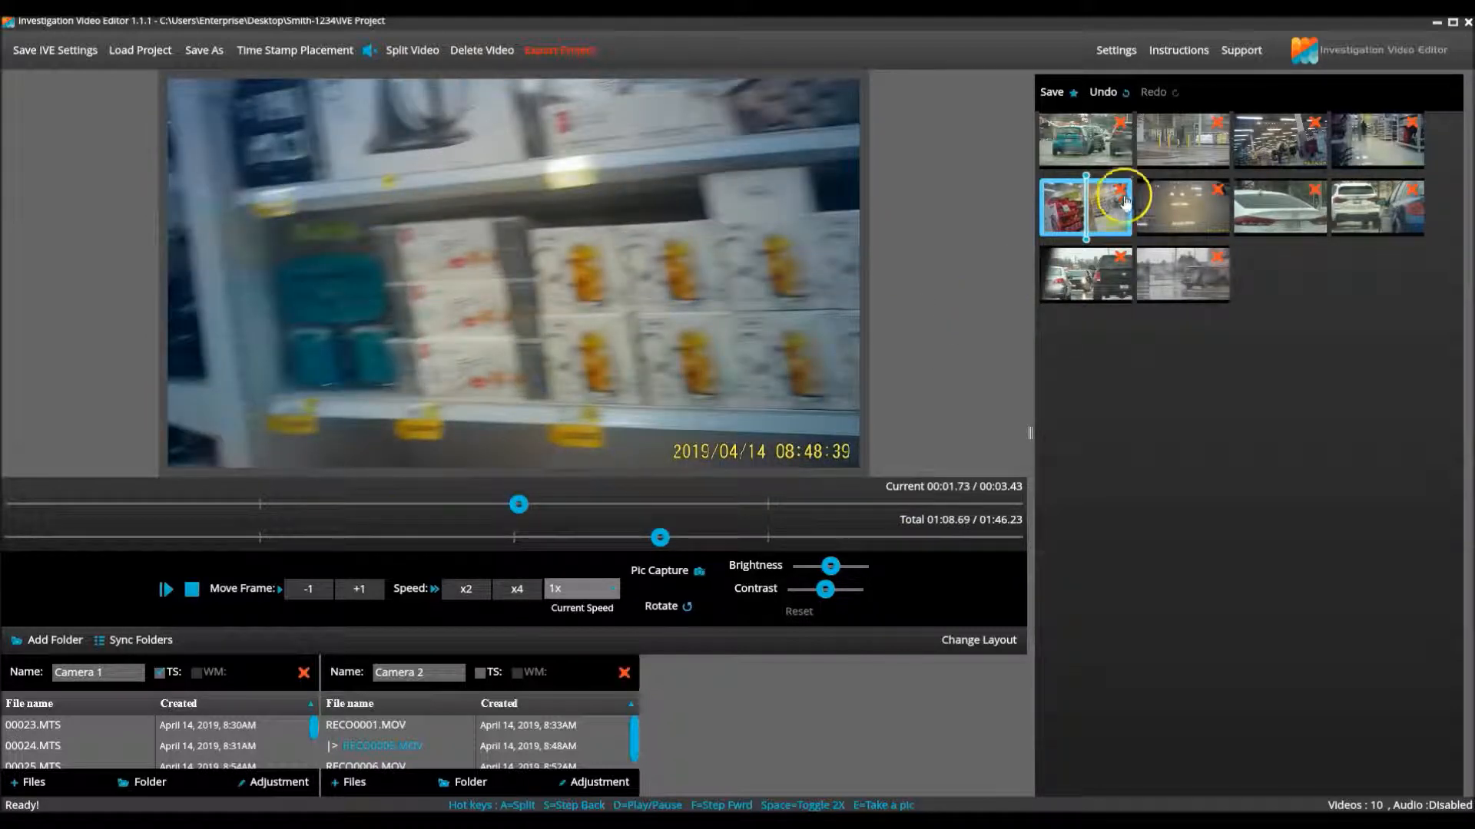
click(1121, 190)
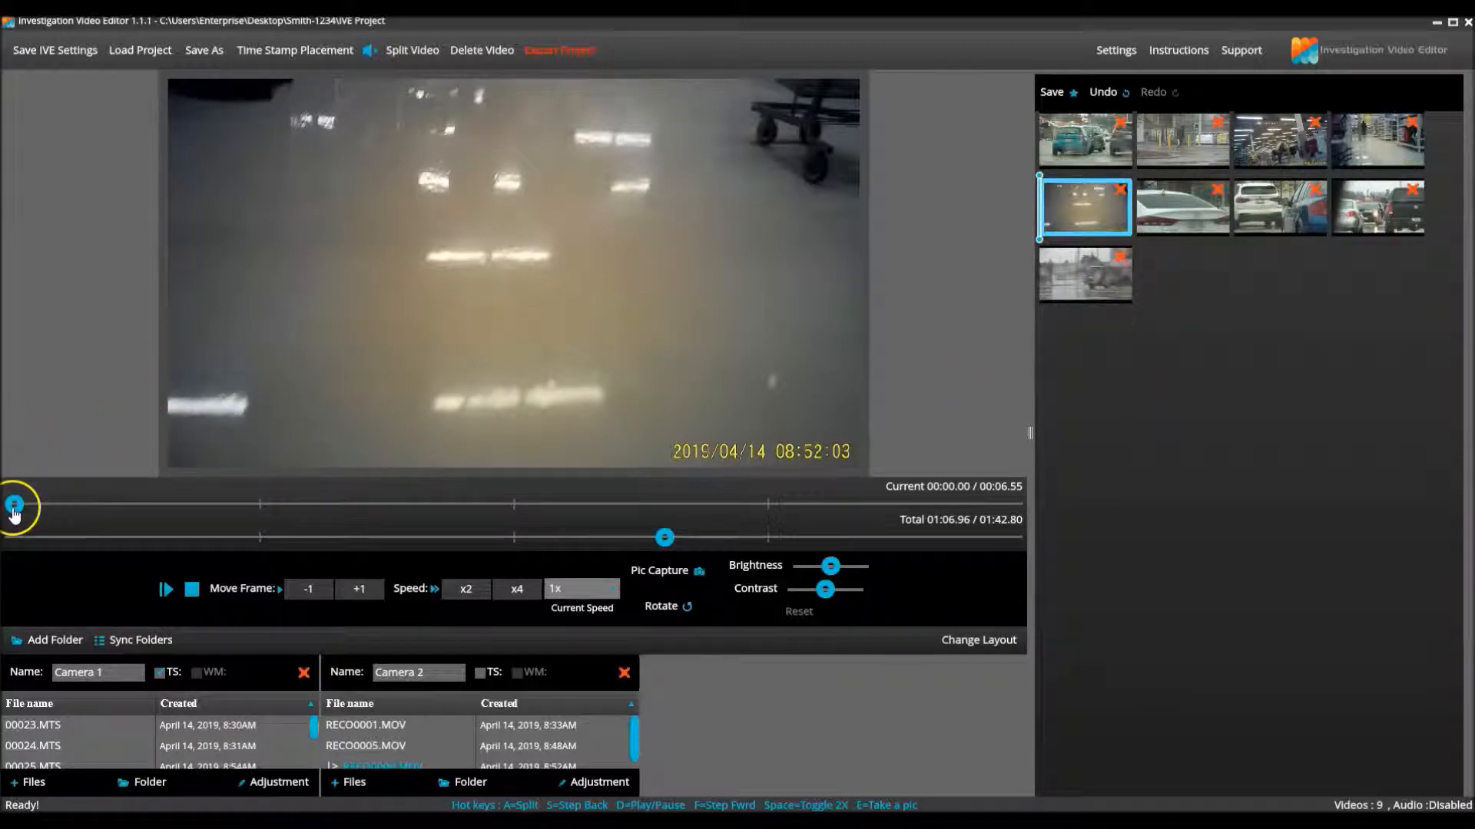
Trim the blurry opening from the checkout store clip so it runs 5.69 seconds
drag(14, 506, 141, 505)
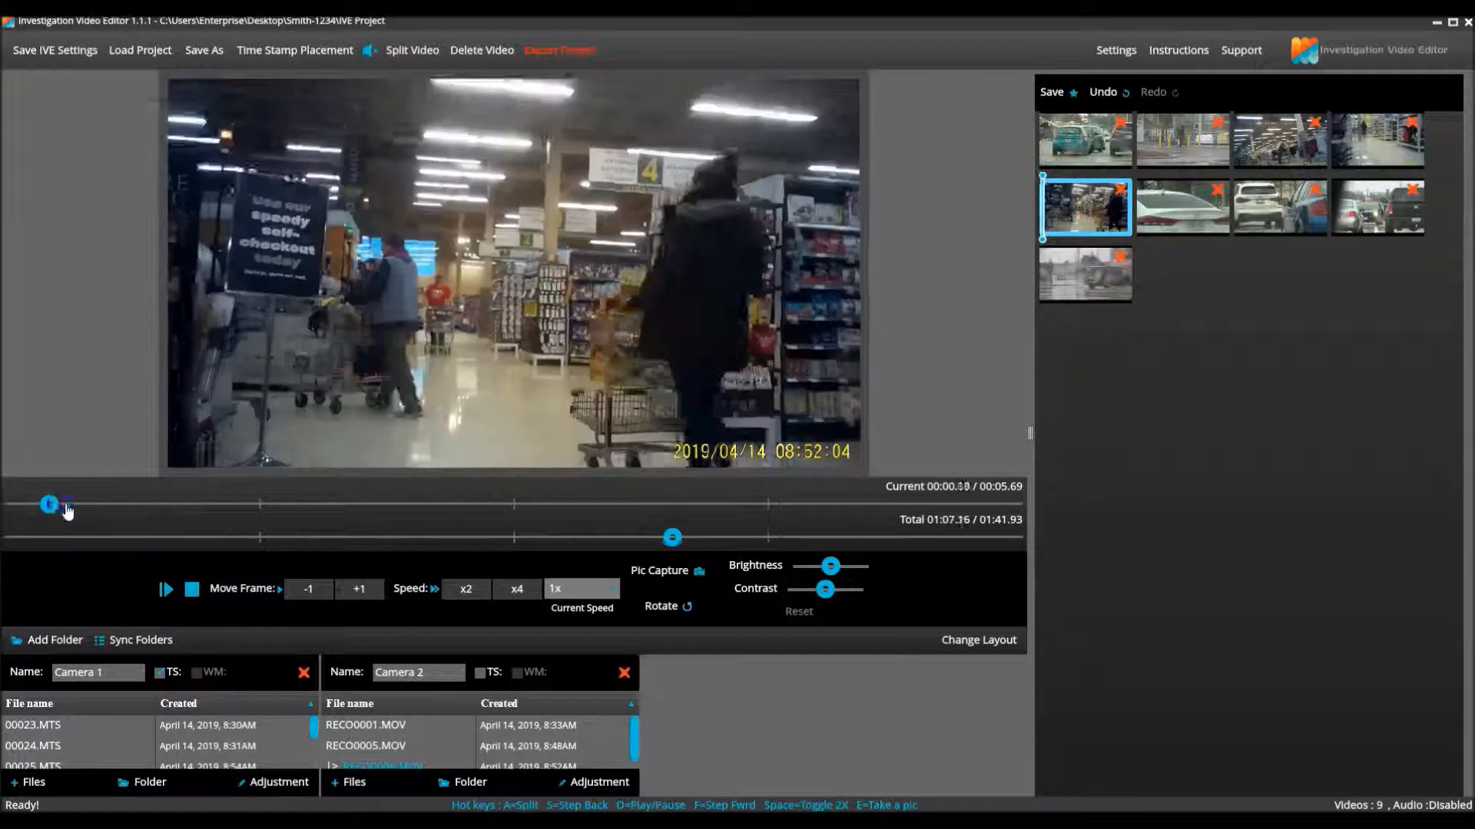
drag(49, 505, 831, 505)
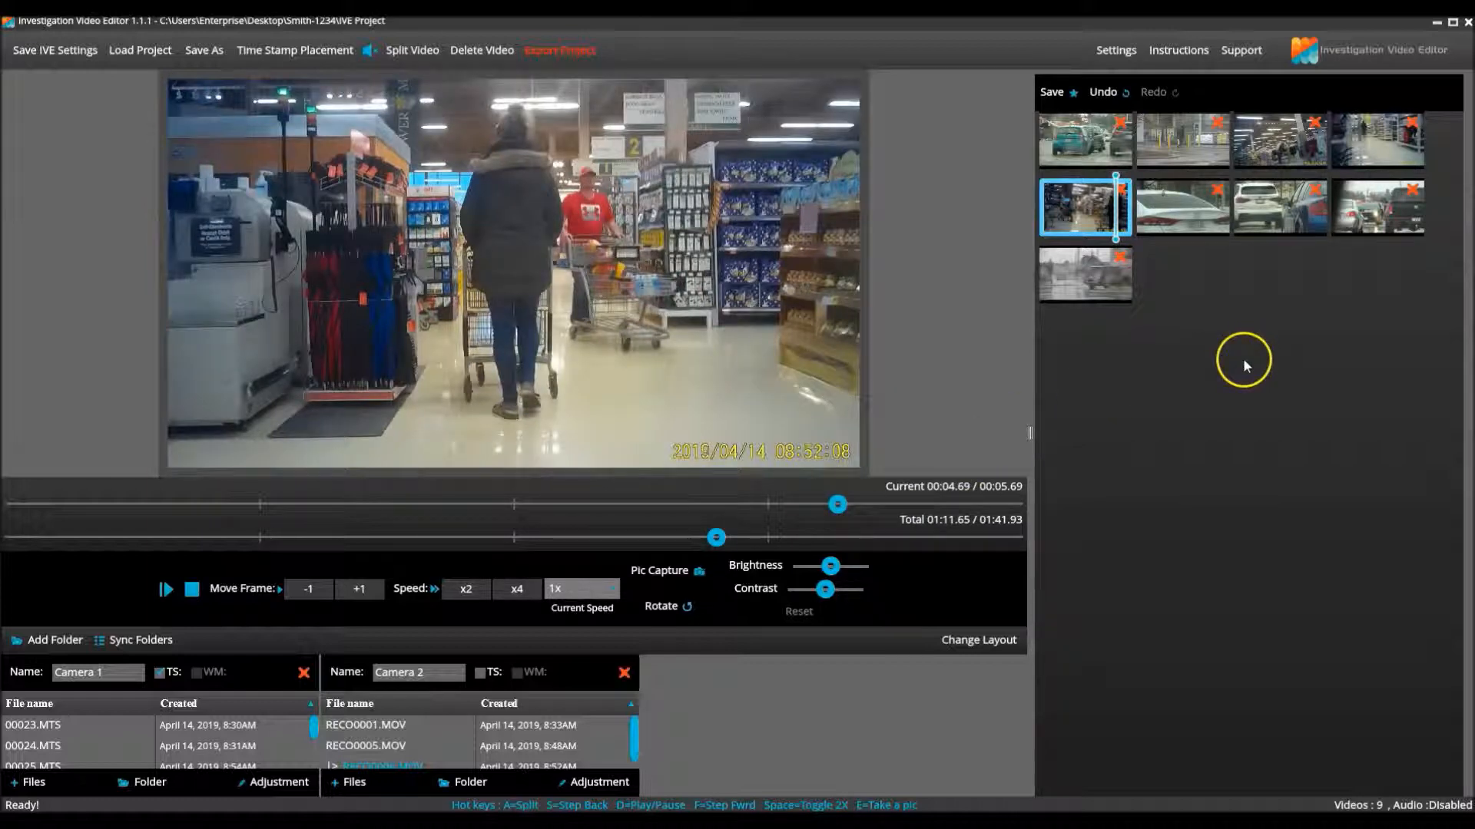
mouse_move(1212, 234)
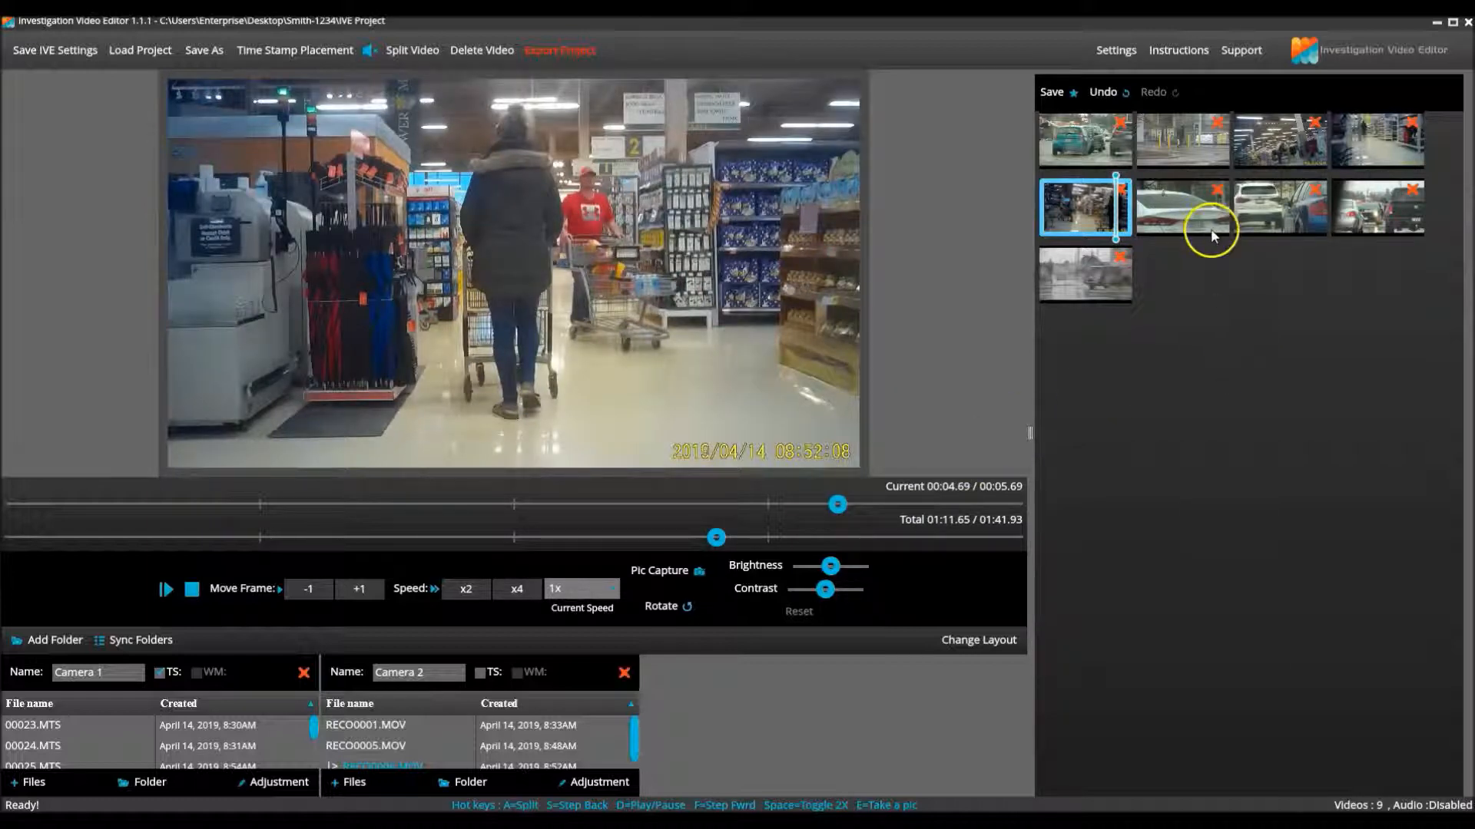
Delete the 1.92-second white sedan clip, then review the truck and grey SUV clips
click(1182, 208)
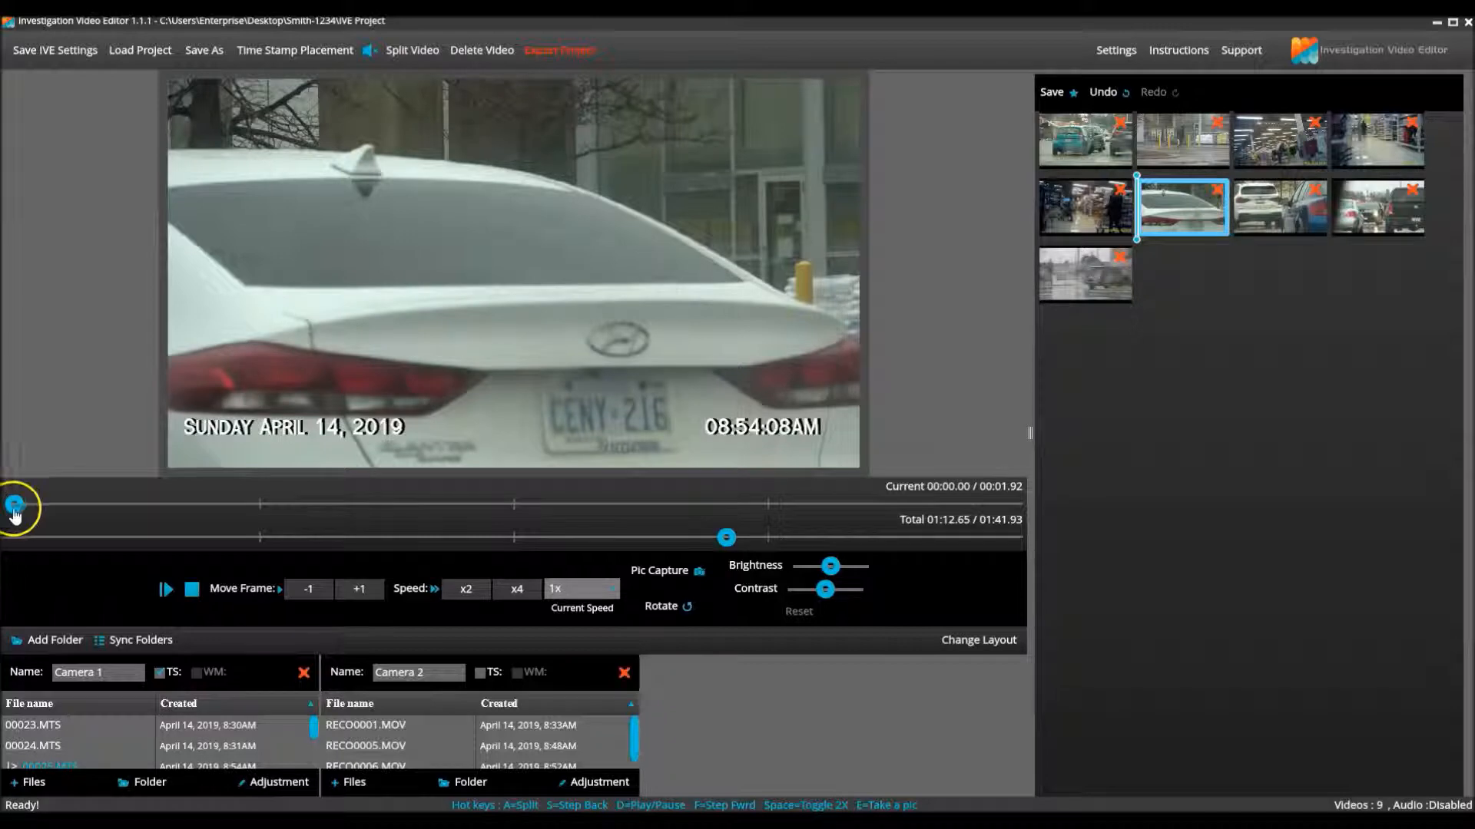
drag(15, 506, 648, 505)
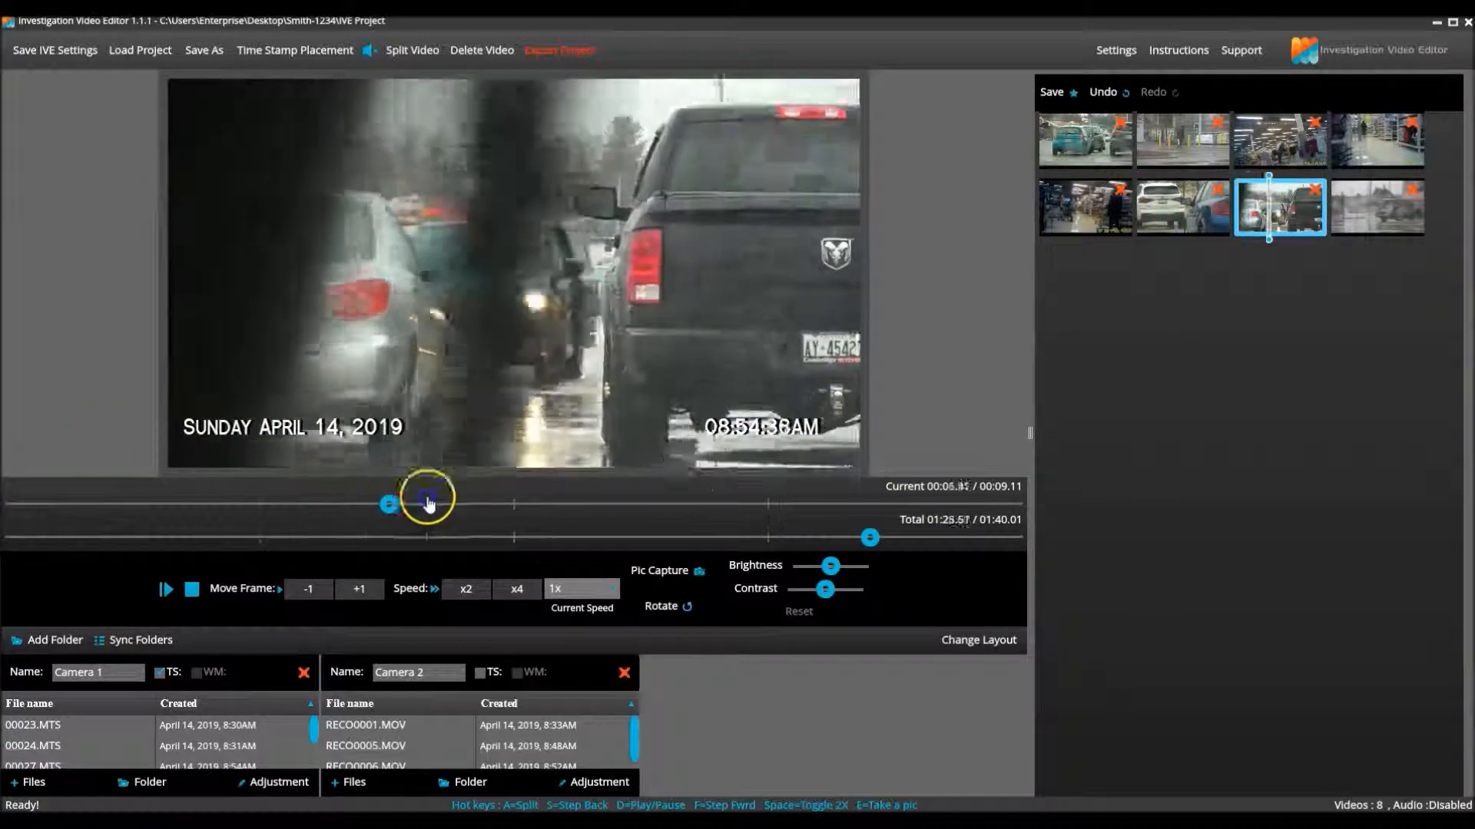
drag(425, 498, 221, 497)
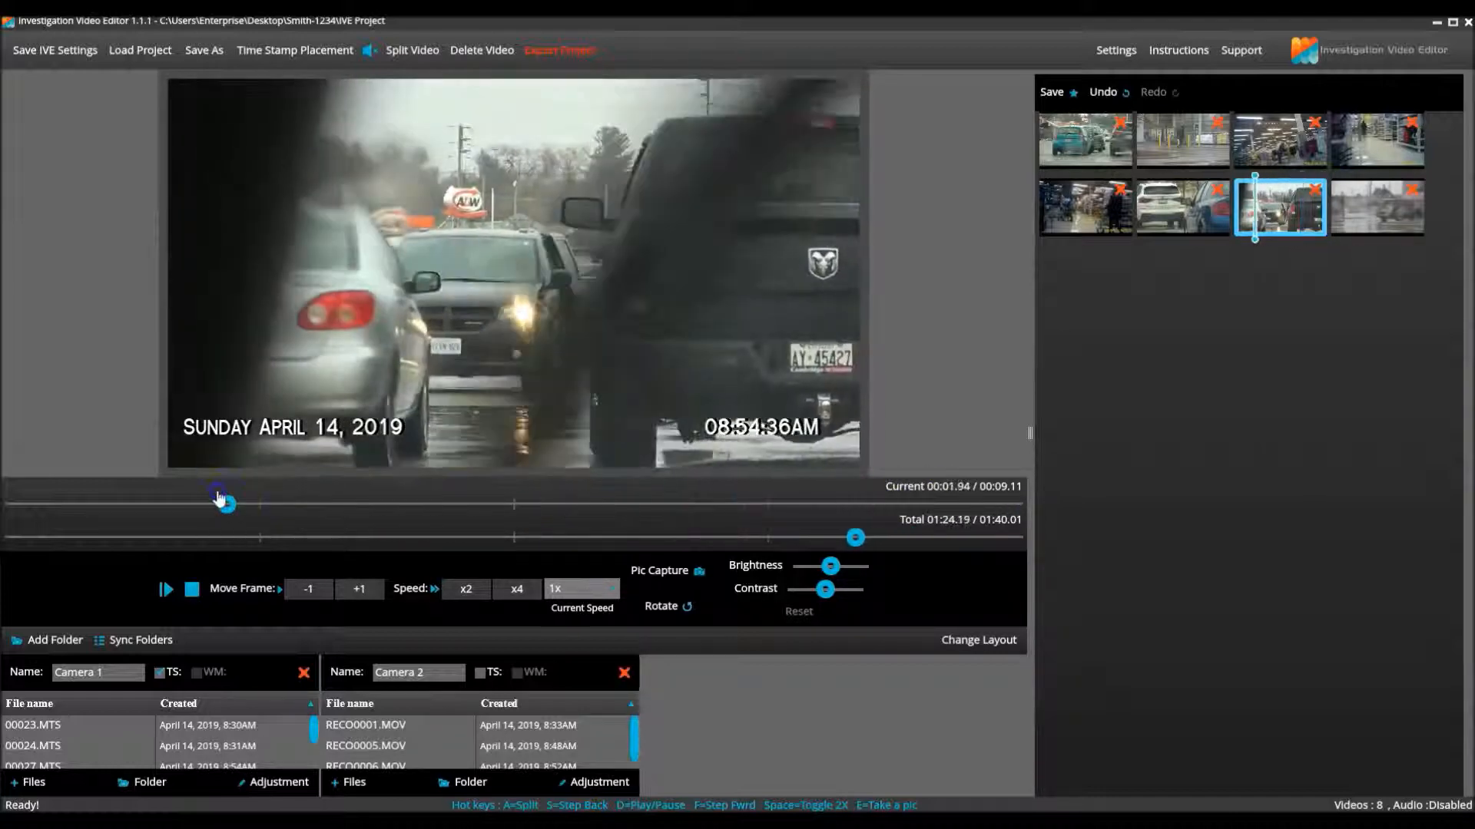
click(1377, 207)
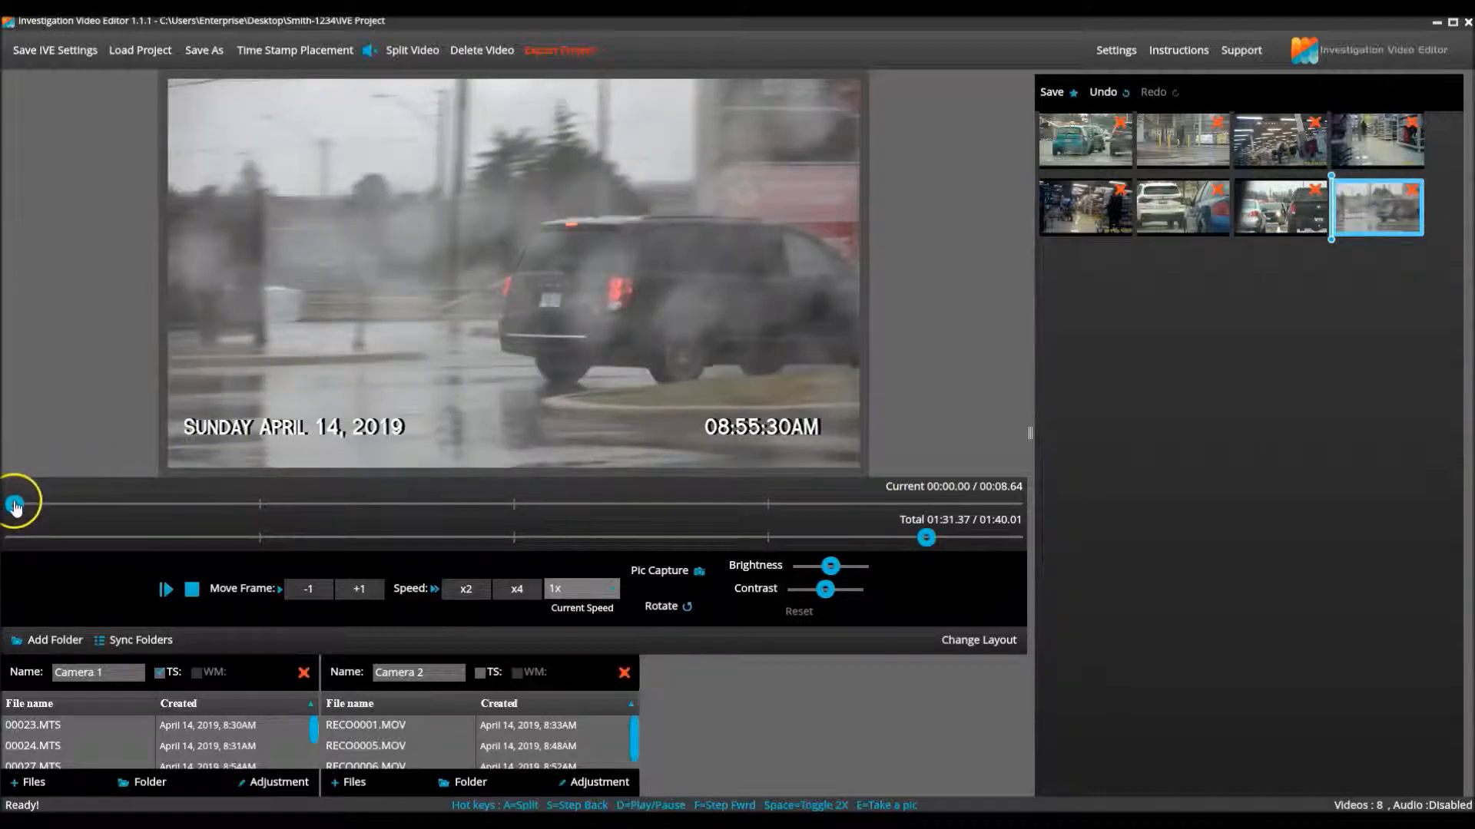
drag(14, 501, 799, 504)
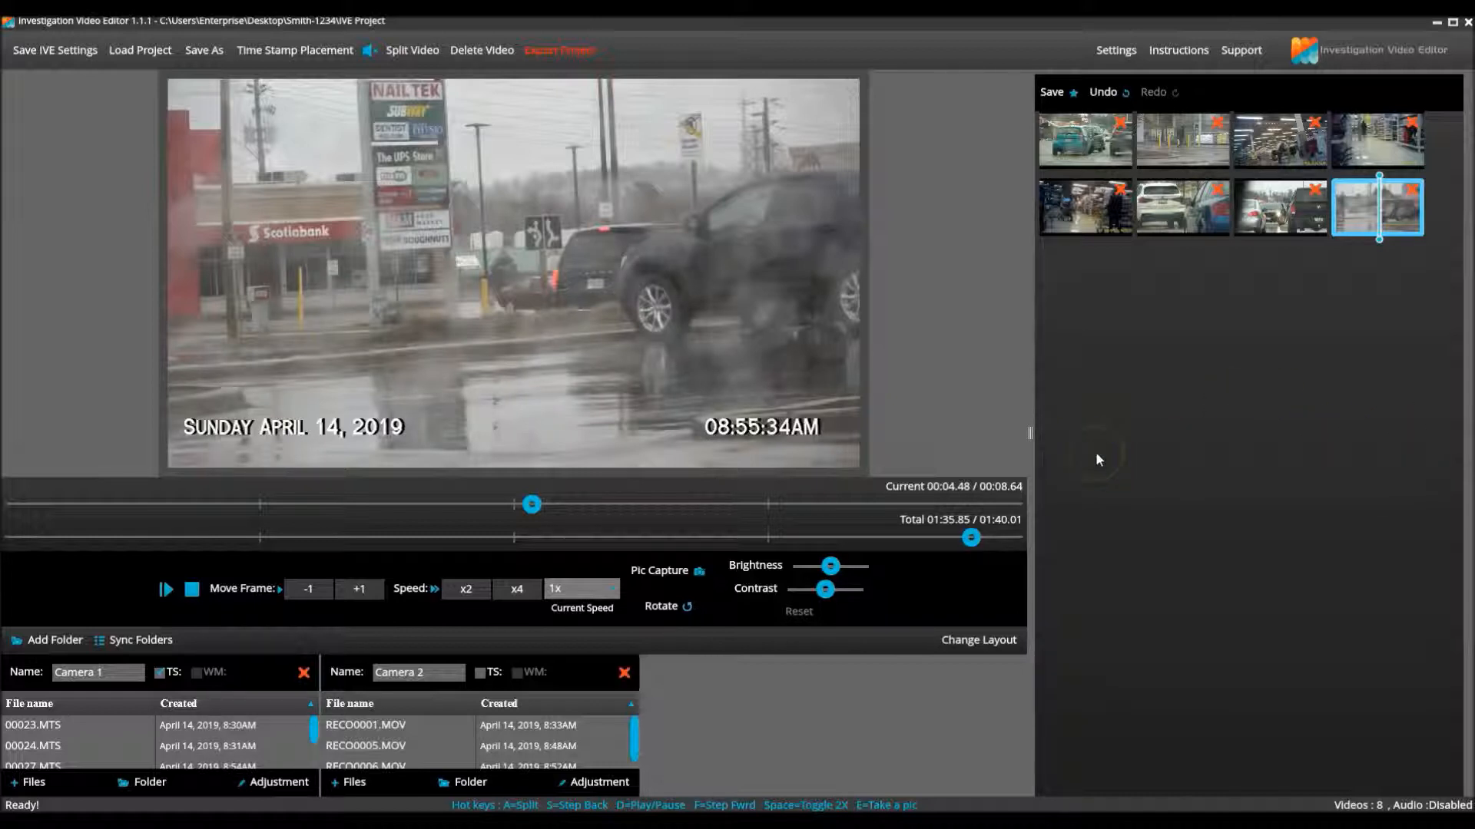
mouse_move(1129, 399)
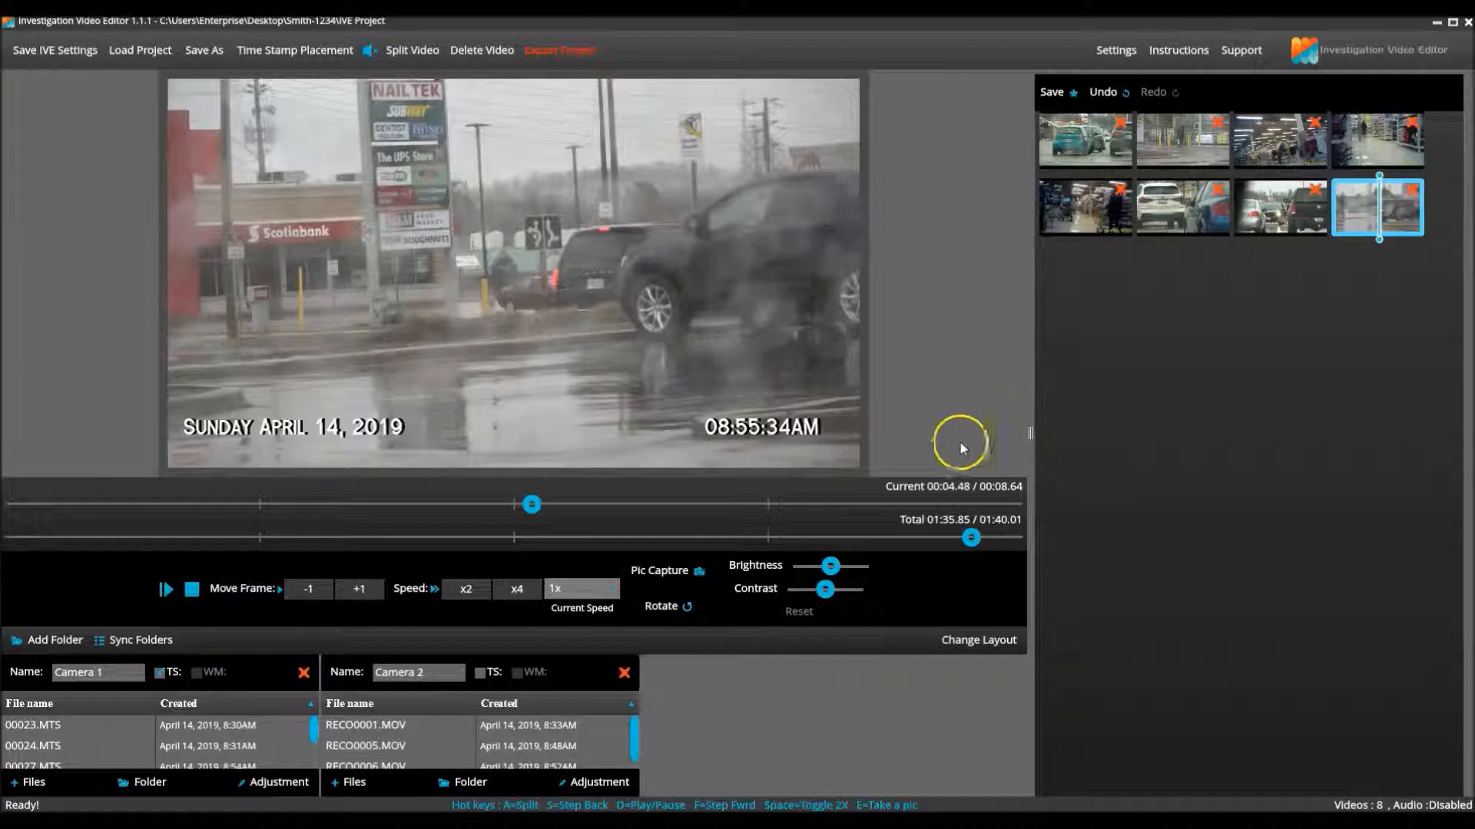
mouse_move(1119, 357)
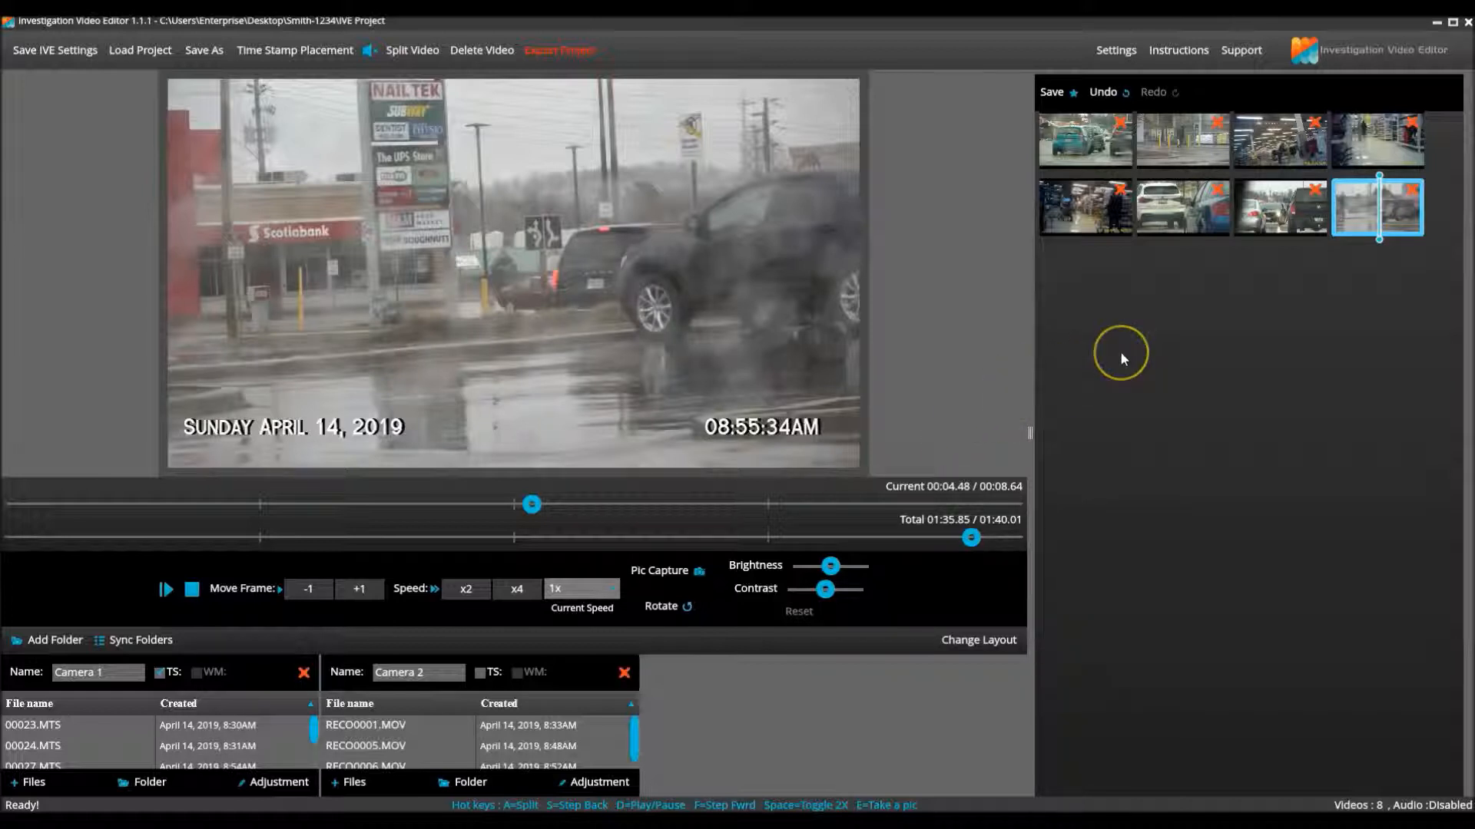
mouse_move(1121, 358)
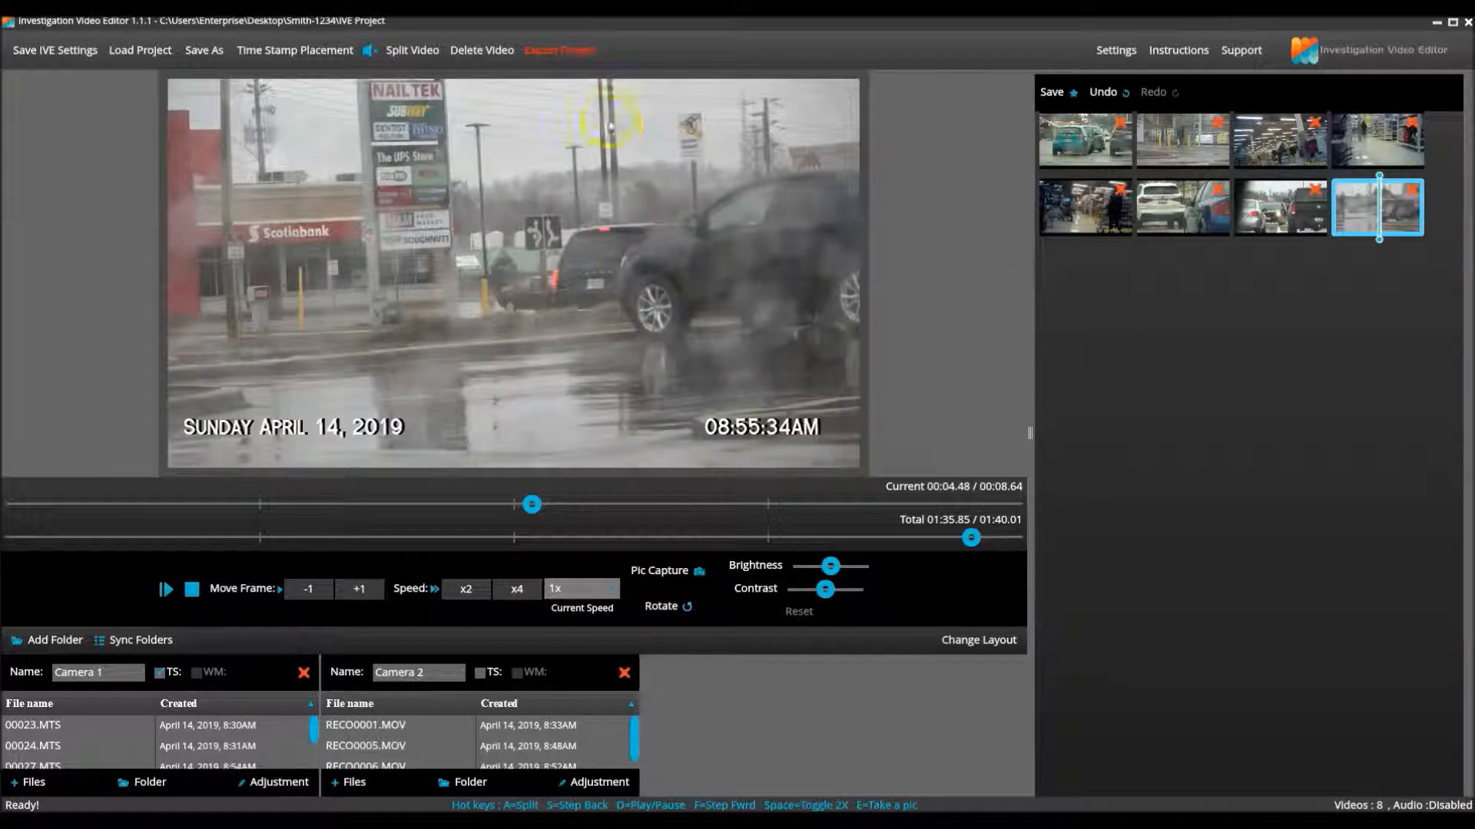
mouse_move(559, 49)
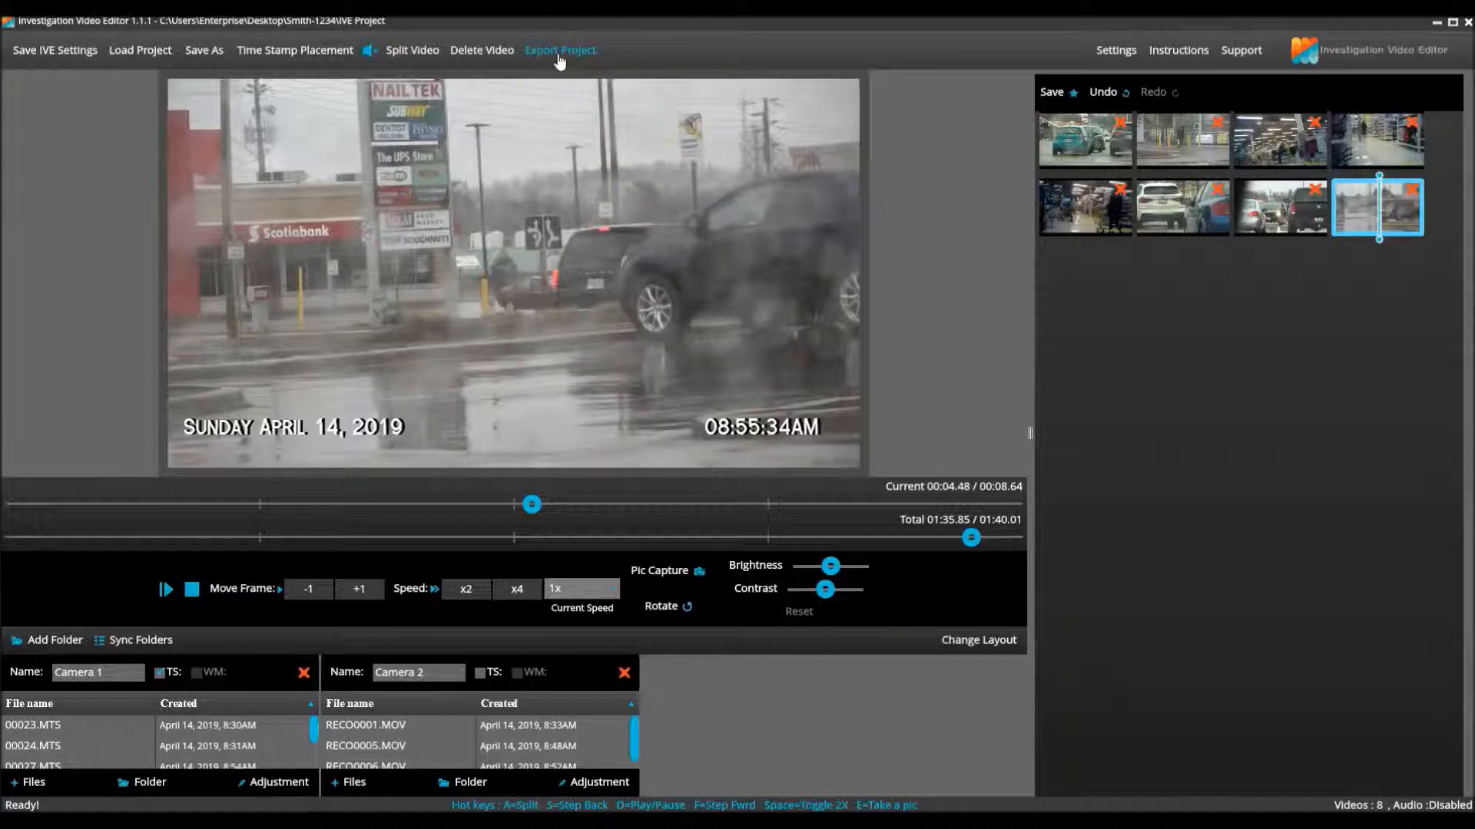
Start Export Project and accept the timestamp display reminder with Yes
click(559, 49)
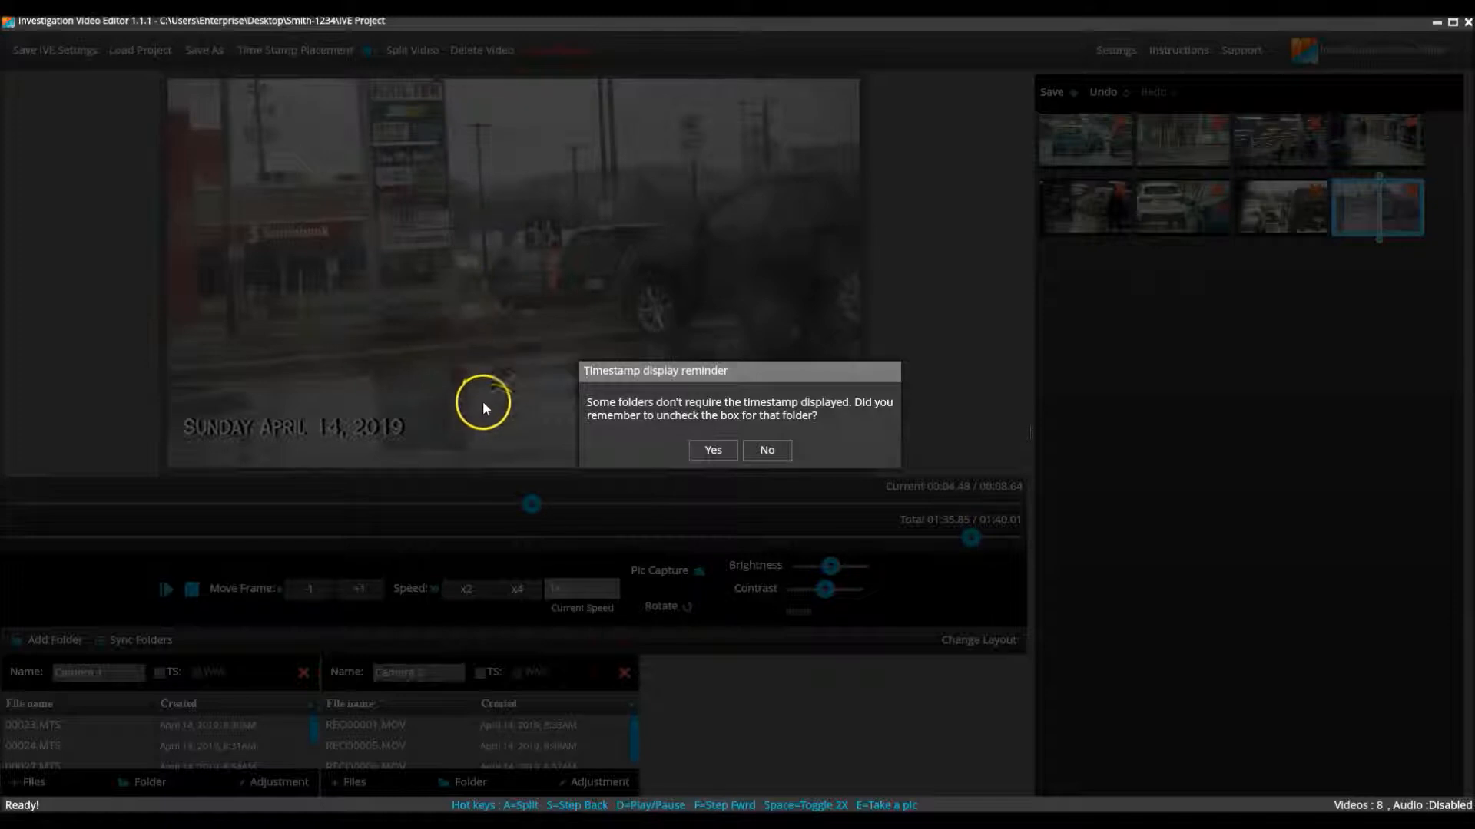
mouse_move(510, 440)
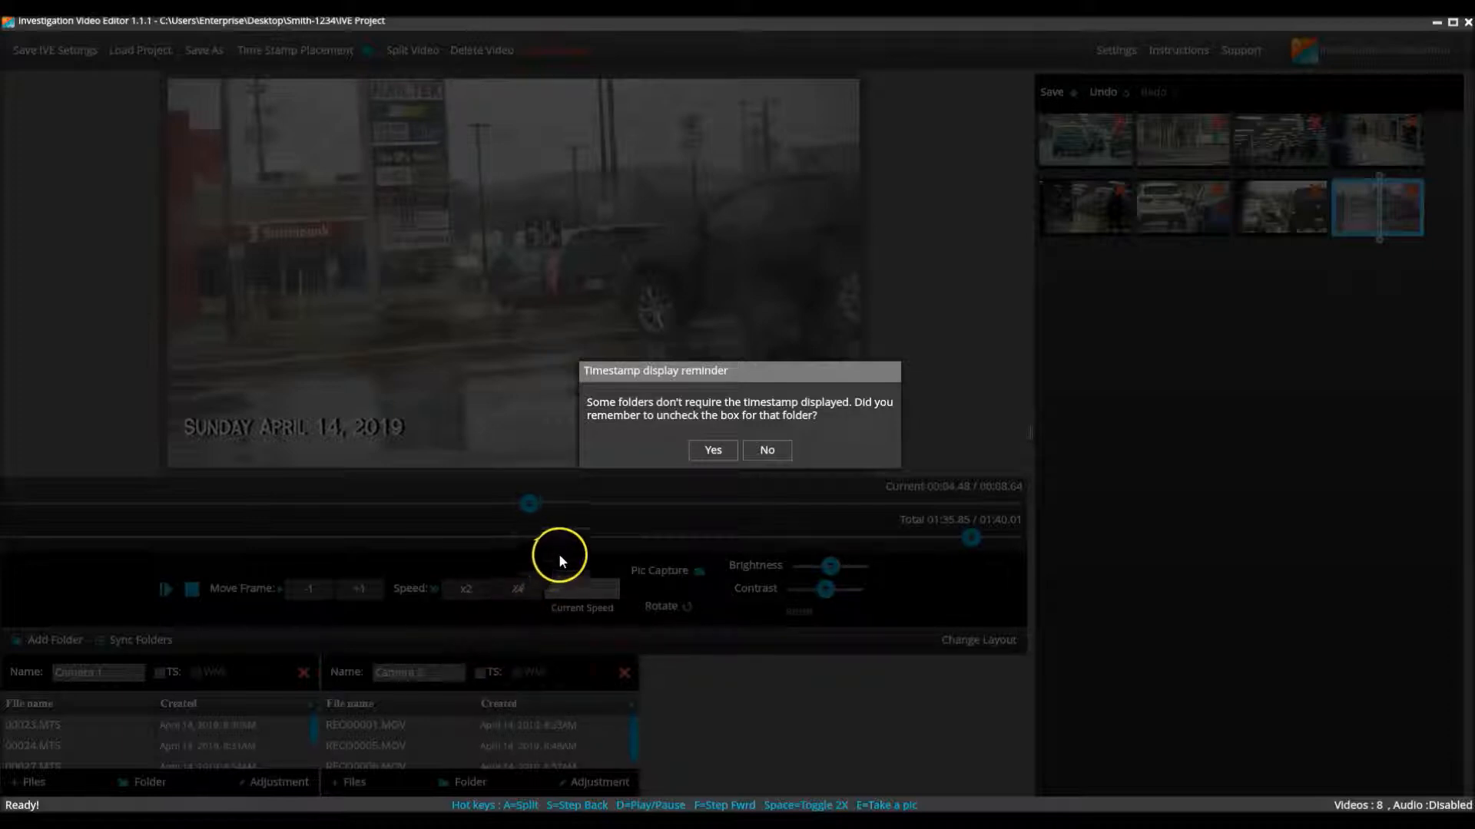
click(712, 450)
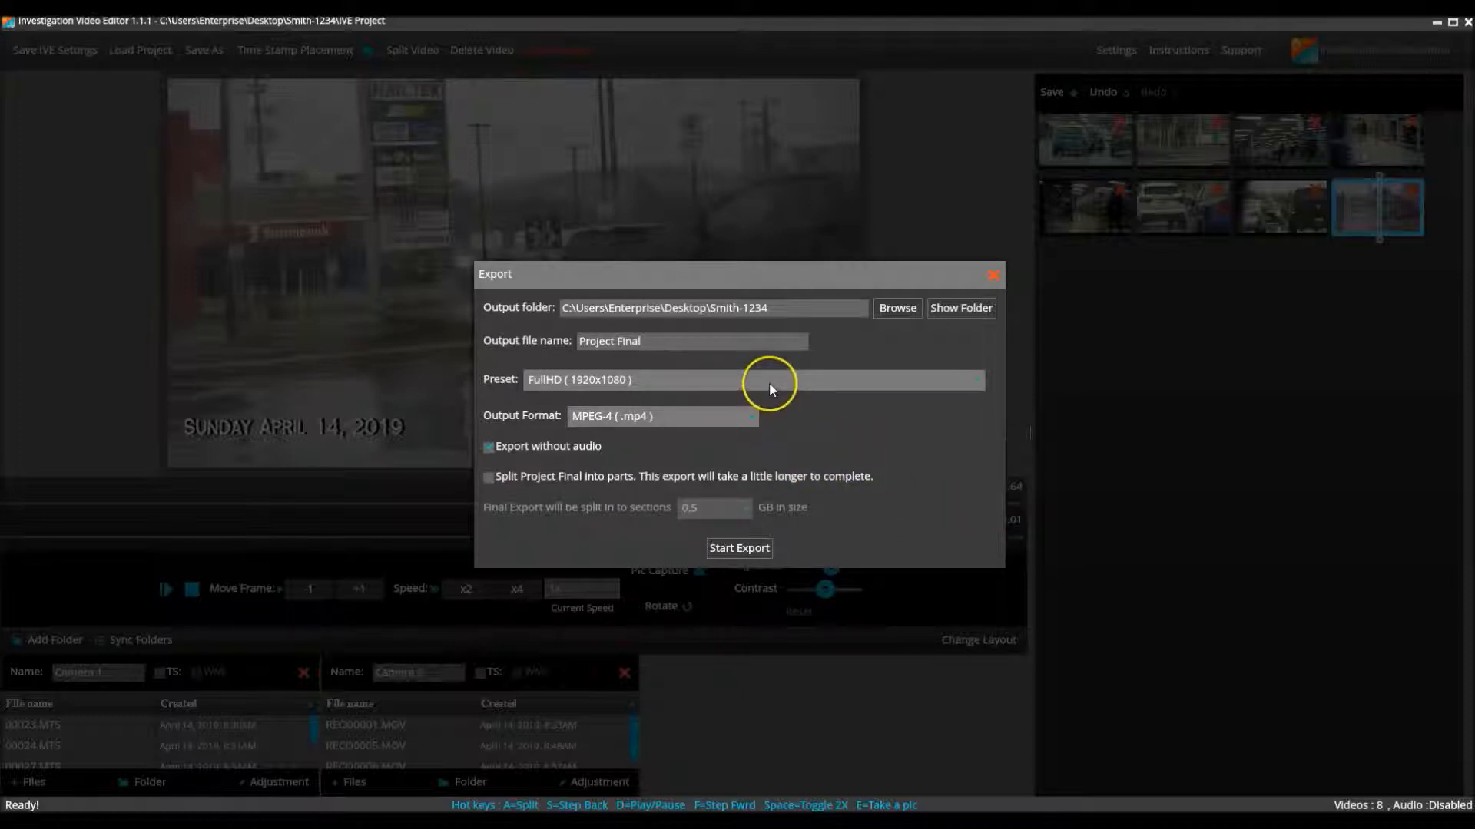
mouse_move(789, 348)
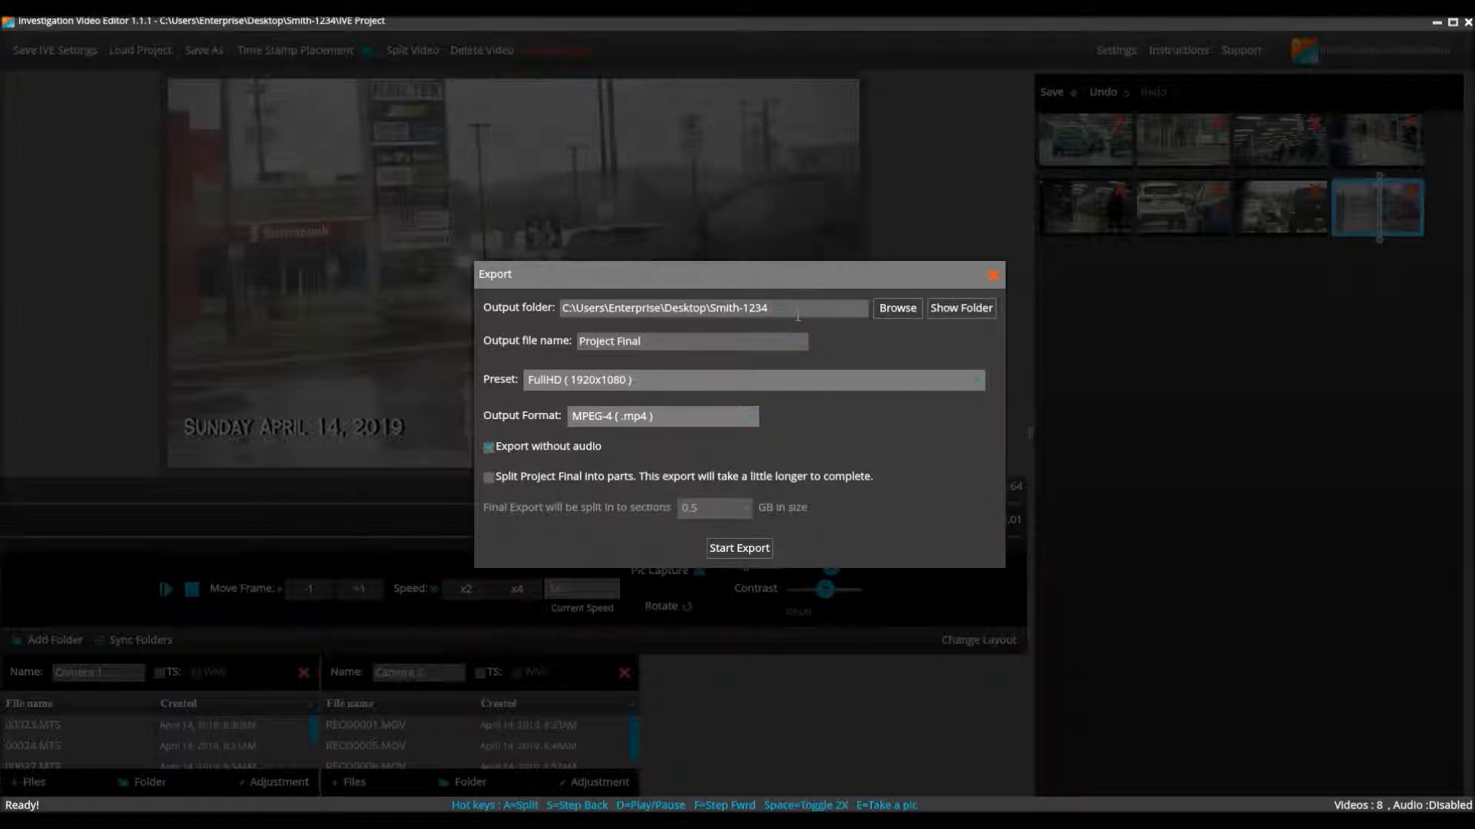
mouse_move(772, 326)
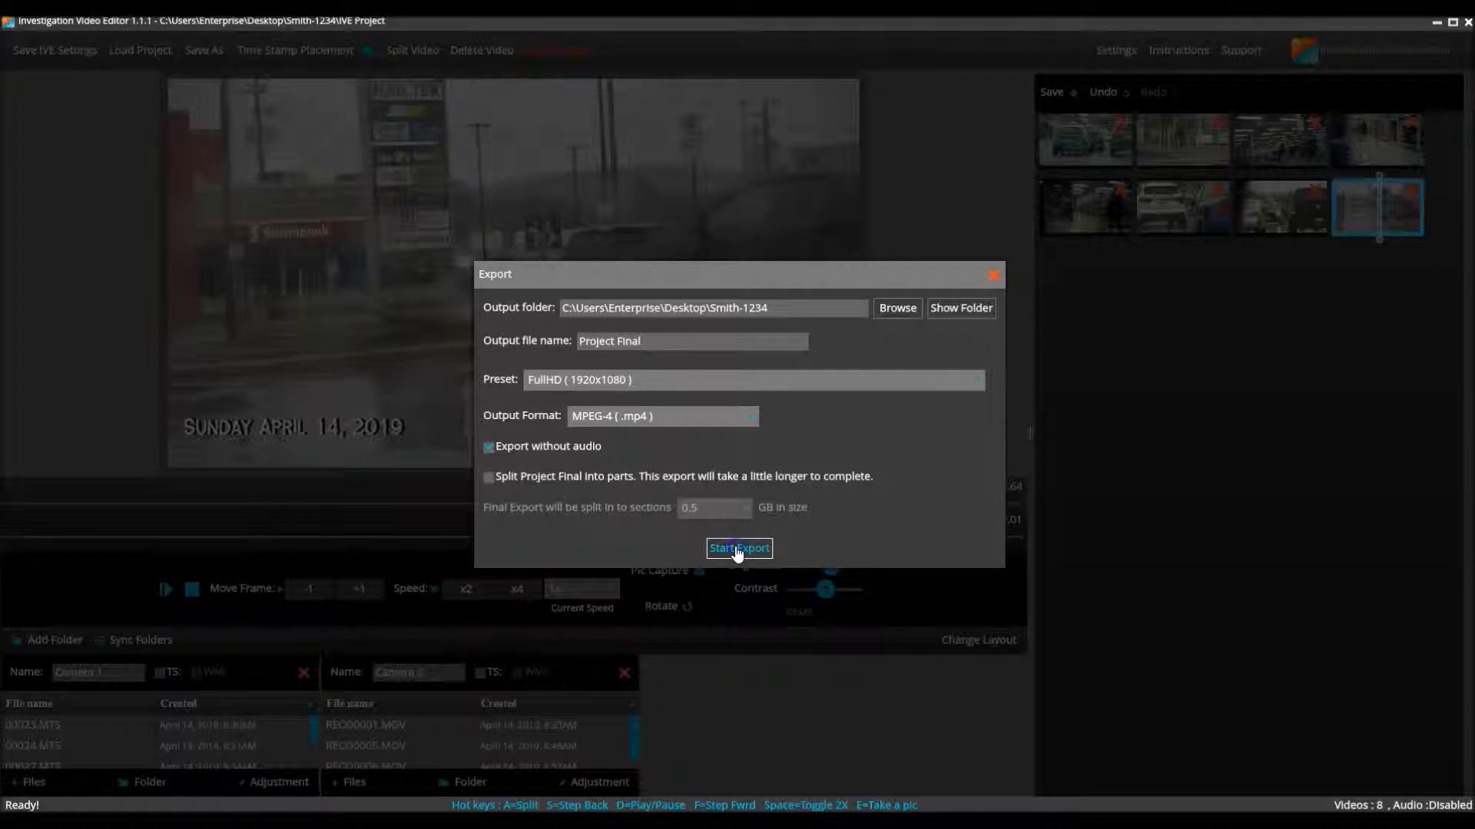
Start exporting Project Final as FullHD MPEG-4 without audio
click(739, 548)
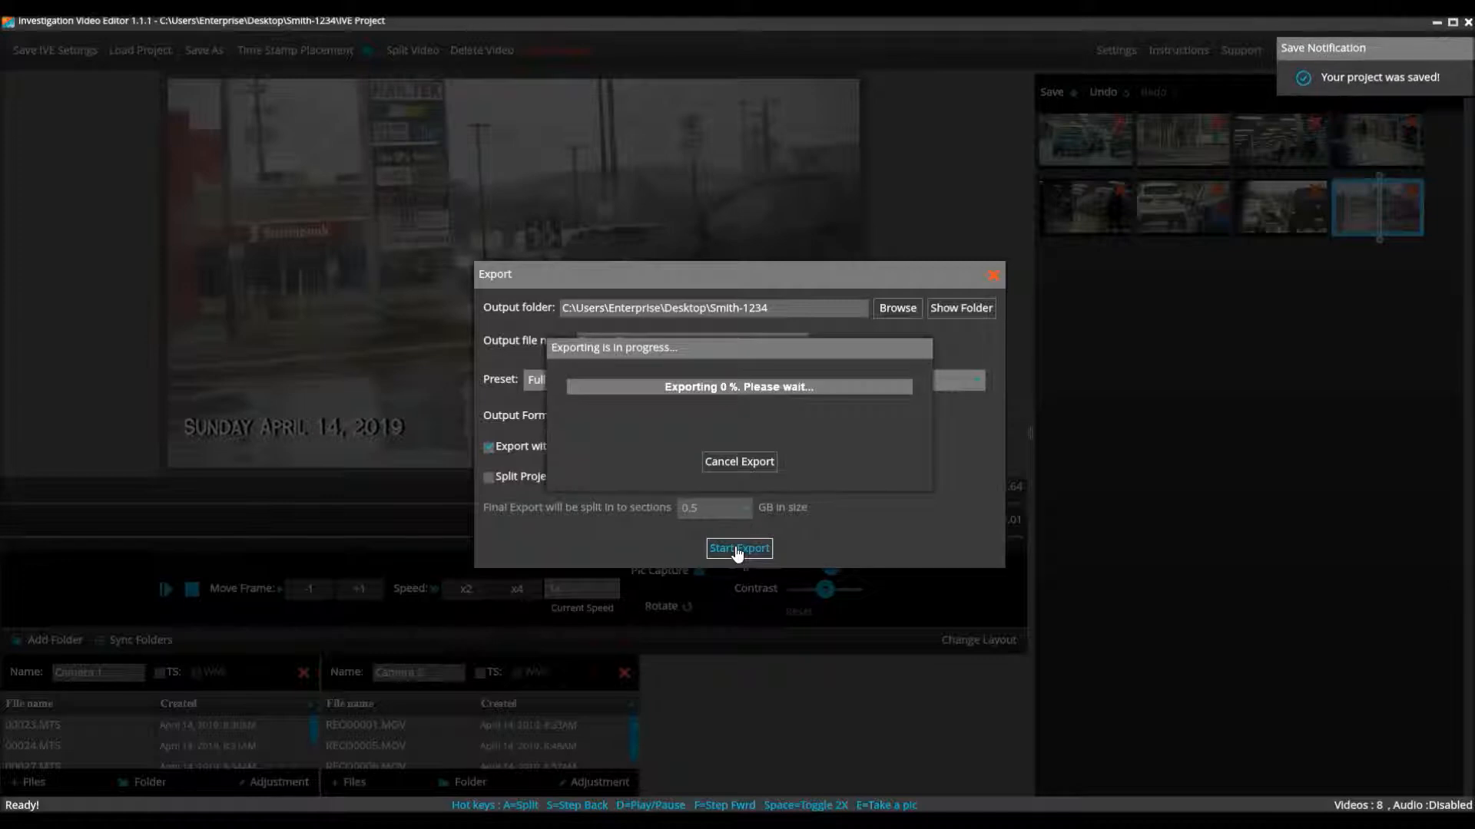